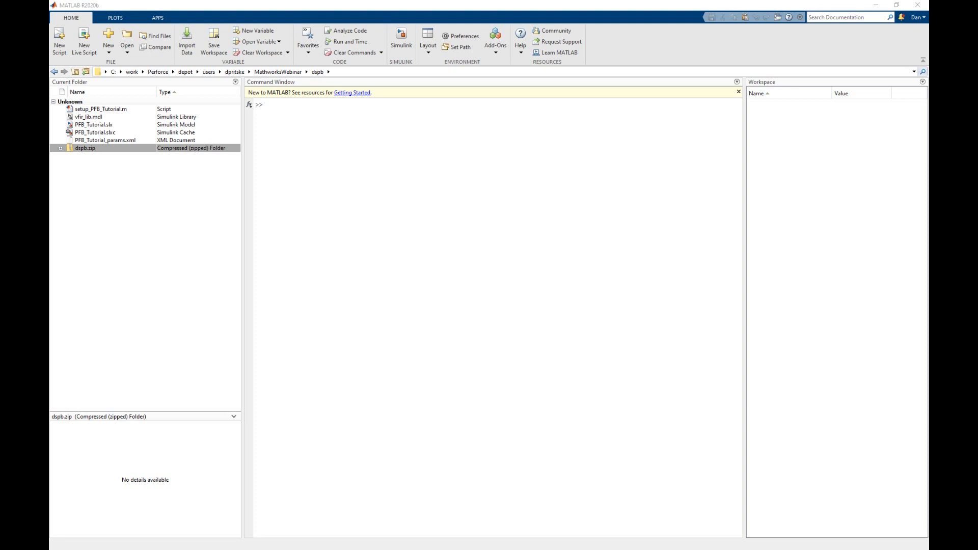
- Open PFB_Tutorial.slx from the Current Folder as a Simulink model
double_click(95, 124)
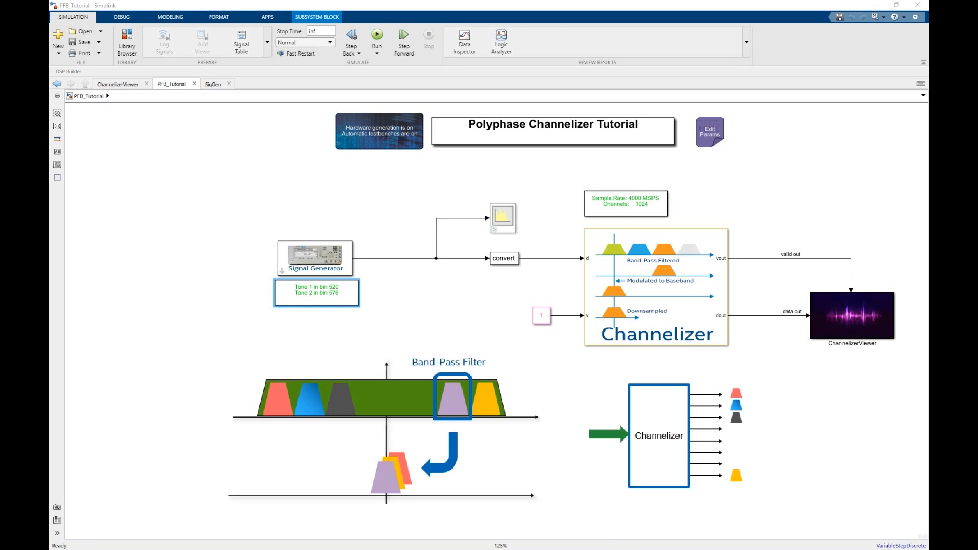
- Open the Library Browser and expand the DSP Builder Advanced Blockset to Primitive Basic Blocks
click(127, 42)
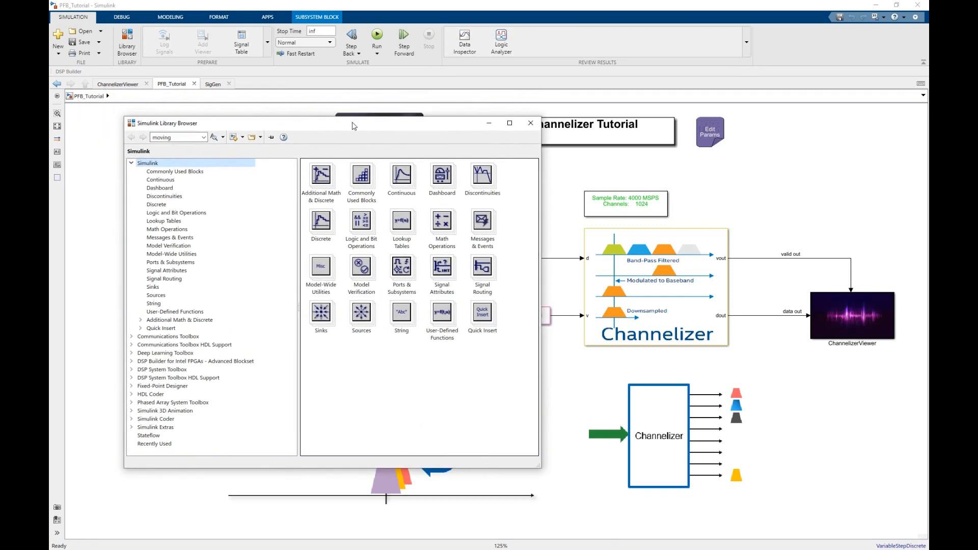
mouse_move(354, 126)
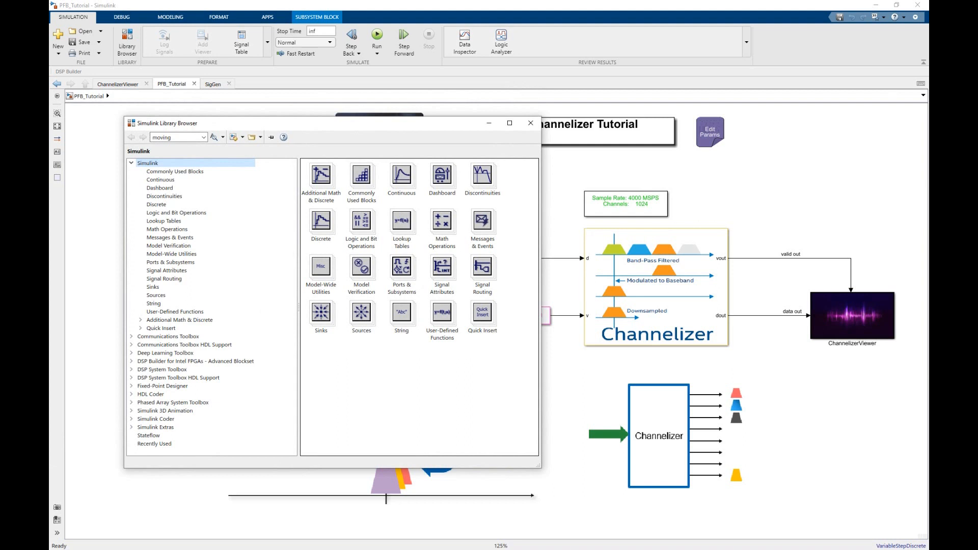
mouse_move(106, 258)
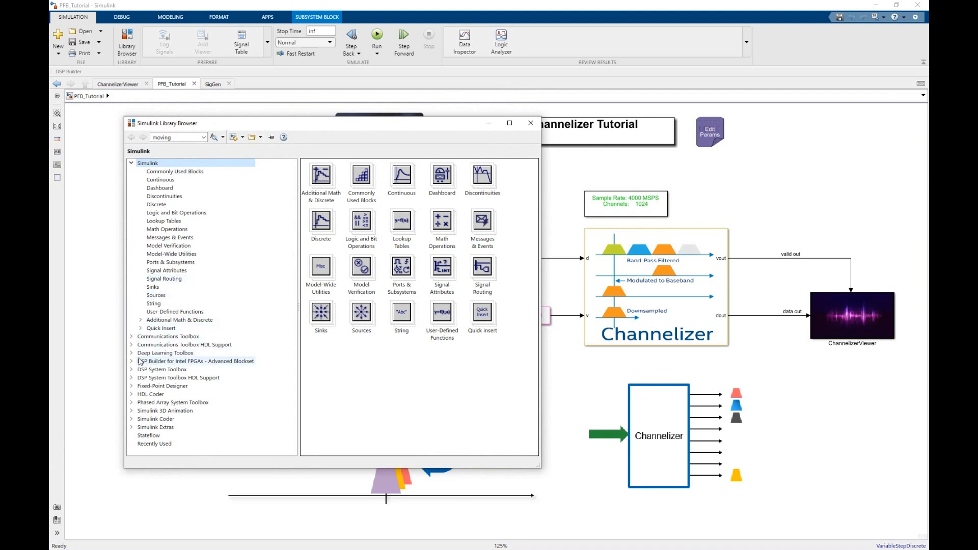
click(131, 361)
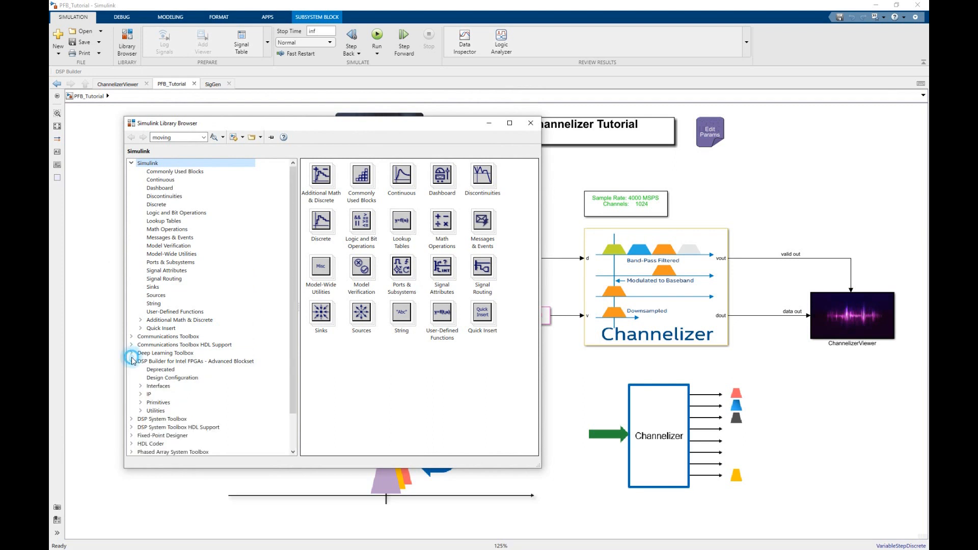
click(131, 361)
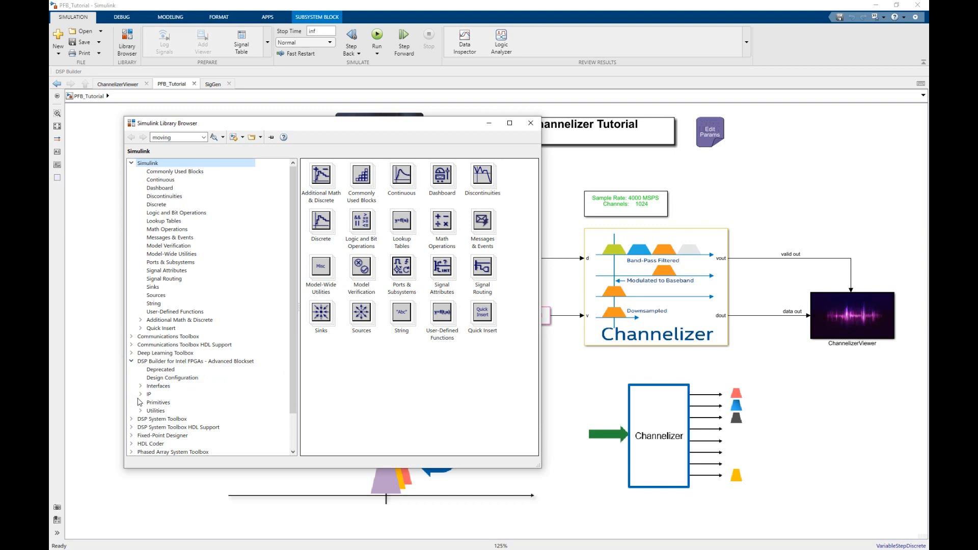
click(140, 403)
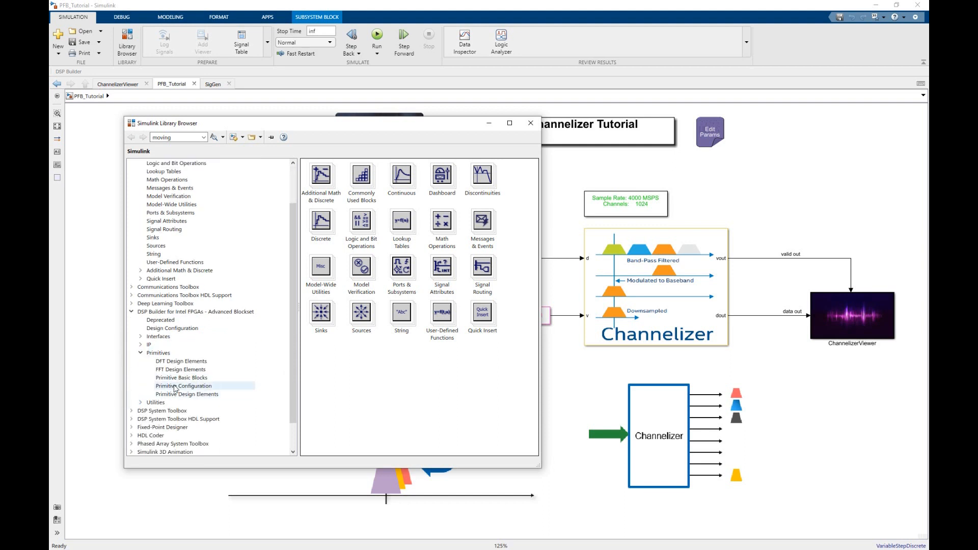
click(181, 378)
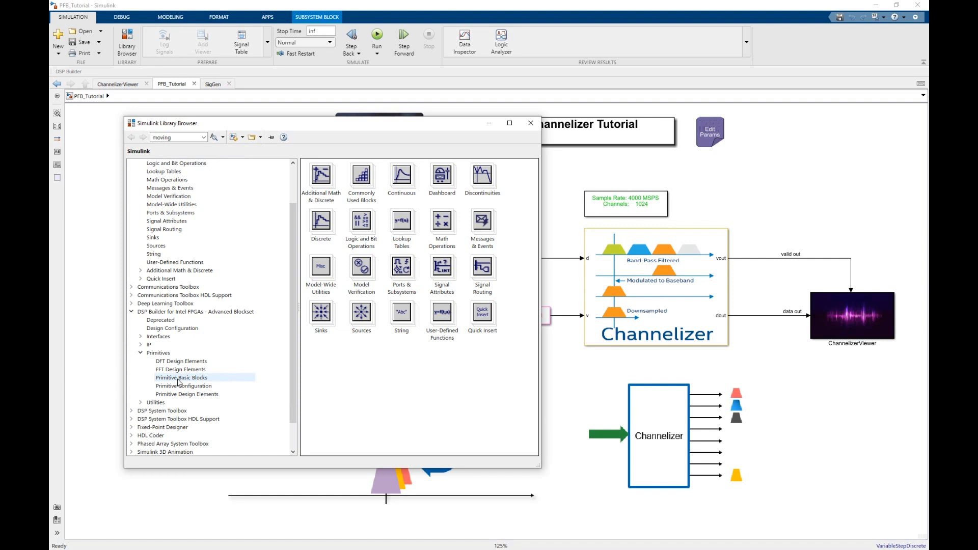
click(181, 378)
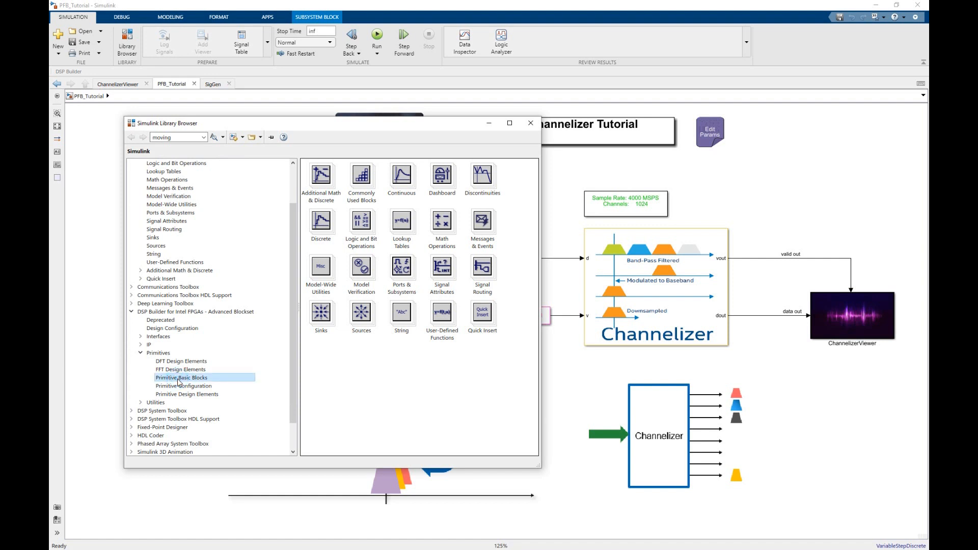
- List the Primitive Basic Blocks and scroll the palette down to the final Xor block
click(181, 378)
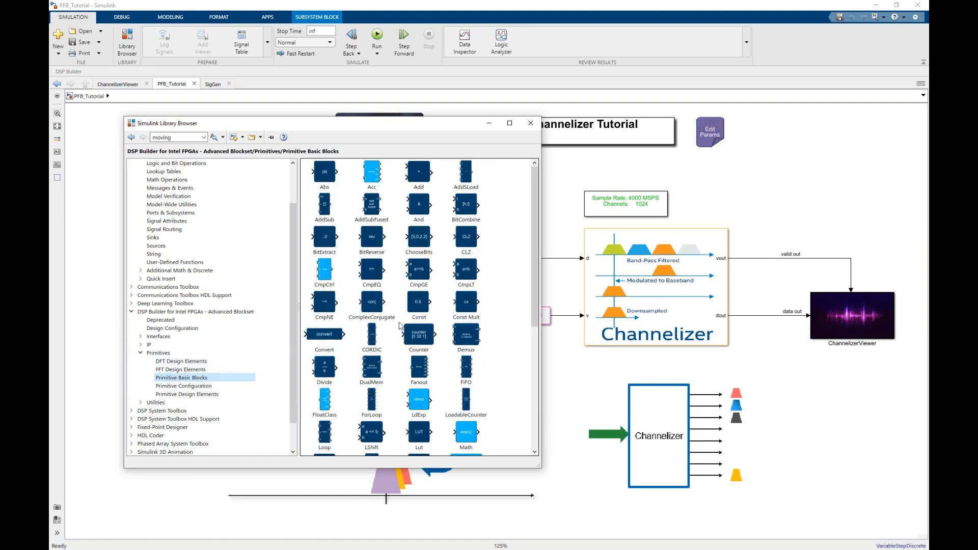
mouse_move(509, 289)
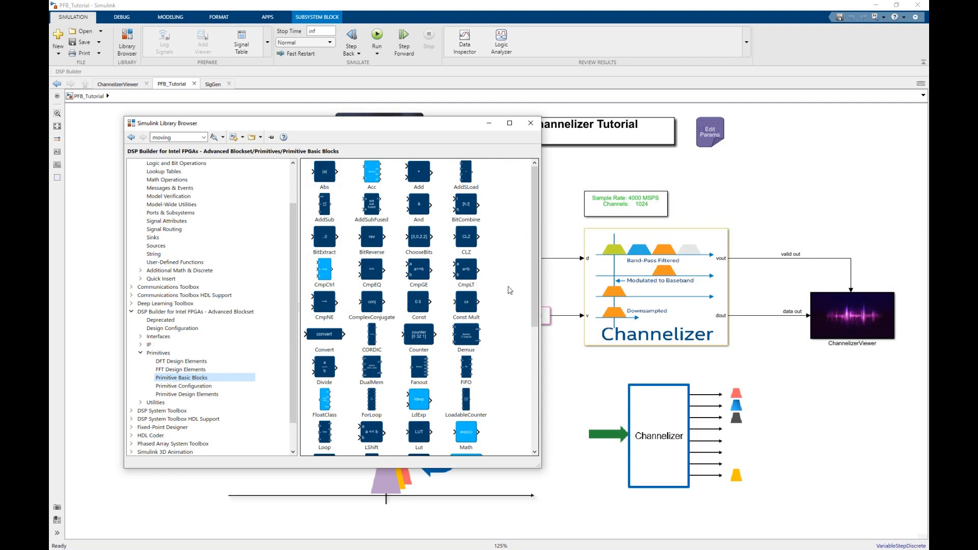
scroll(down, 3)
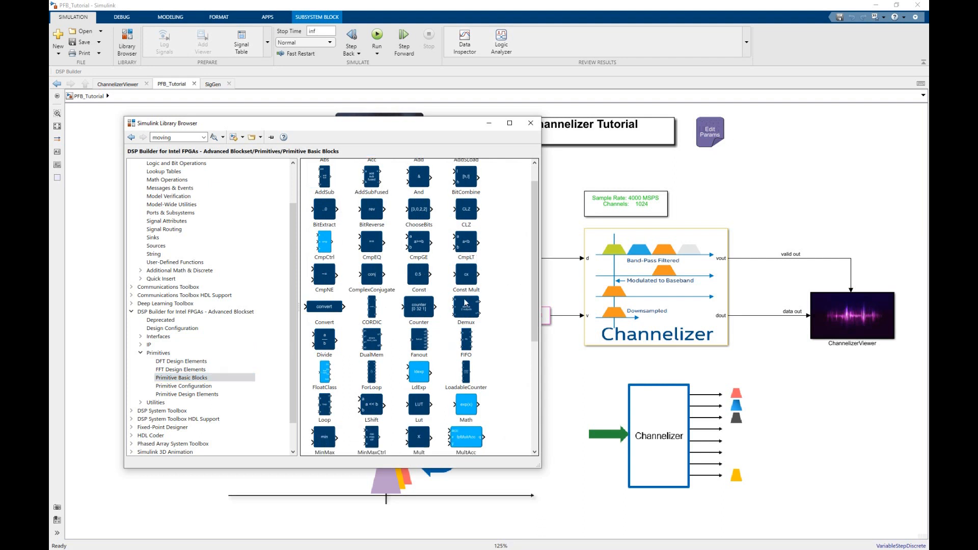
scroll(down, 3)
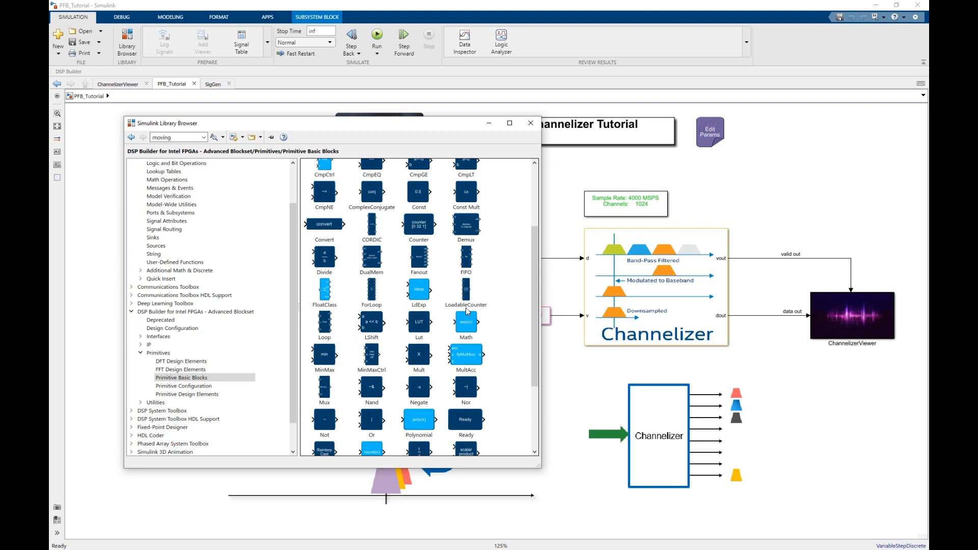
scroll(down, 3)
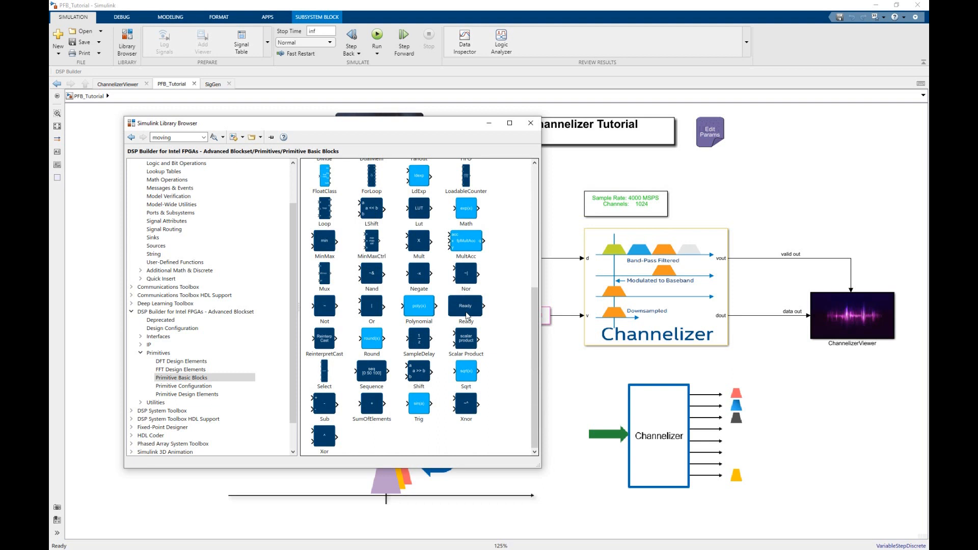
mouse_move(157, 344)
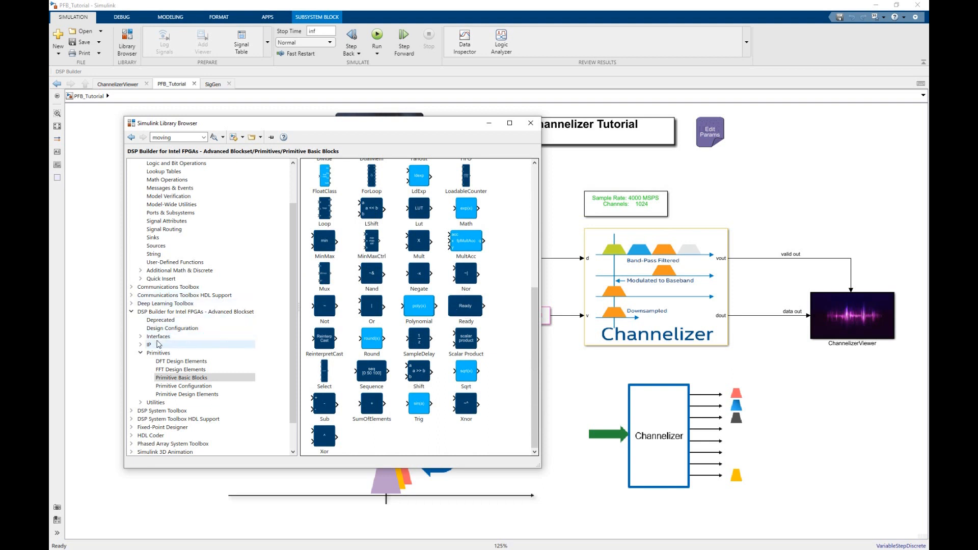
mouse_move(141, 348)
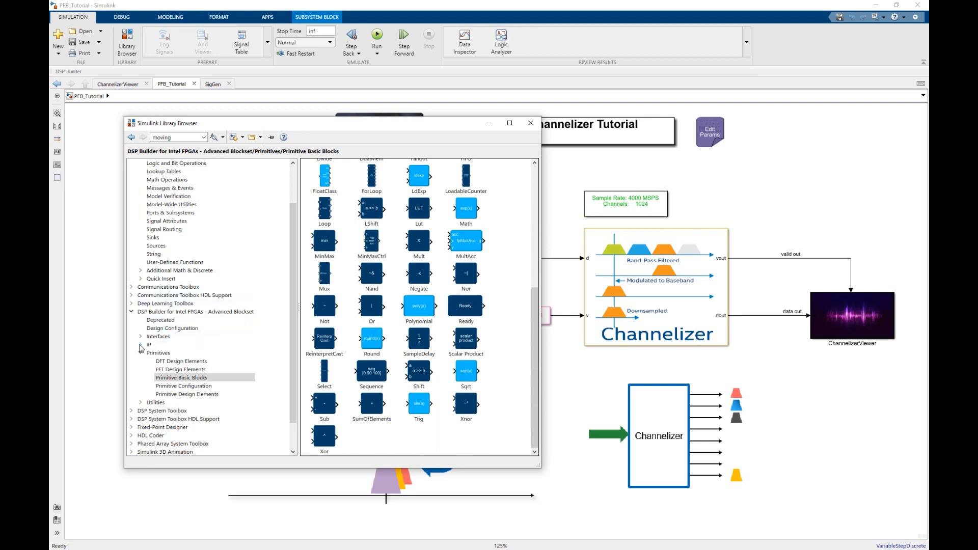
- Browse the FFT IP and Channel Filter And Waveform blocks, then go back to the model
click(162, 370)
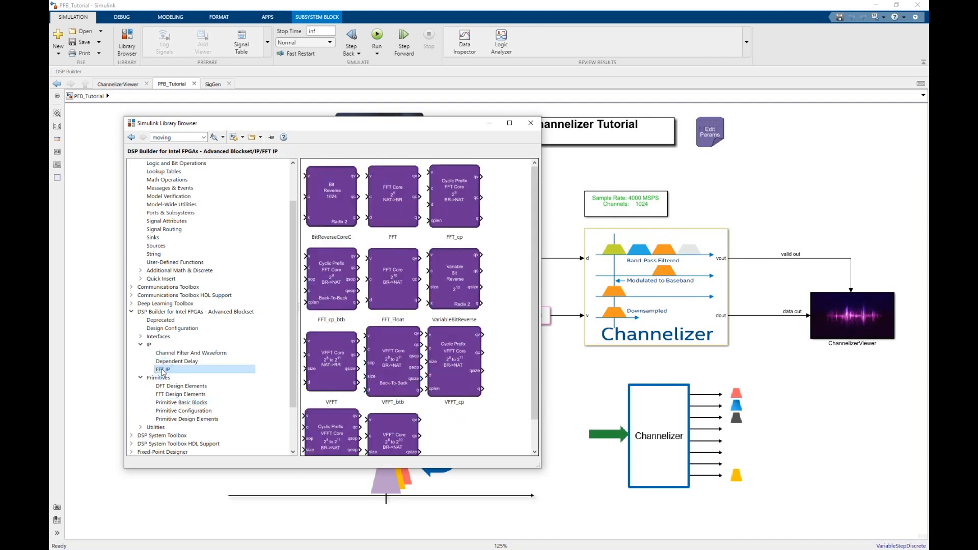
mouse_move(176, 362)
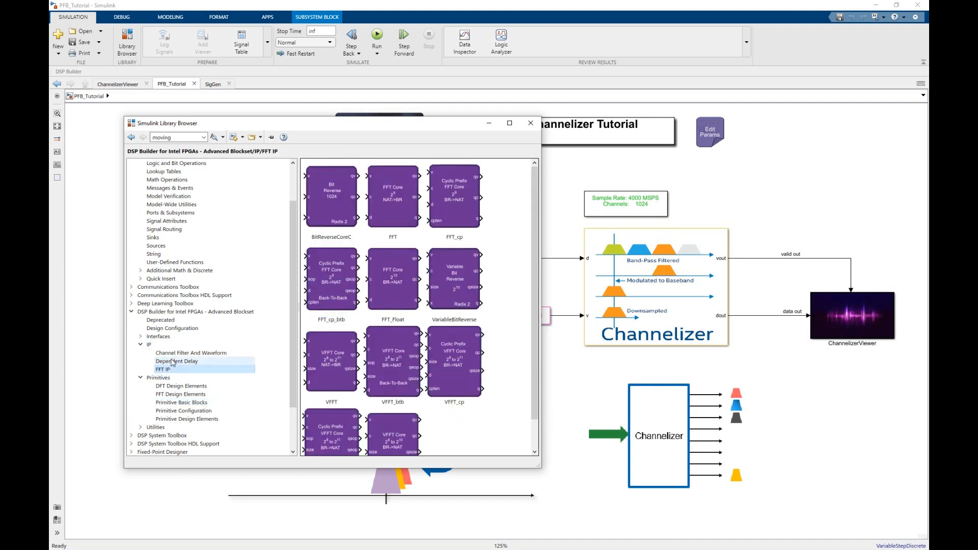
mouse_move(177, 356)
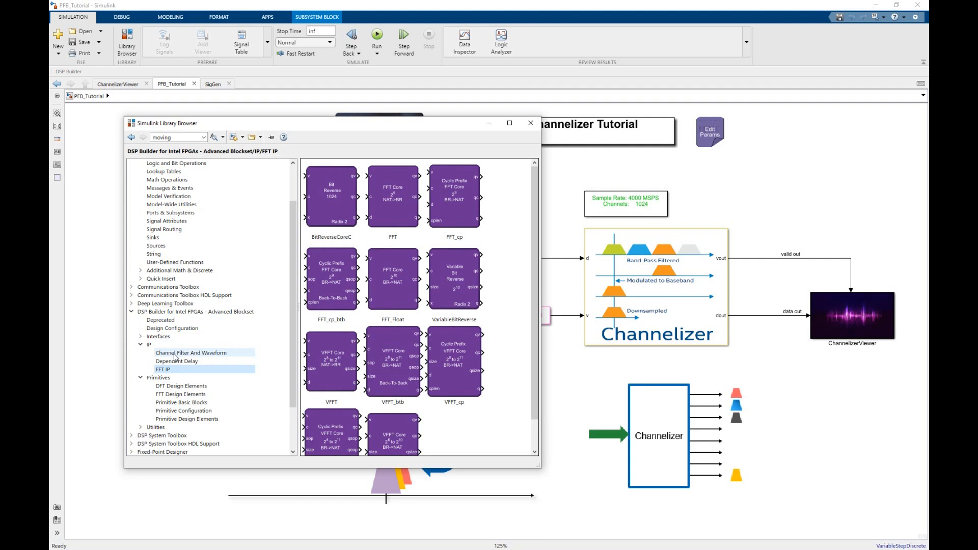
click(191, 352)
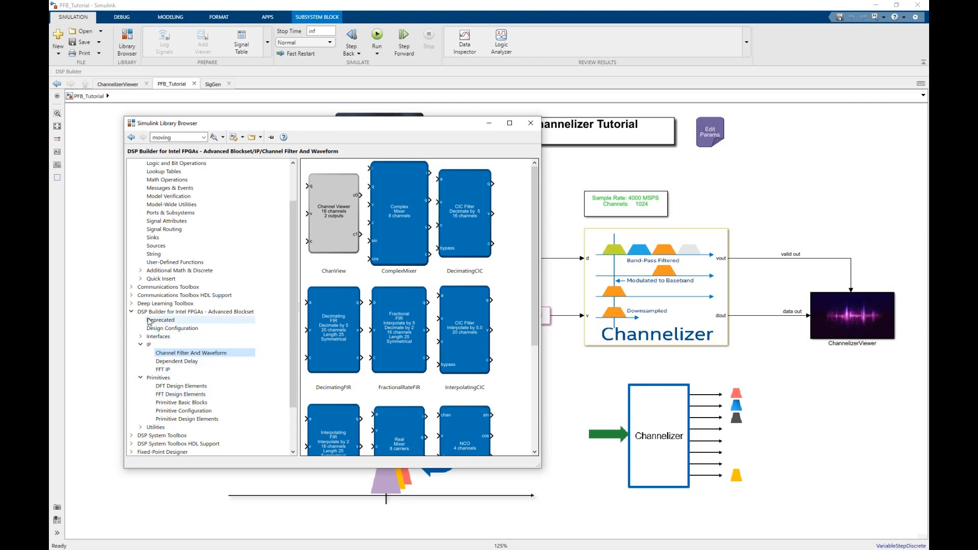
click(530, 123)
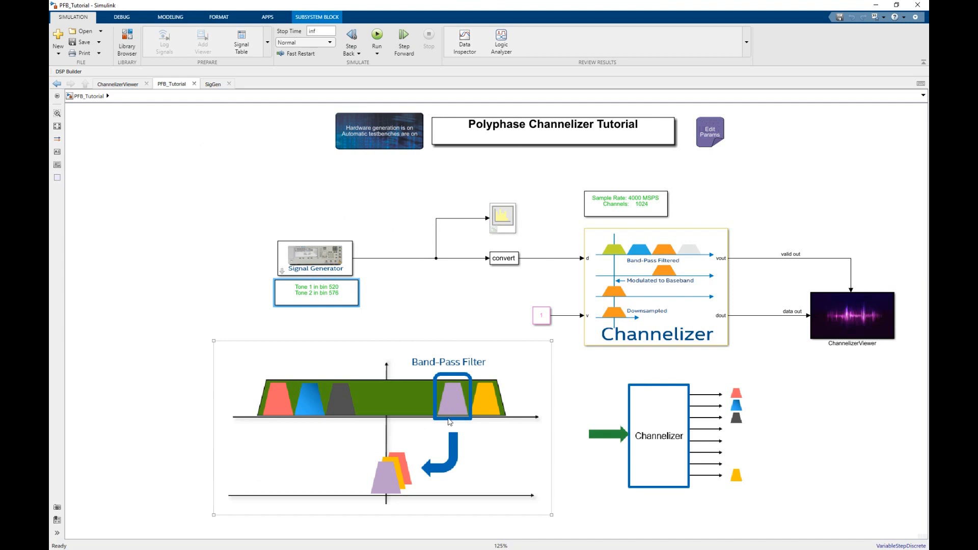
mouse_move(426, 479)
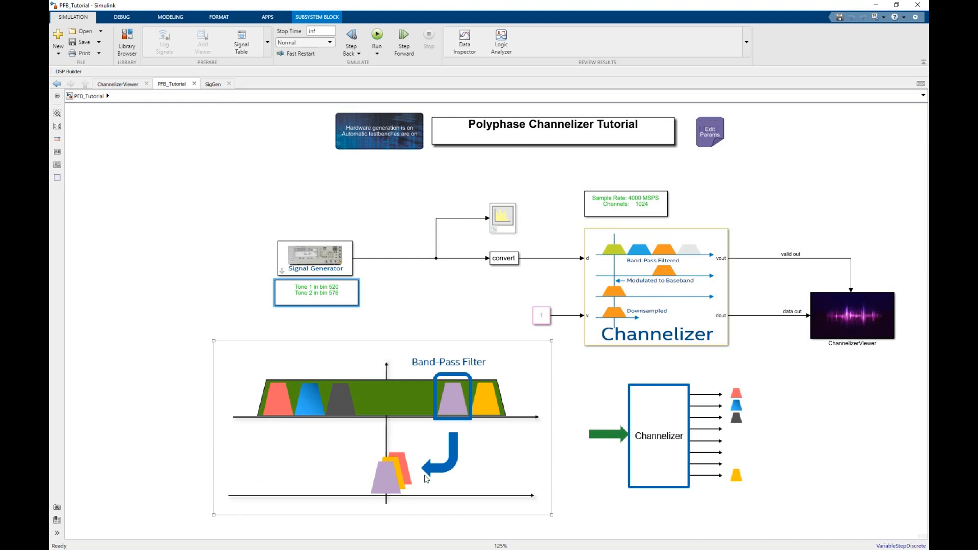
mouse_move(378, 493)
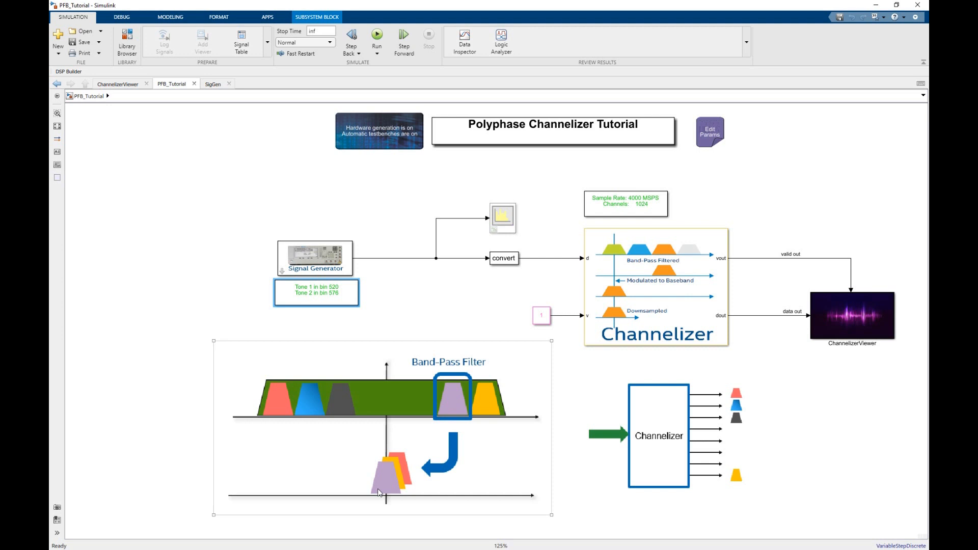
click(567, 452)
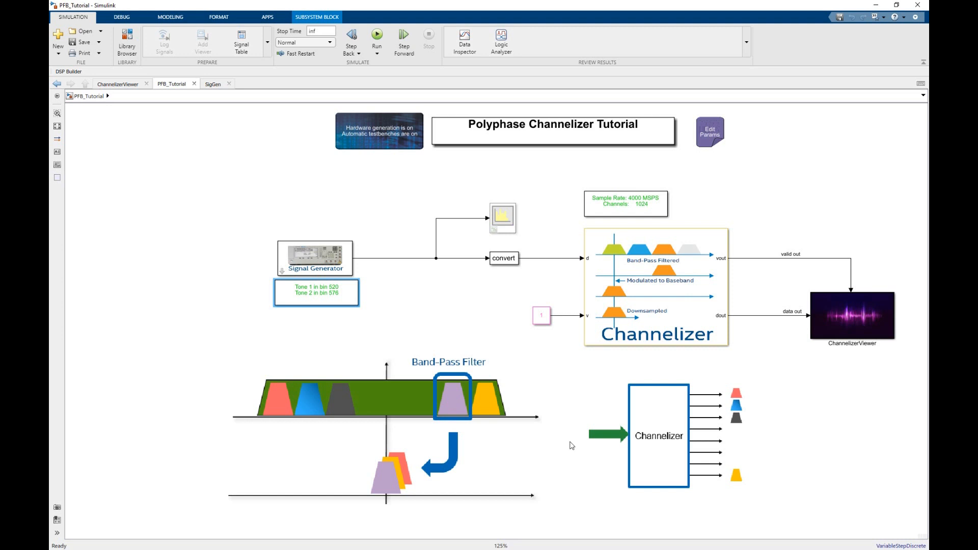
click(659, 435)
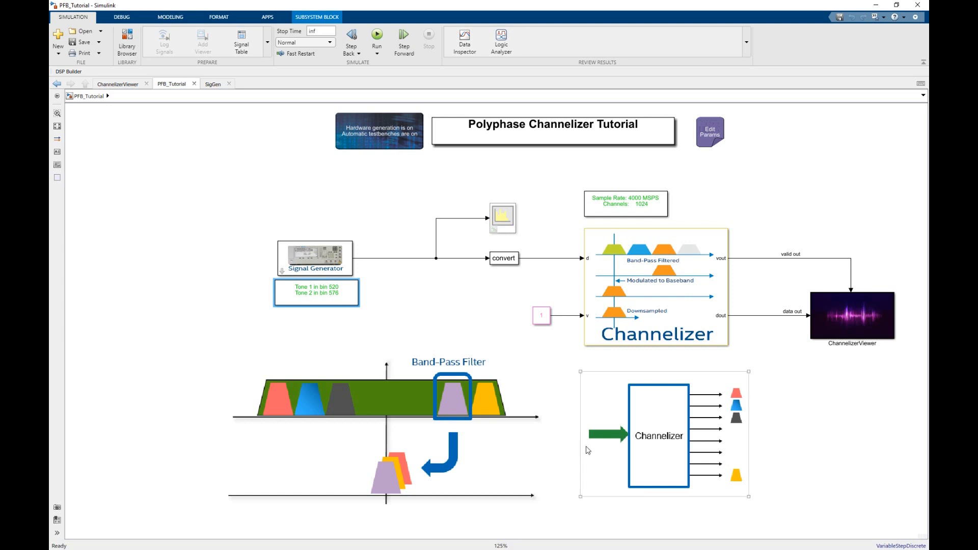
mouse_move(617, 450)
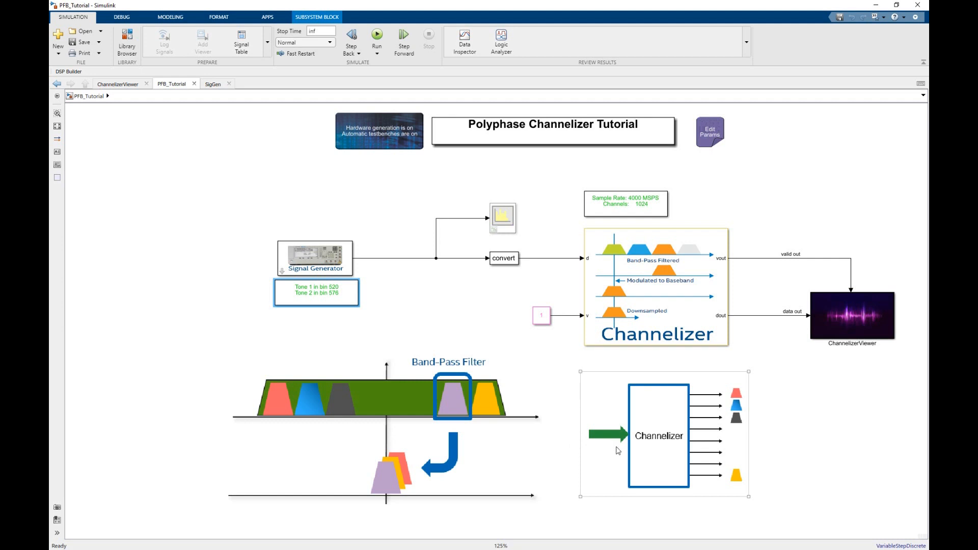
mouse_move(614, 497)
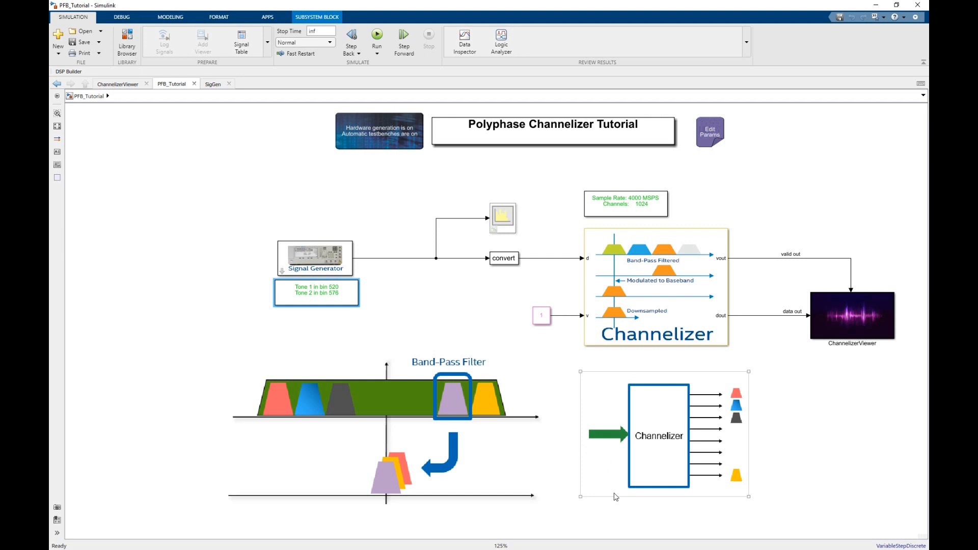
click(824, 487)
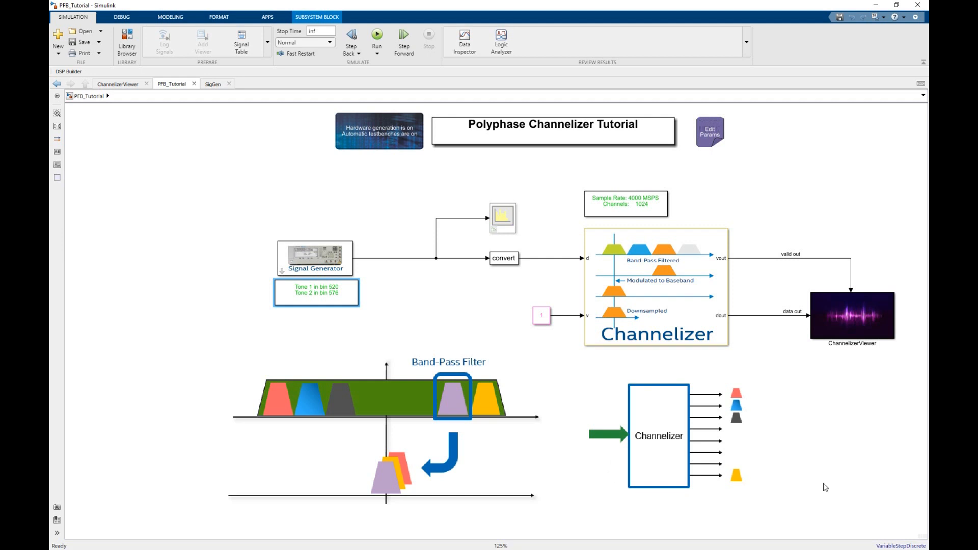
mouse_move(781, 392)
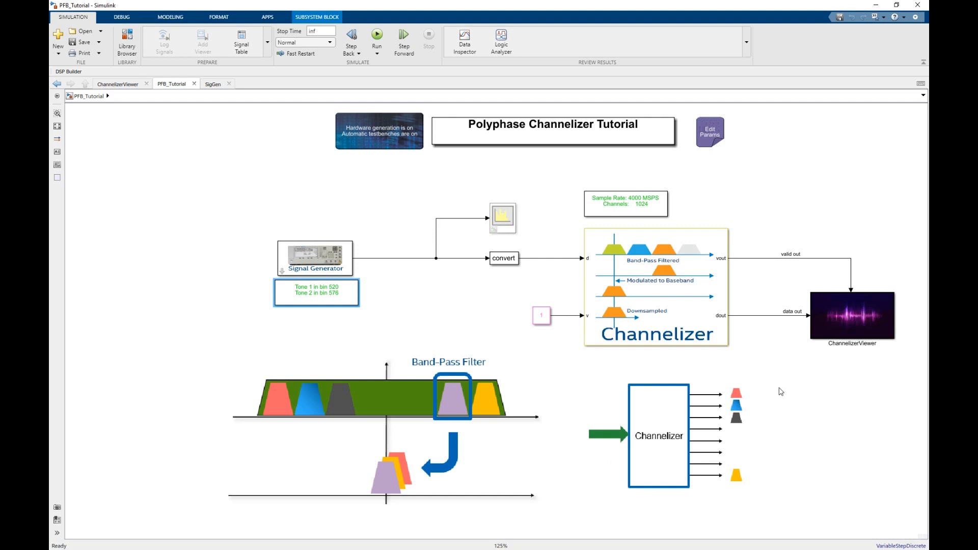
mouse_move(773, 481)
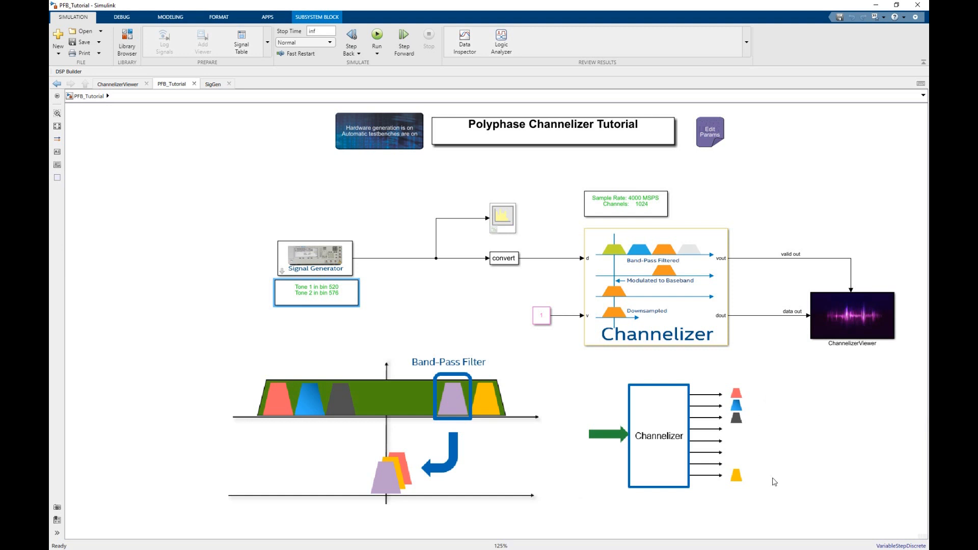
mouse_move(774, 398)
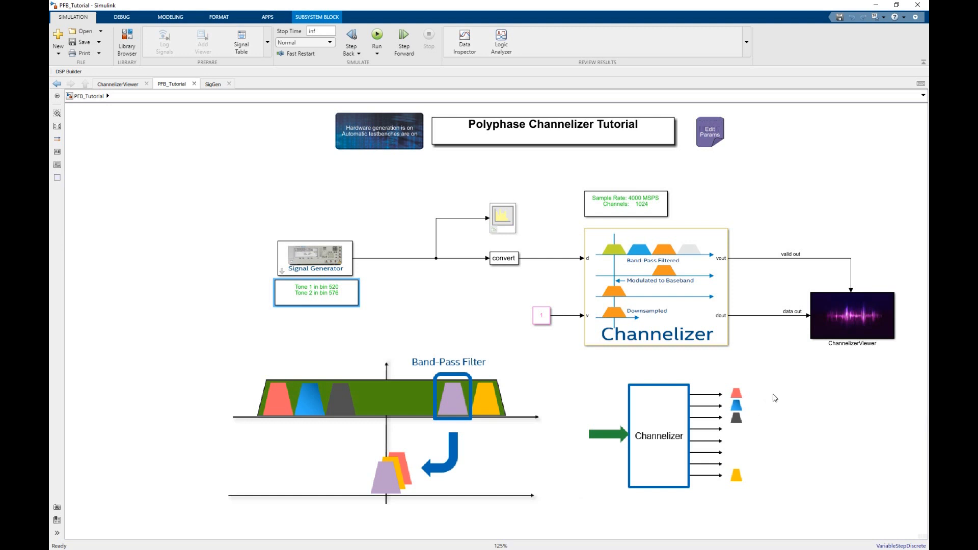
click(315, 257)
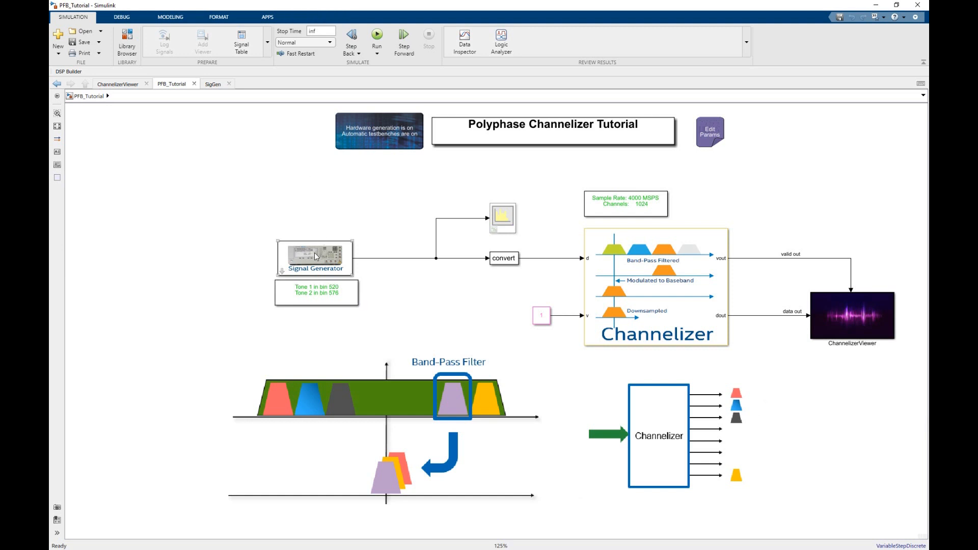
- Give the Signal Generator tones [50 300] MHz, amplitudes [0.4 0.4] and SNR 30 dB
double_click(315, 256)
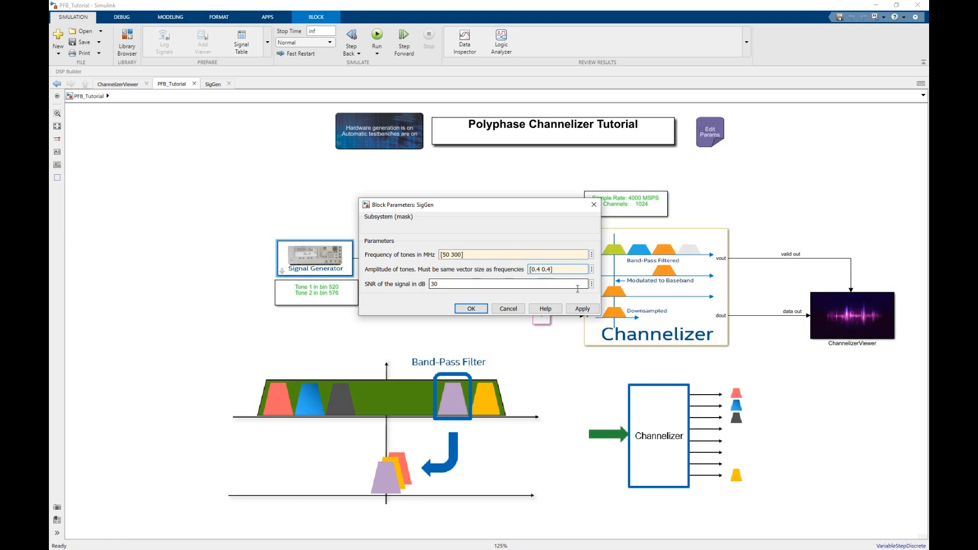
click(470, 309)
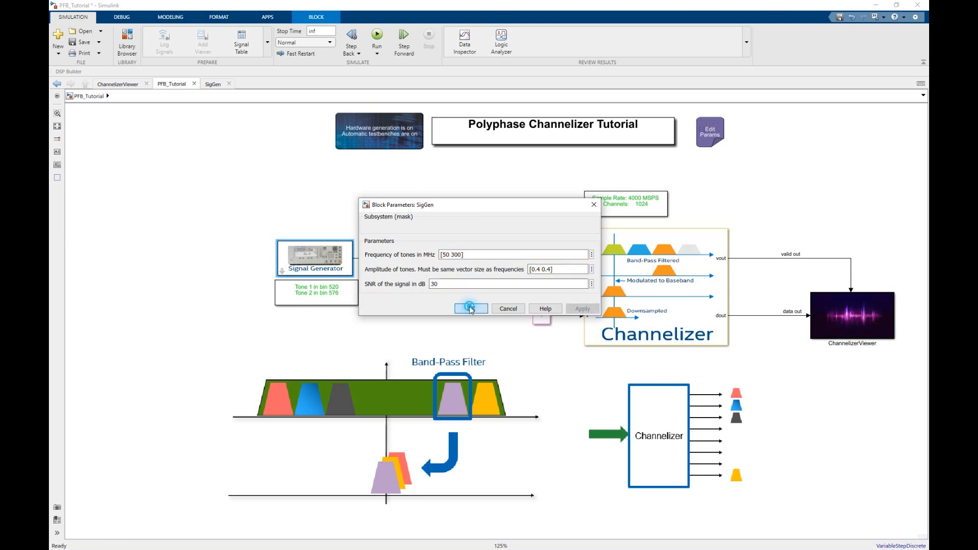
click(470, 308)
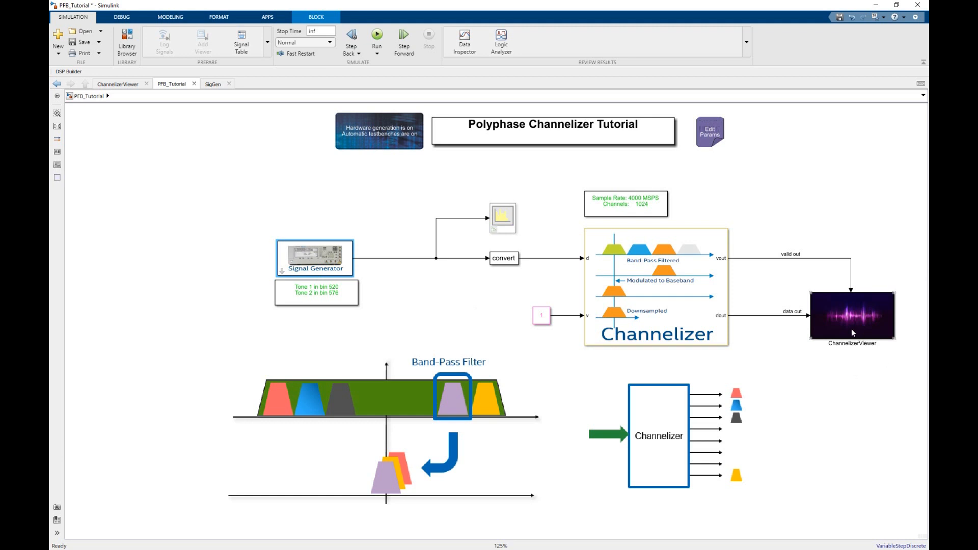
mouse_move(824, 332)
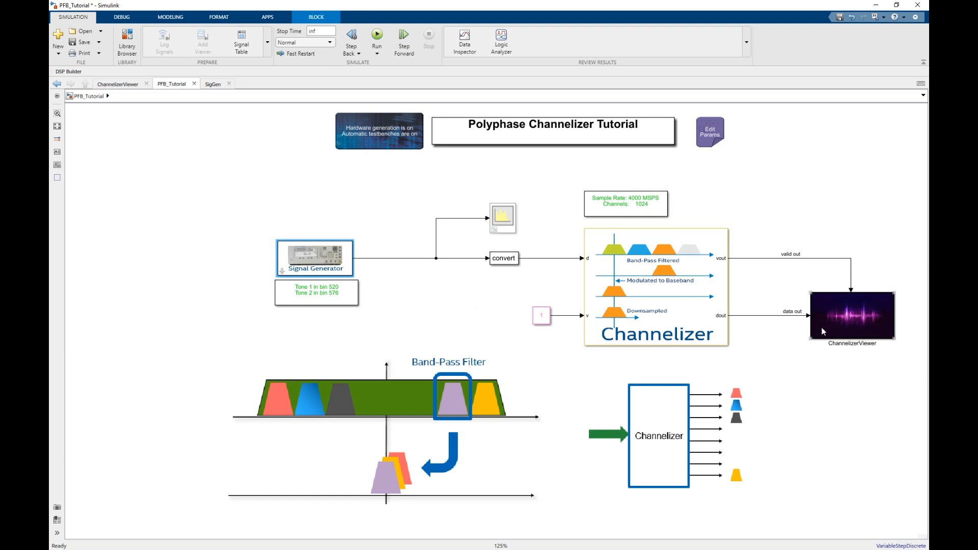
mouse_move(863, 336)
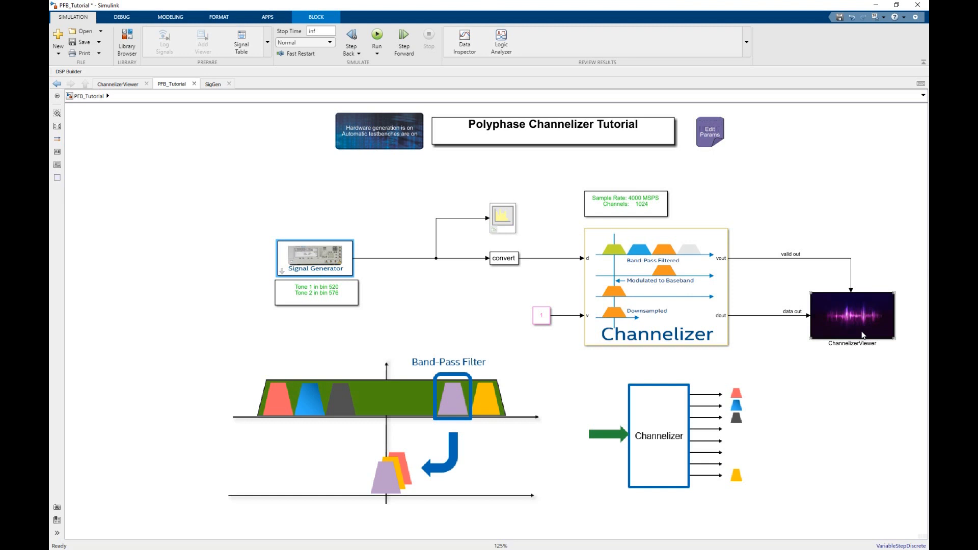
- Run Update Model to show signal data types and tones at bins 525 and 589
click(377, 35)
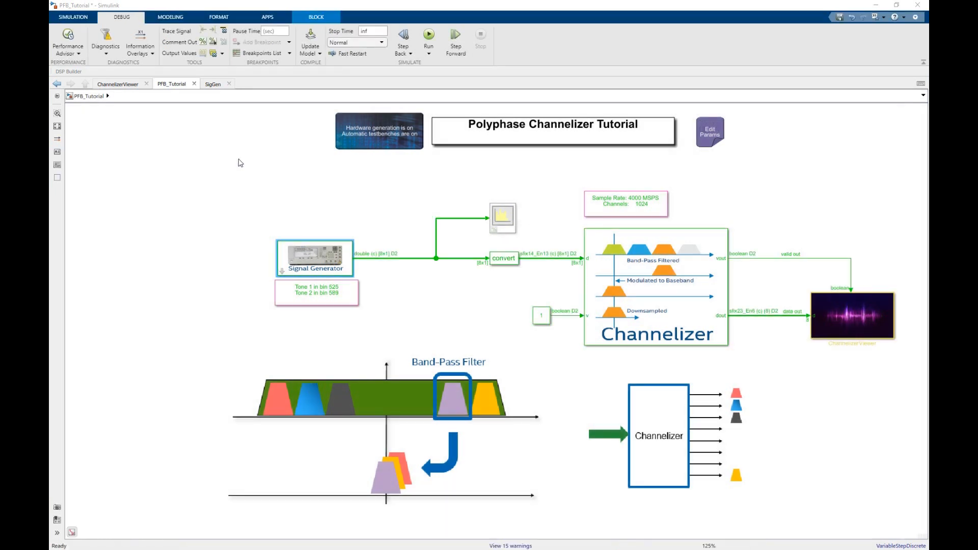
mouse_move(732, 192)
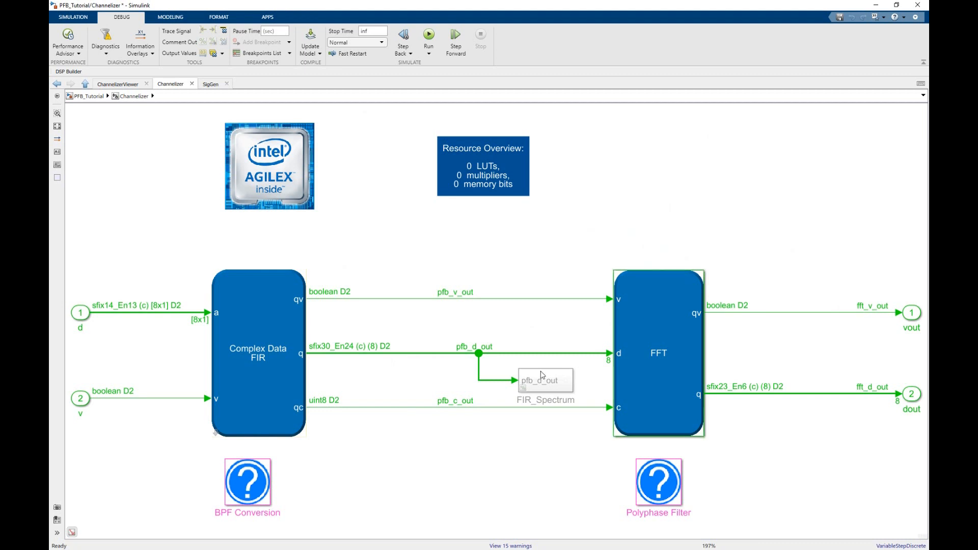
mouse_move(480, 460)
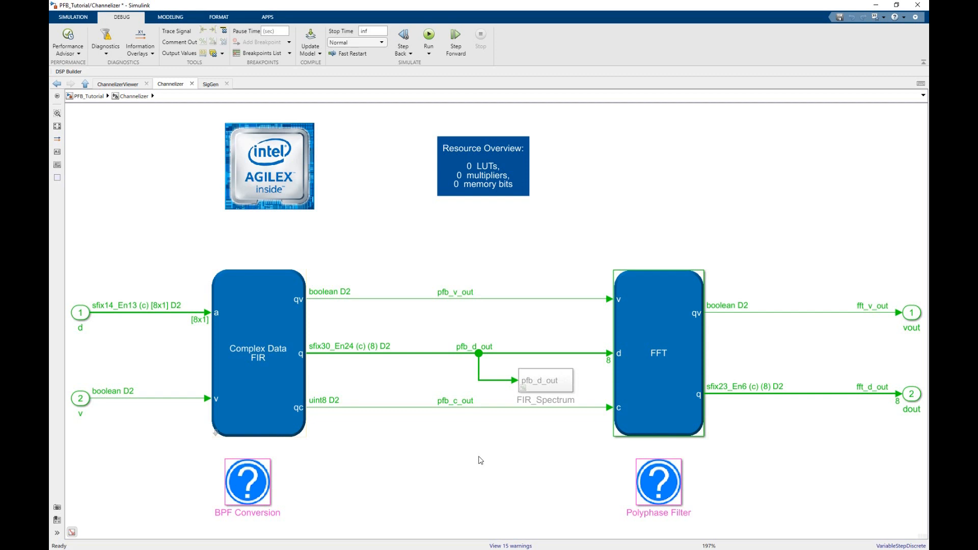
mouse_move(316, 106)
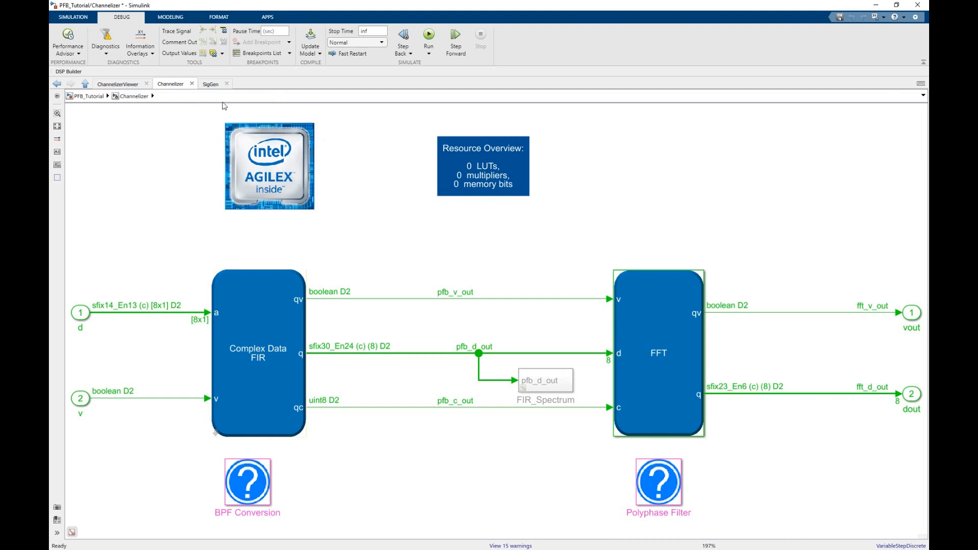
- Inspect the Channelizer subsystem's Complex Data FIR, FFT and Resource Overview blocks
click(926, 6)
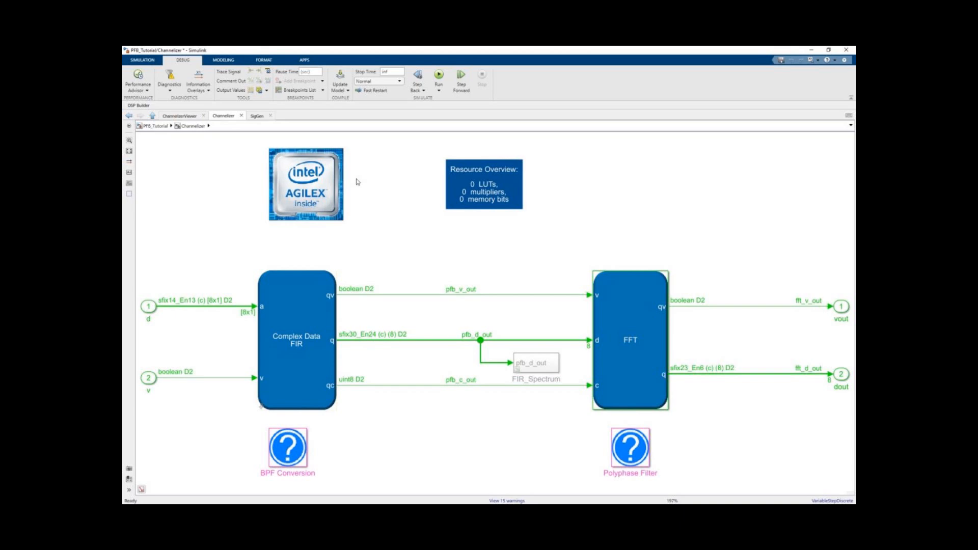
click(846, 50)
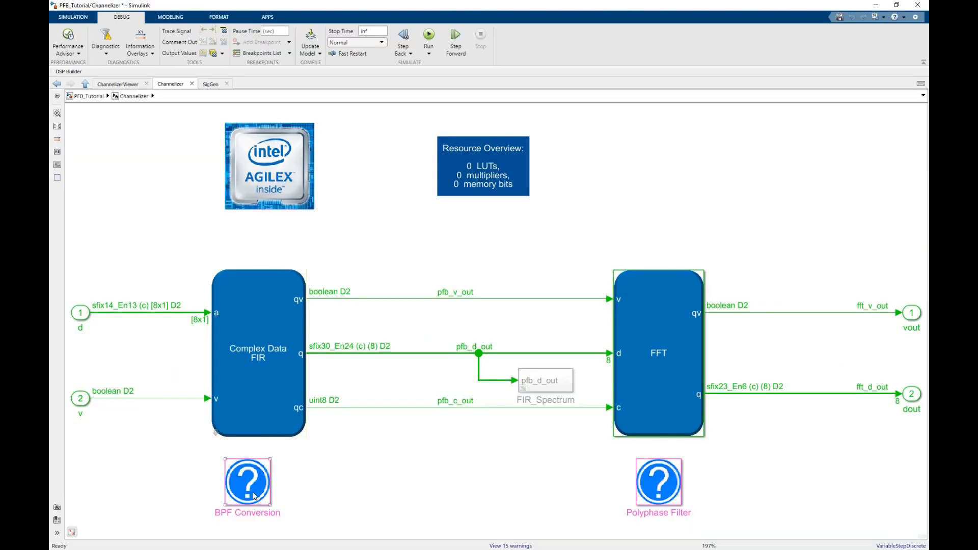
- Open the BPF Conversion help diagram showing band-pass recast as low-pass plus FFT
double_click(248, 483)
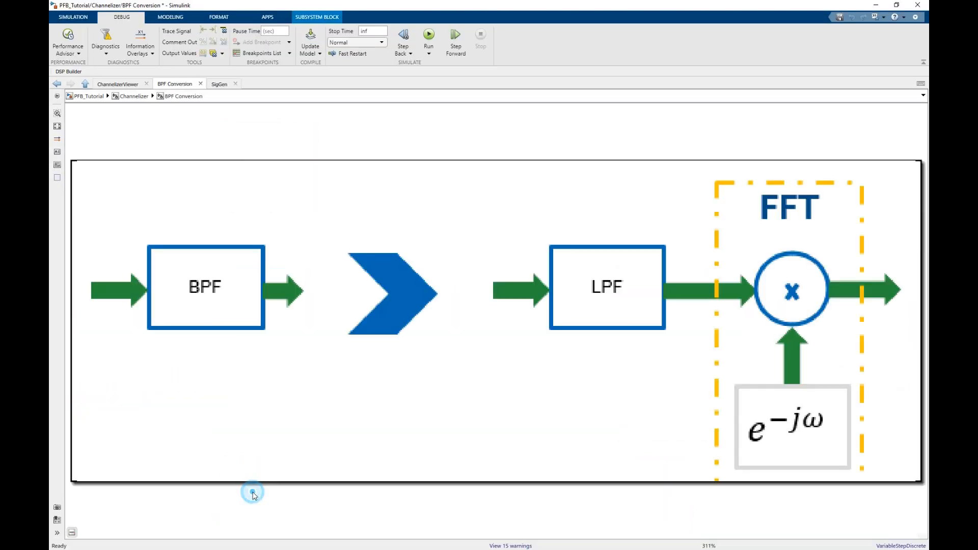
click(253, 492)
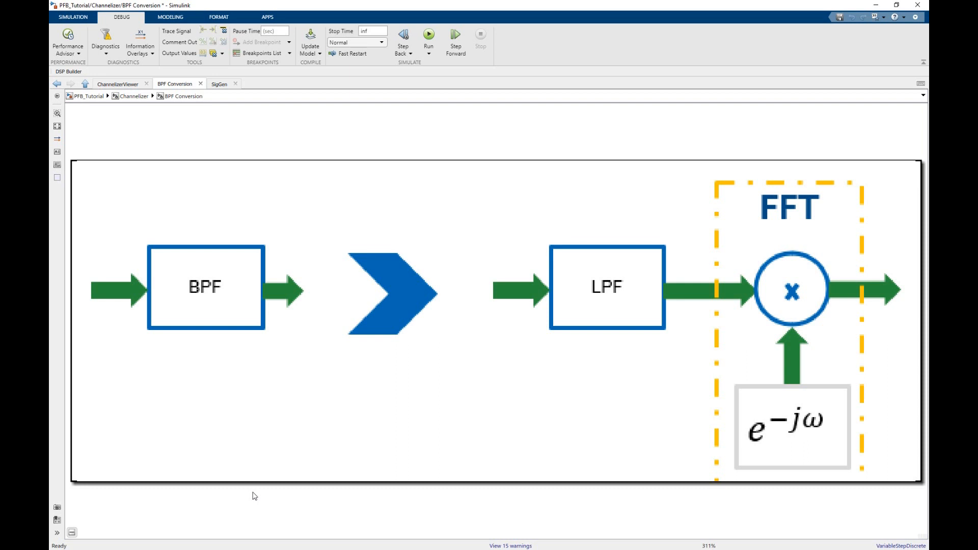
mouse_move(183, 368)
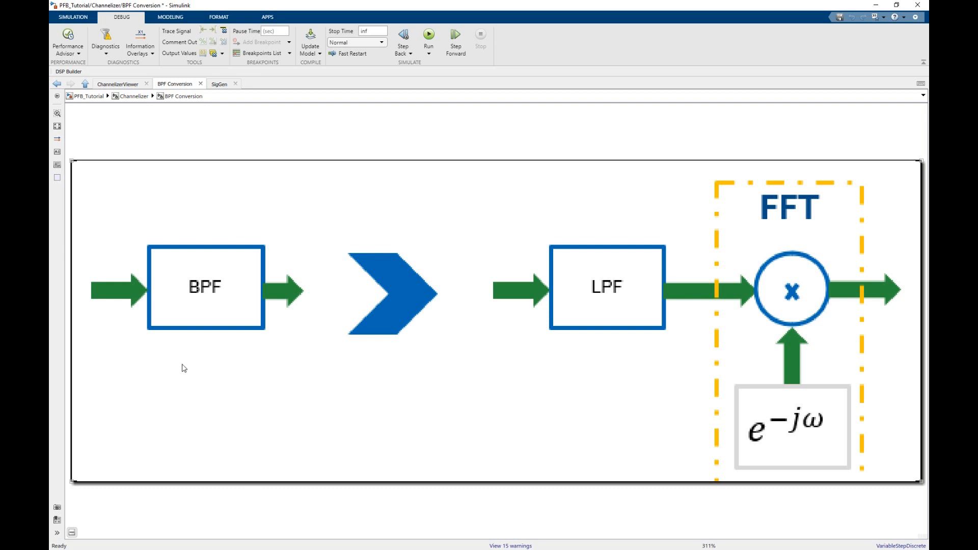
mouse_move(375, 373)
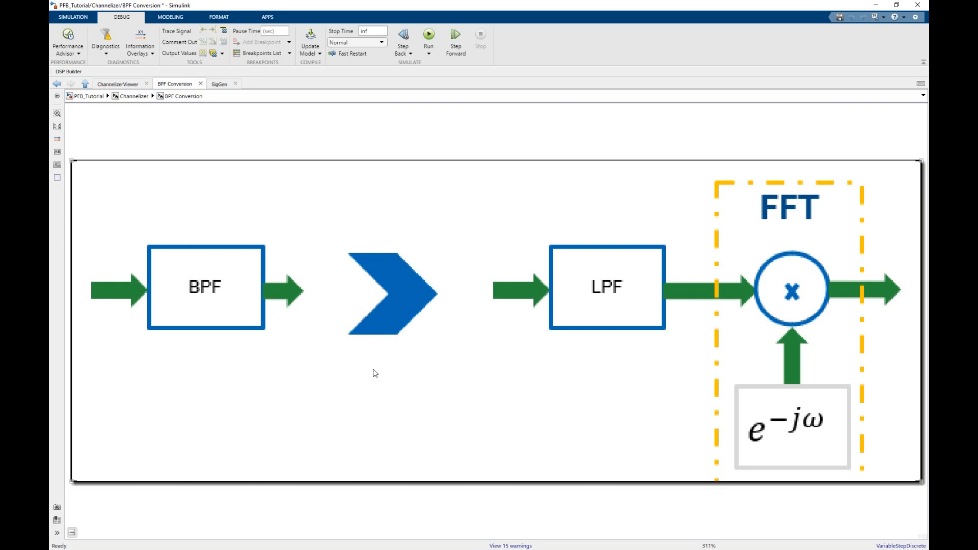
mouse_move(651, 364)
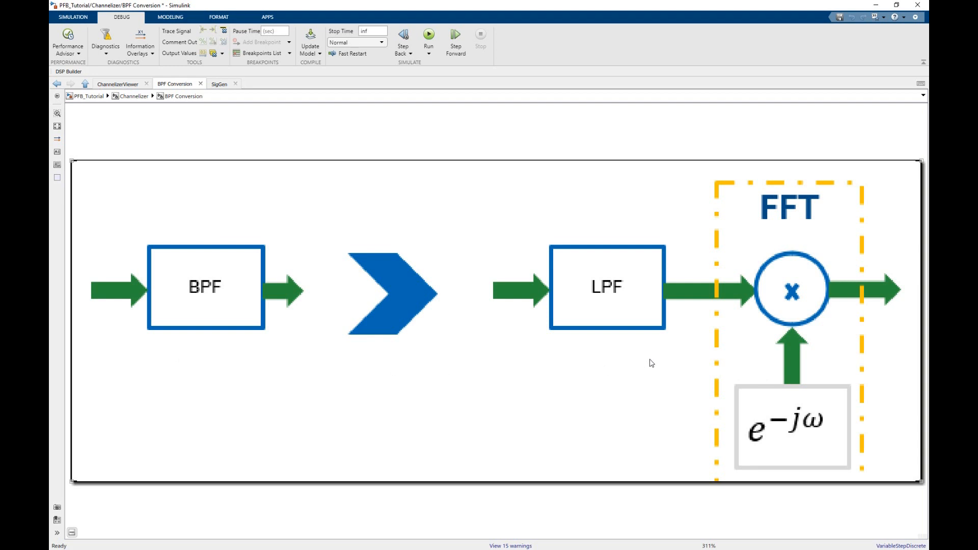
mouse_move(656, 362)
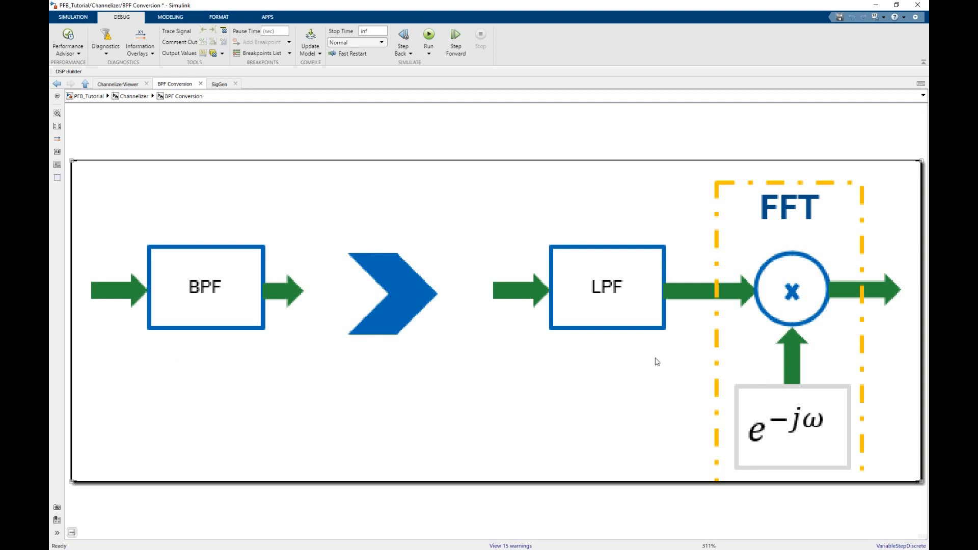
mouse_move(657, 369)
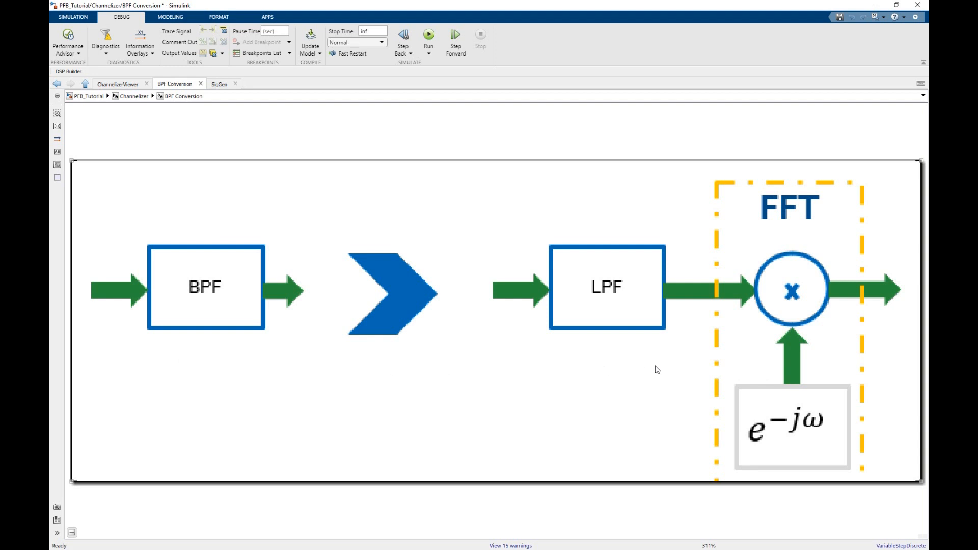
mouse_move(683, 207)
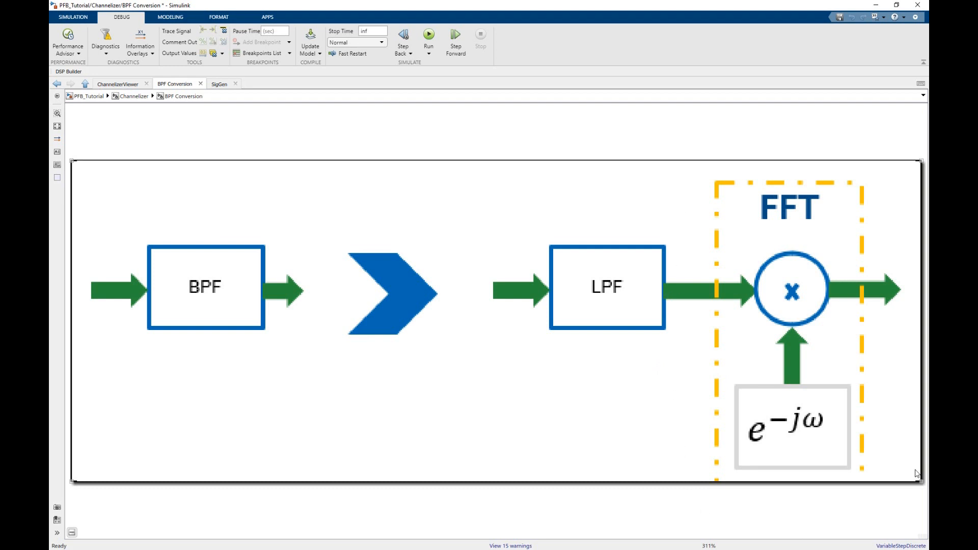
mouse_move(803, 167)
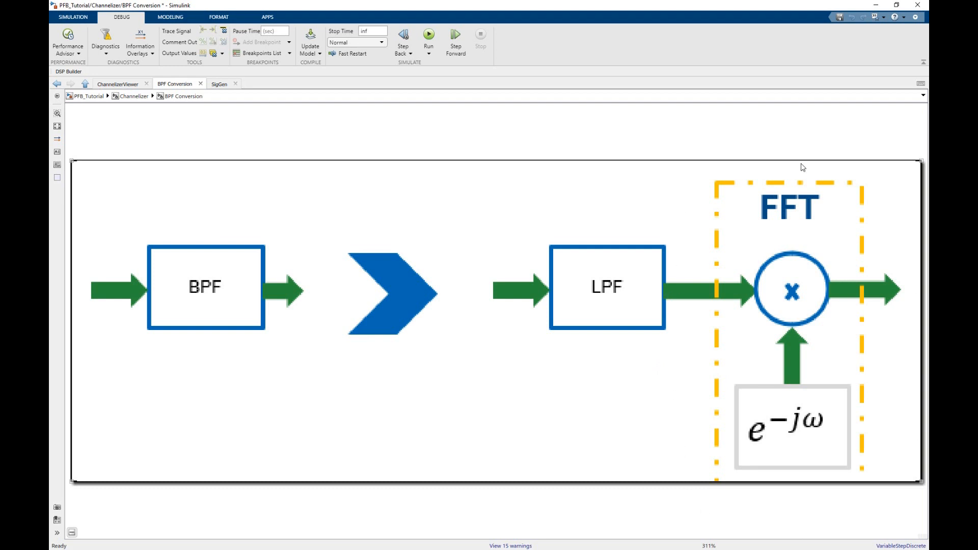
mouse_move(694, 237)
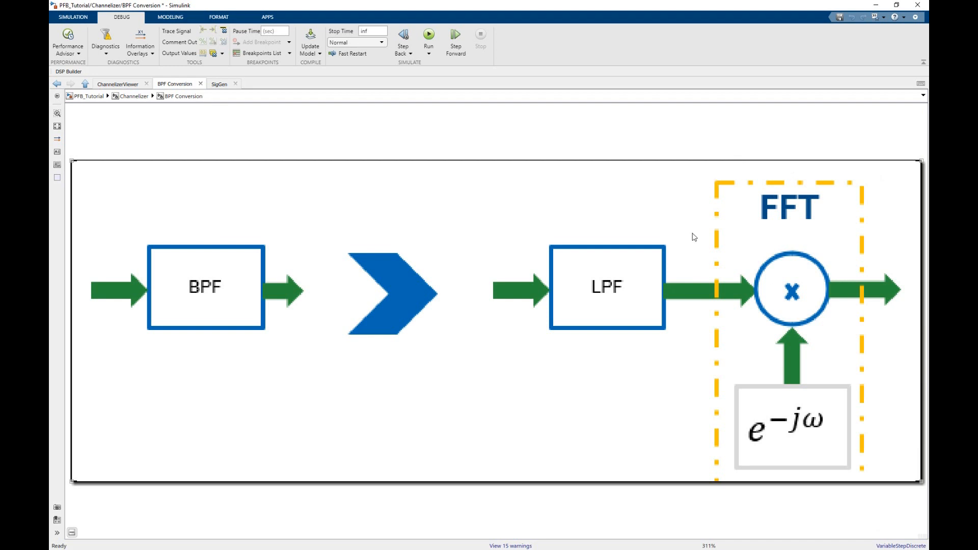
mouse_move(691, 267)
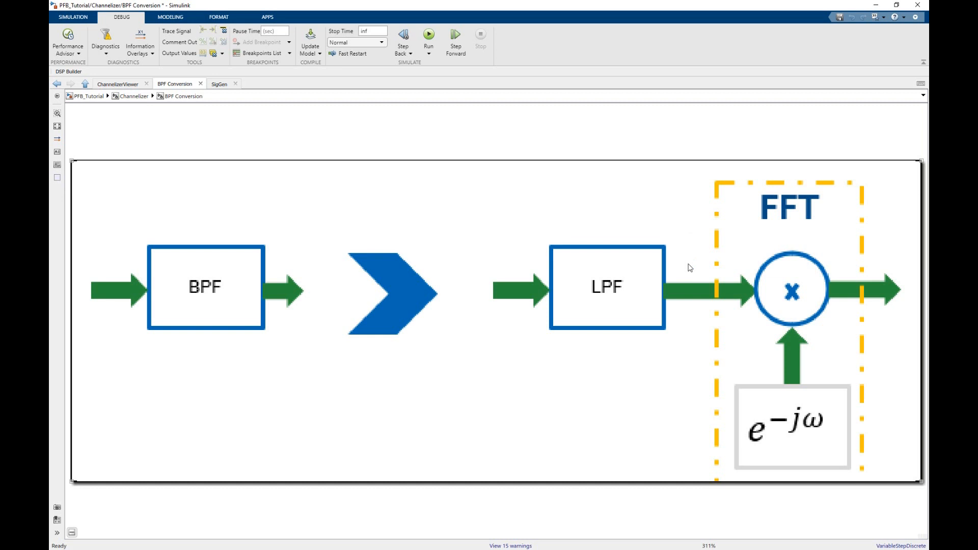
mouse_move(340, 148)
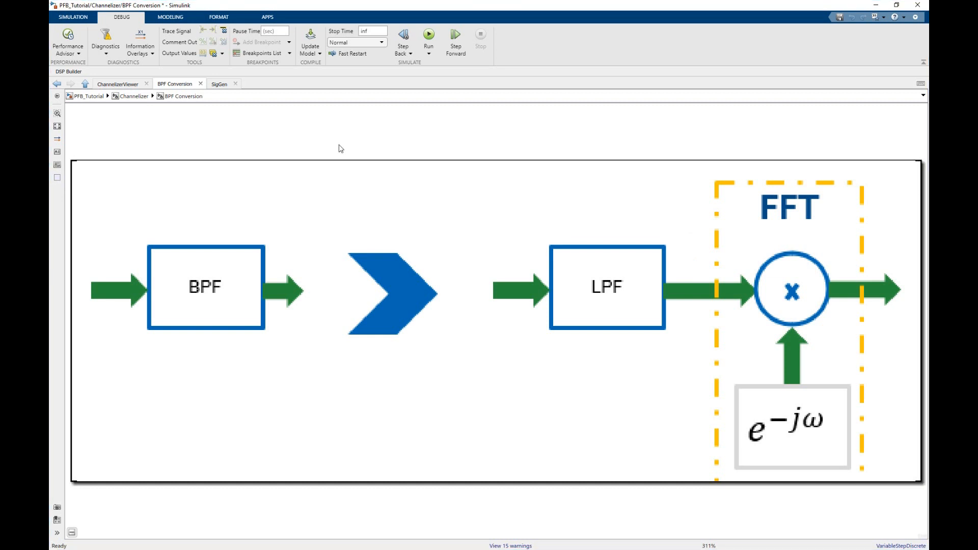
mouse_move(331, 151)
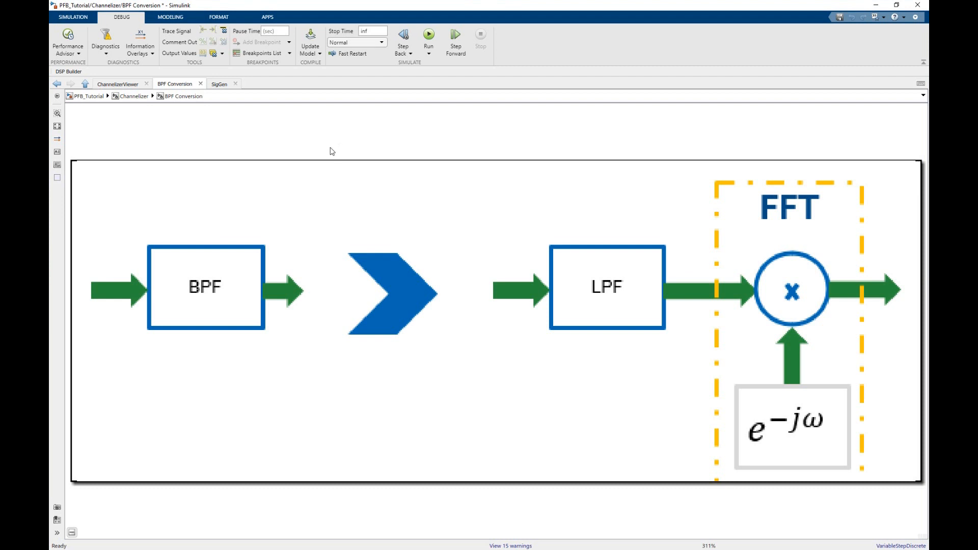
mouse_move(130, 106)
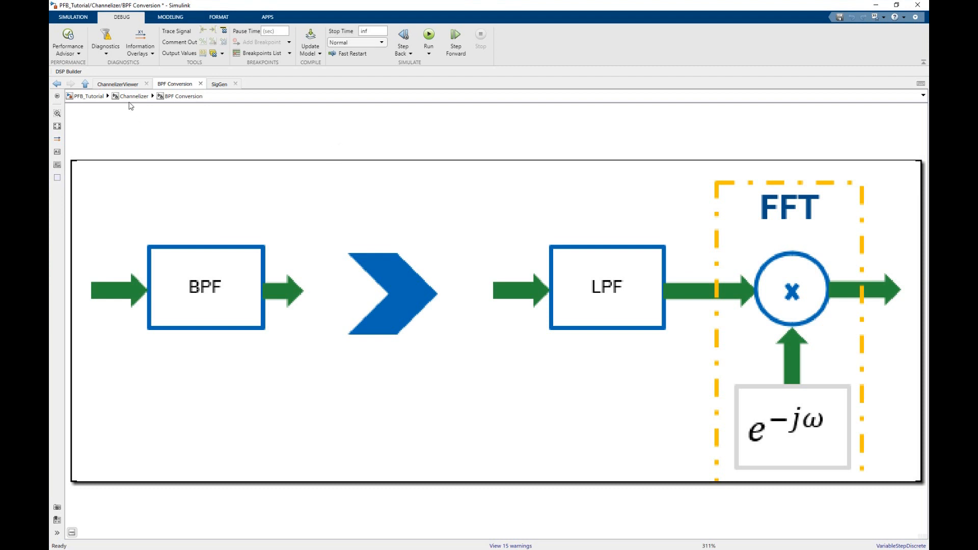
mouse_move(84, 83)
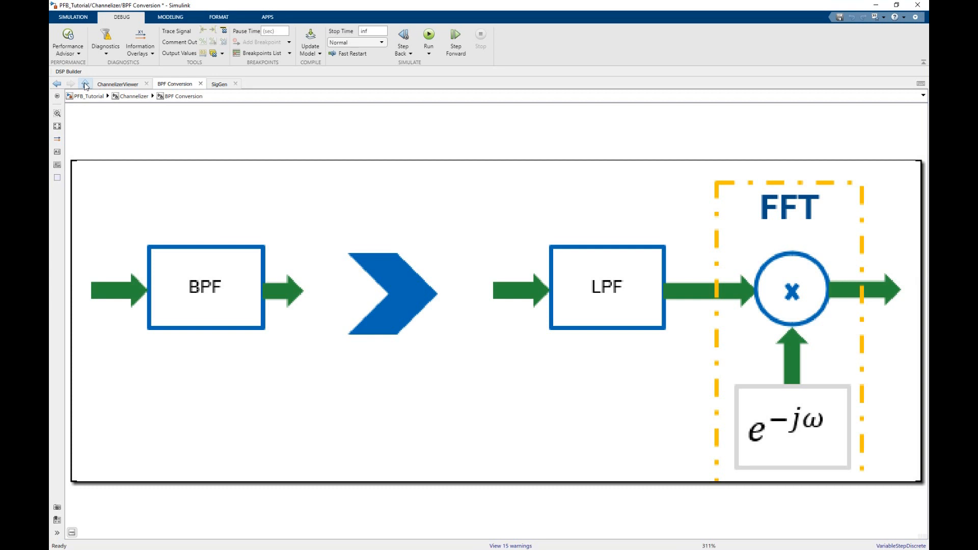
- Go up to the Channelizer and open the Polyphase Filter help diagram
click(85, 84)
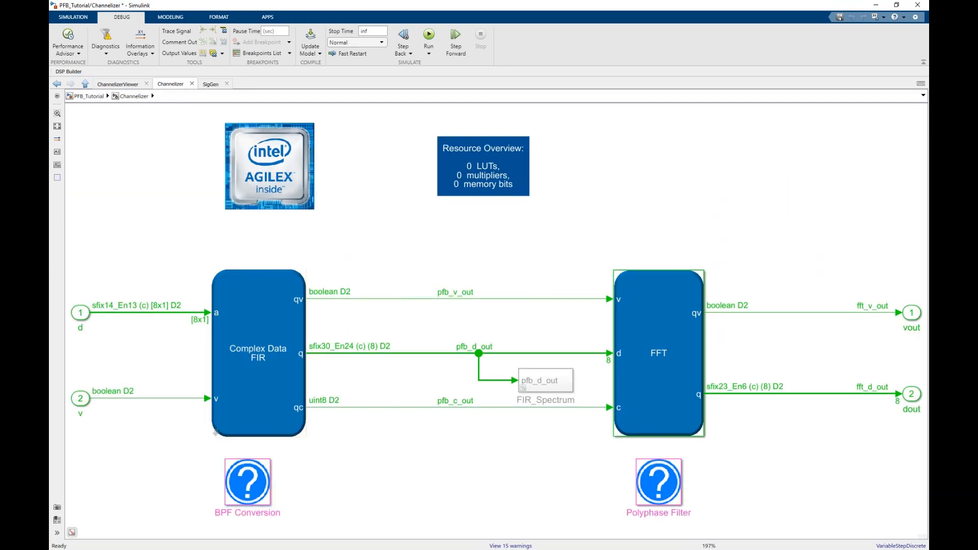
mouse_move(97, 269)
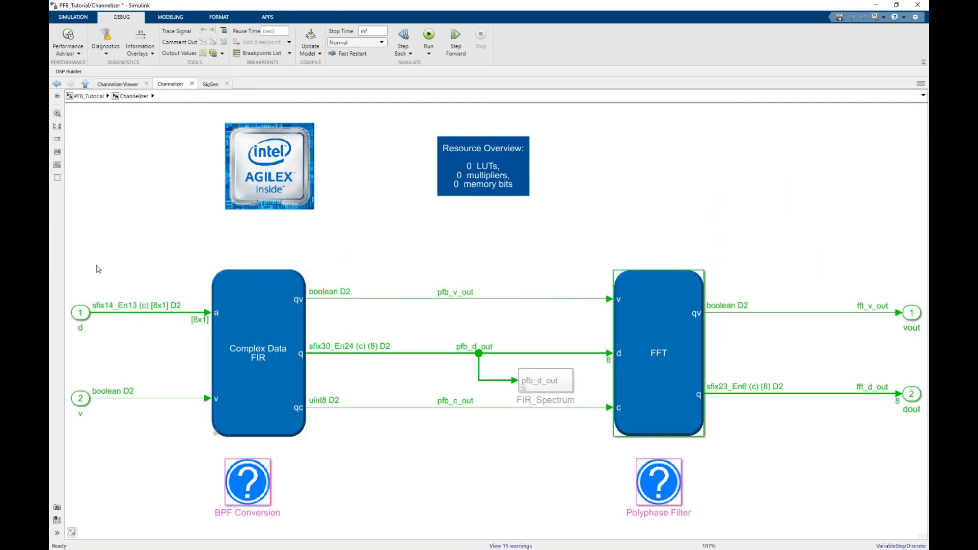
mouse_move(136, 229)
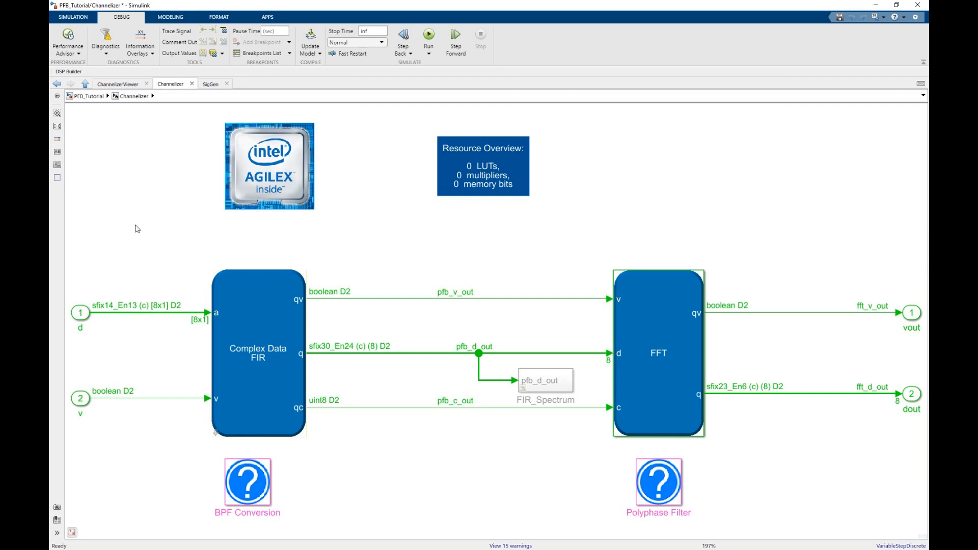
double_click(659, 484)
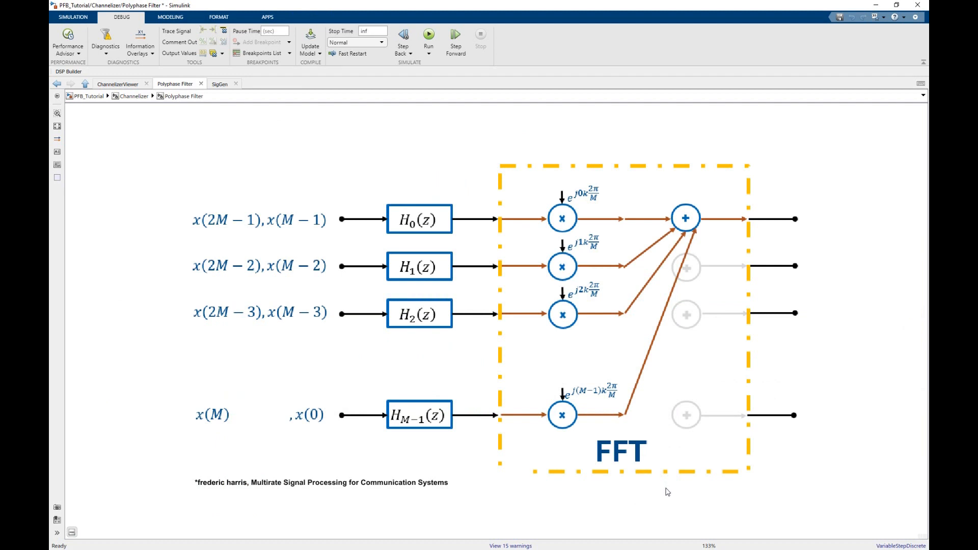
click(320, 482)
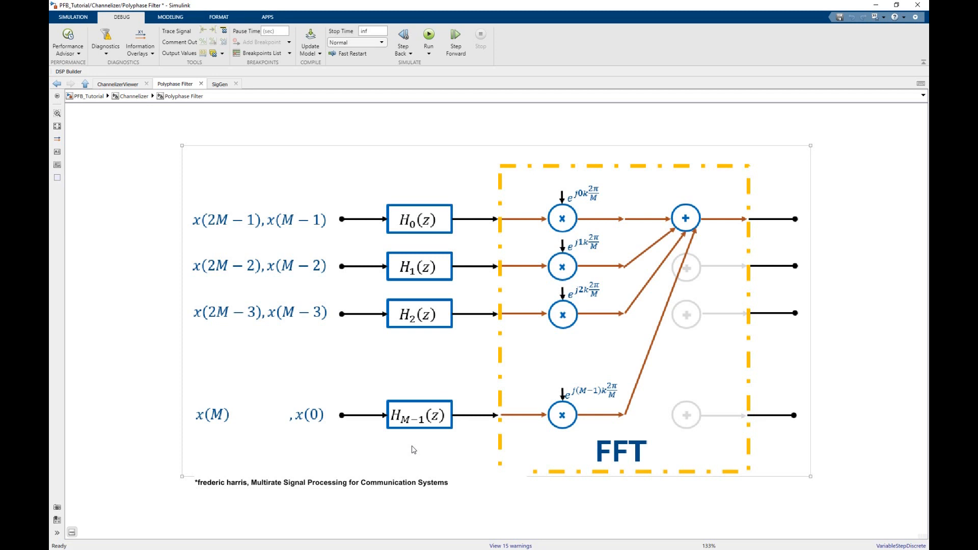
mouse_move(365, 452)
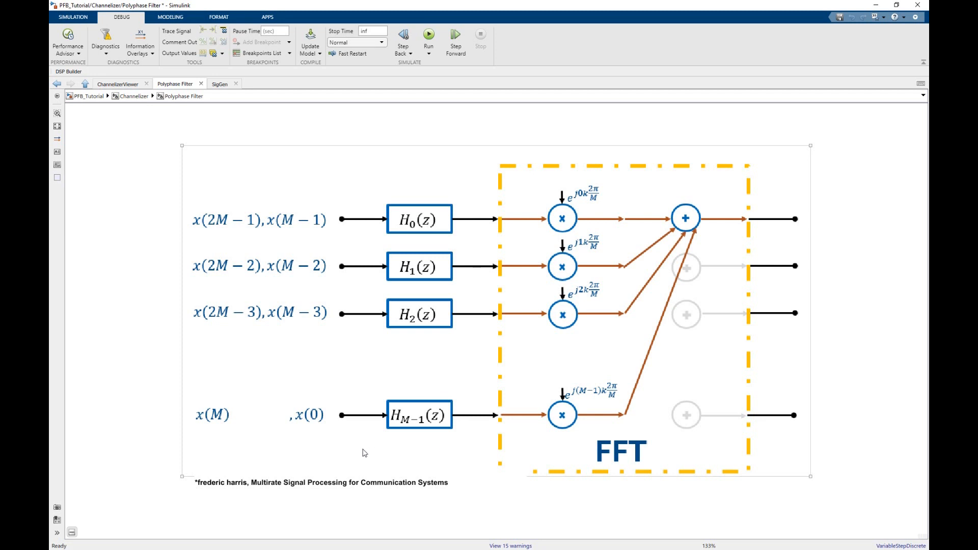
mouse_move(468, 433)
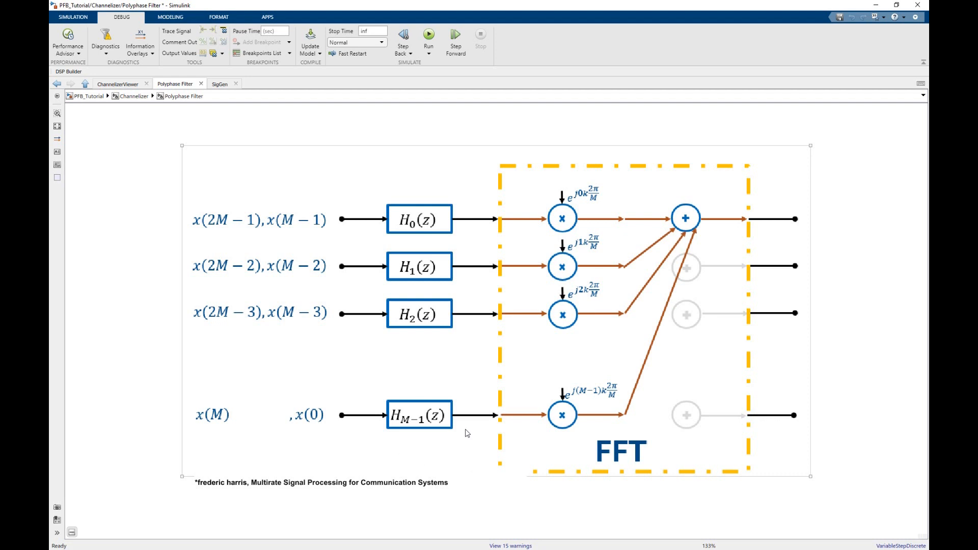
mouse_move(511, 443)
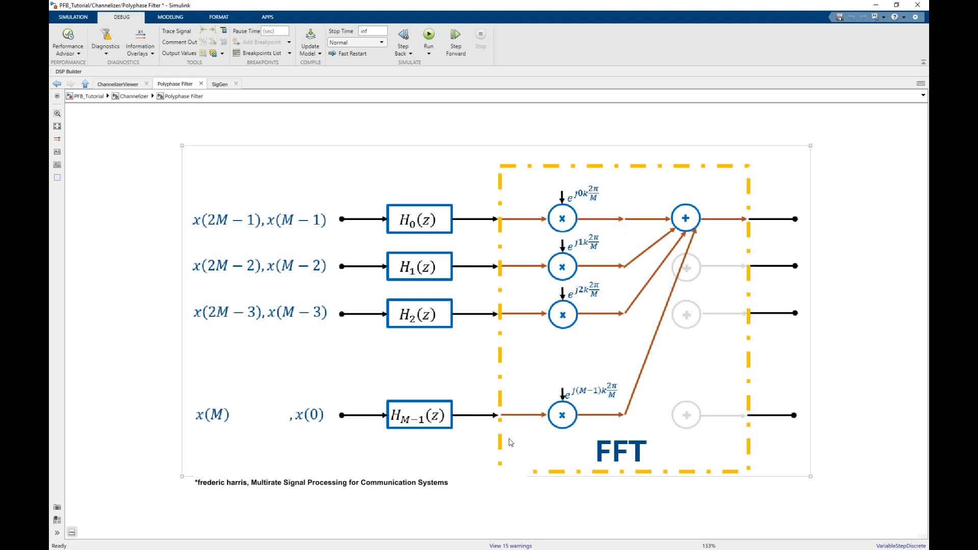
mouse_move(320, 408)
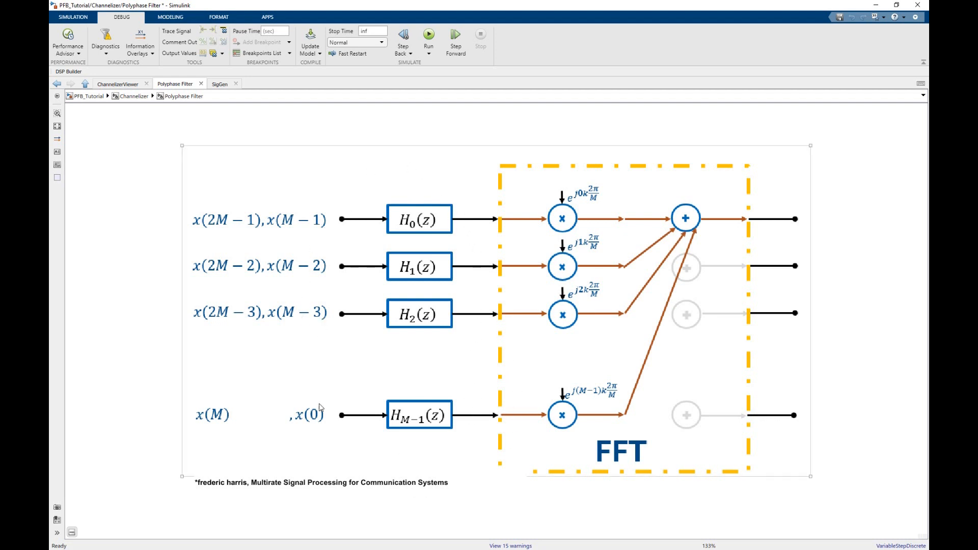
mouse_move(298, 224)
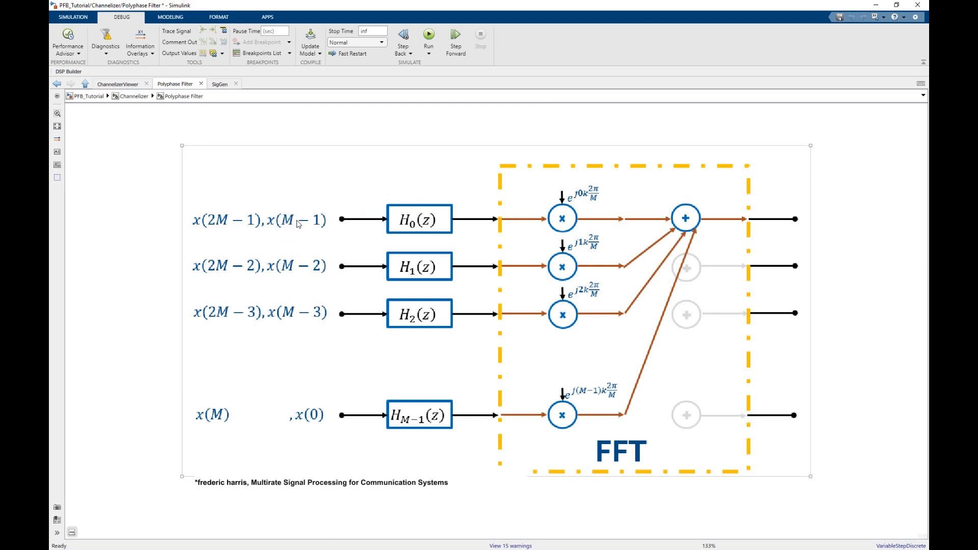
mouse_move(417, 211)
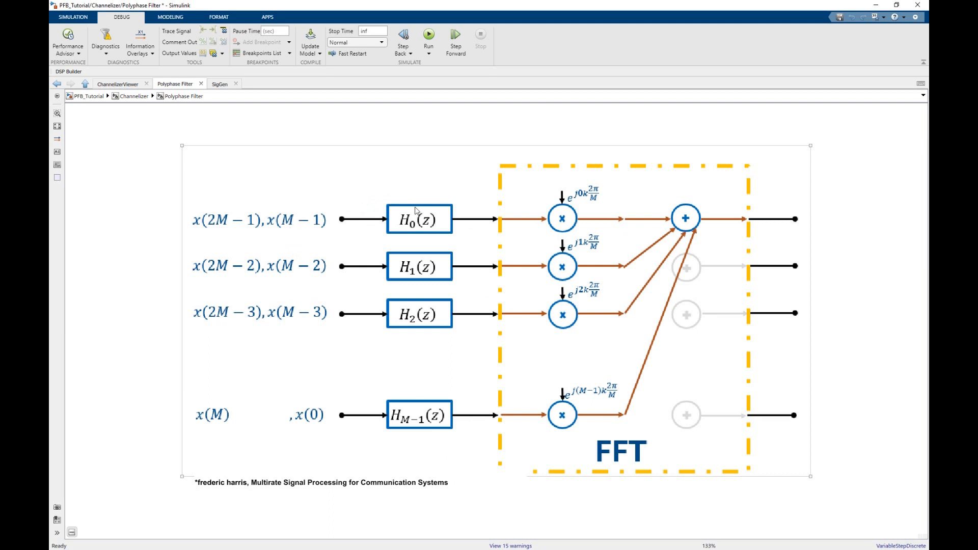
mouse_move(784, 348)
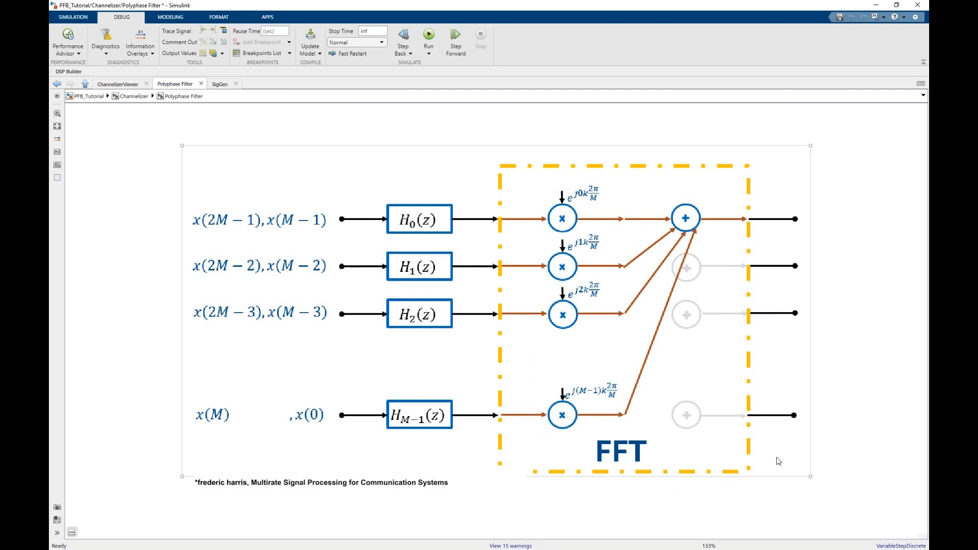
mouse_move(339, 144)
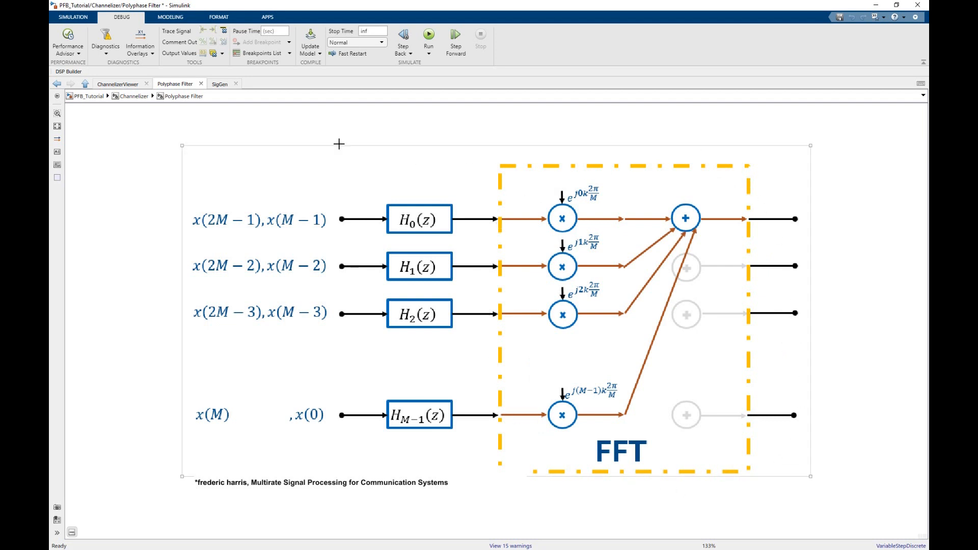
- Go up to the Channelizer and review the Complex Data FIR parameters without changes
click(134, 97)
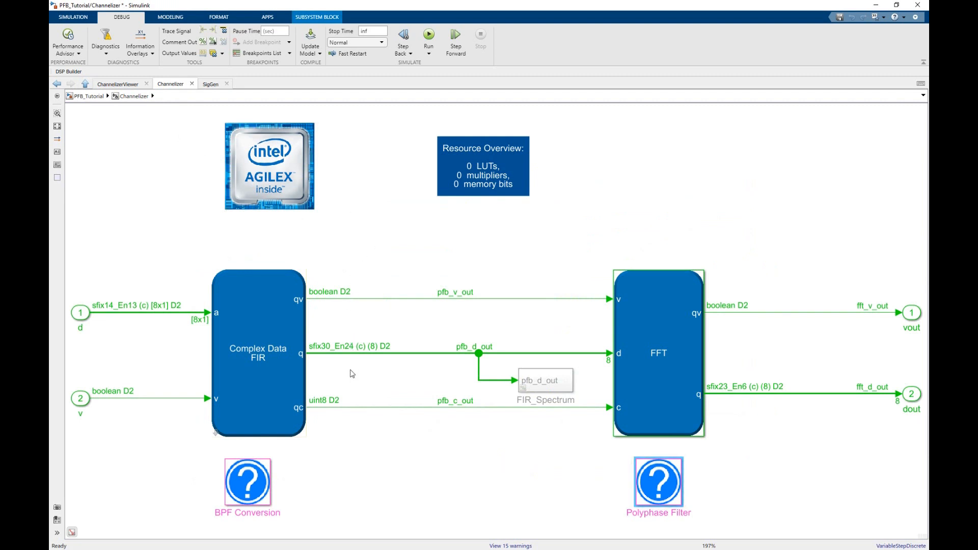
mouse_move(331, 437)
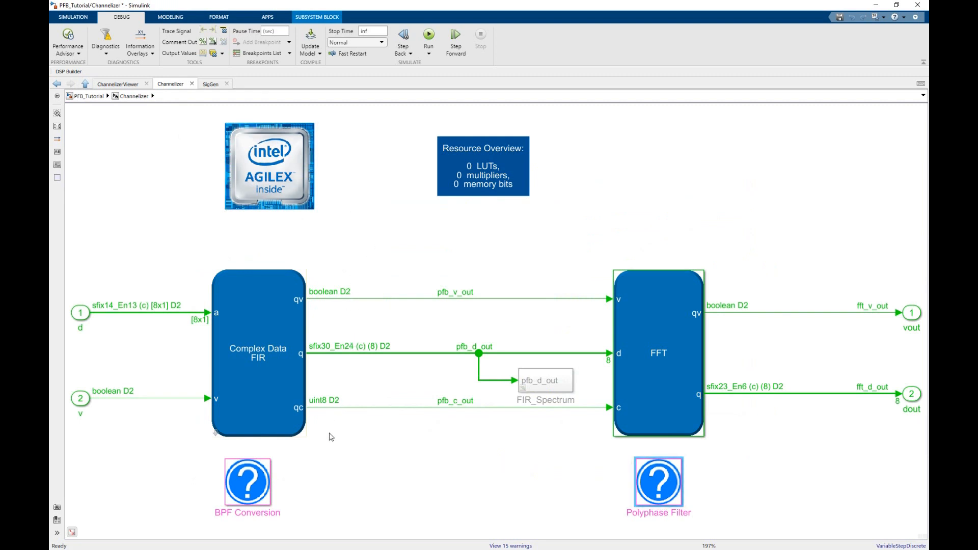
double_click(258, 353)
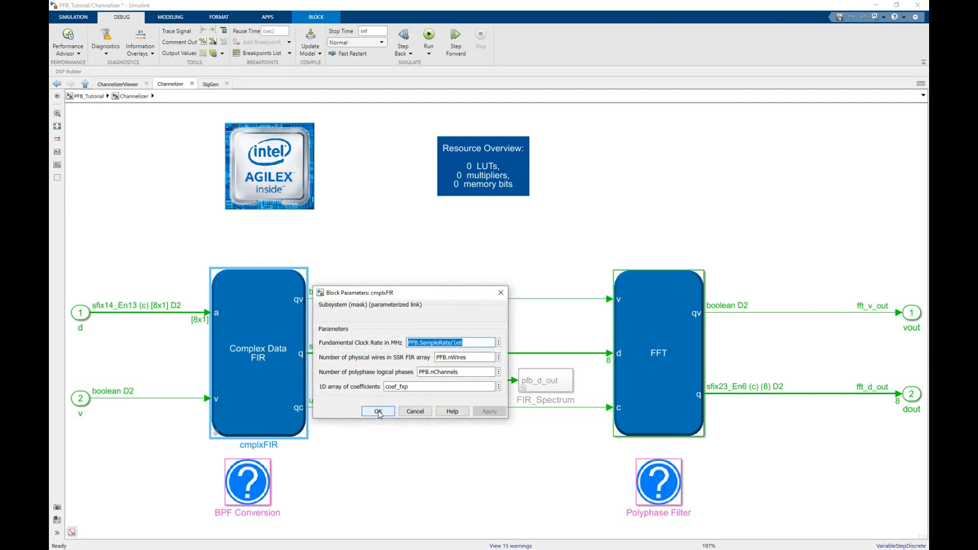
mouse_move(394, 410)
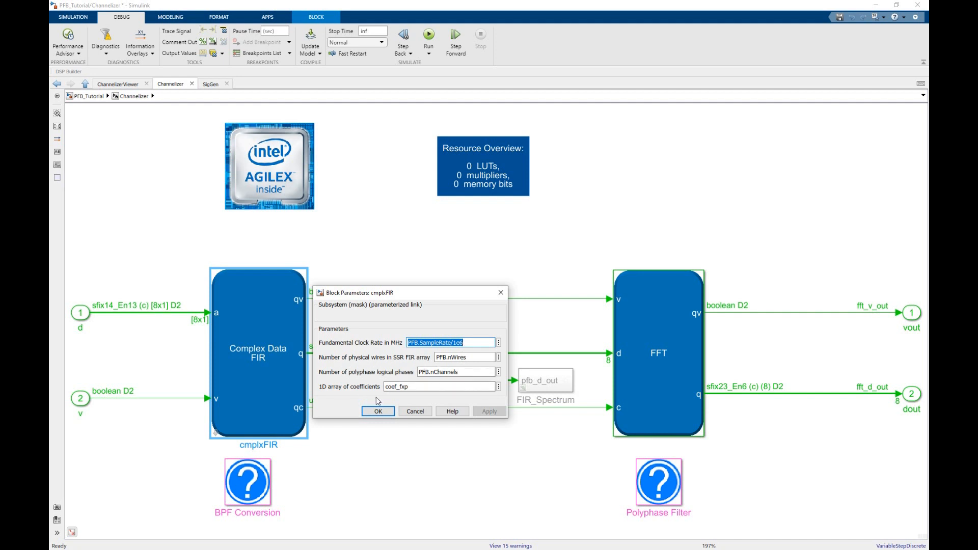
click(377, 411)
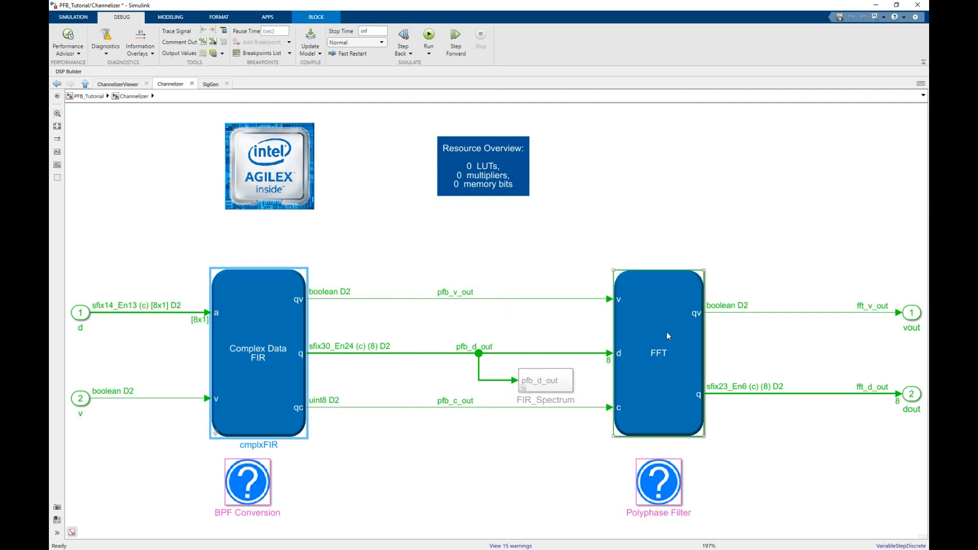
- Inspect the Hybrid FFT block's FFT size, wire count and input type, then close it
double_click(659, 352)
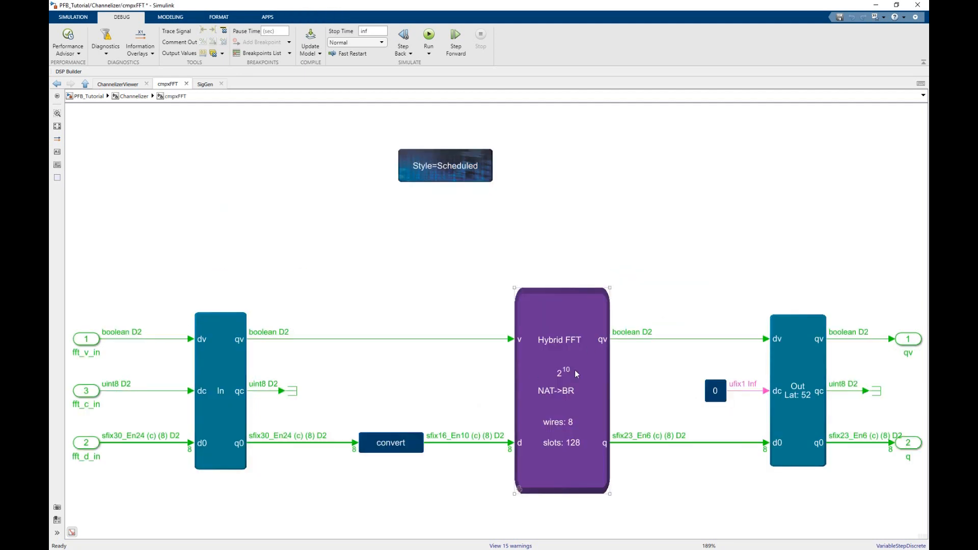
double_click(561, 390)
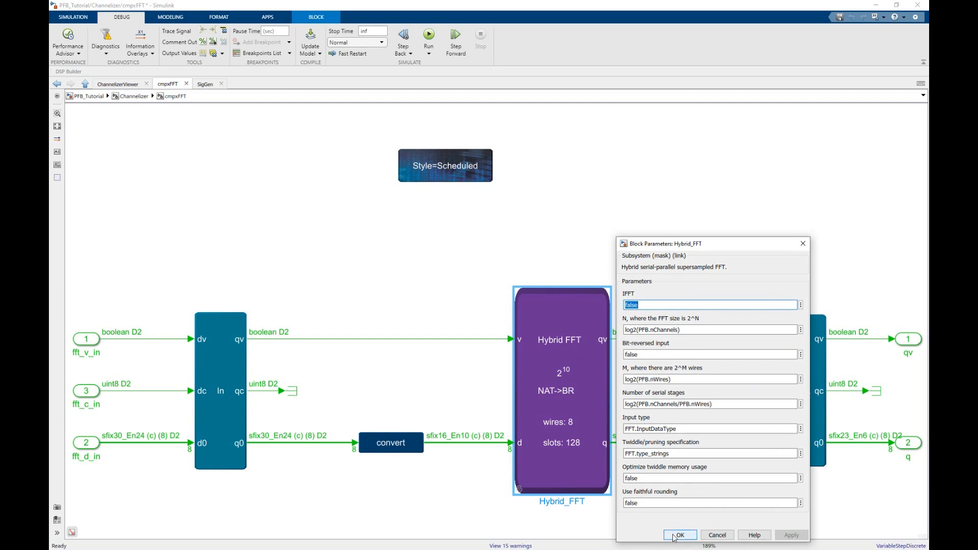
click(678, 536)
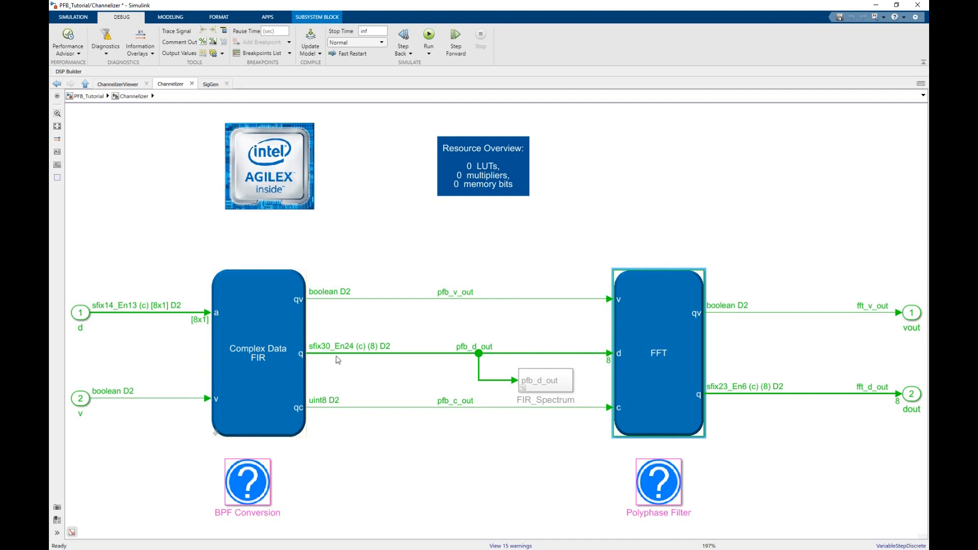
mouse_move(445, 364)
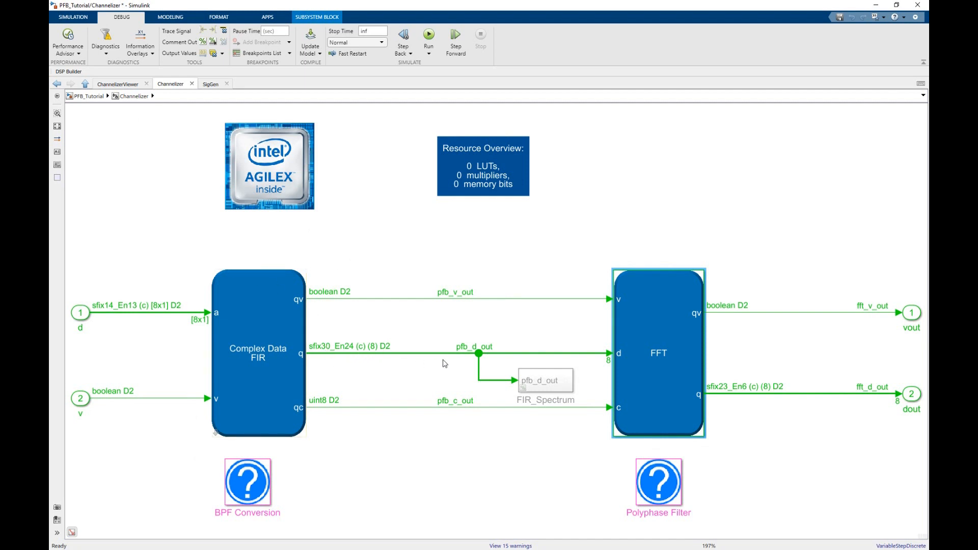
mouse_move(383, 367)
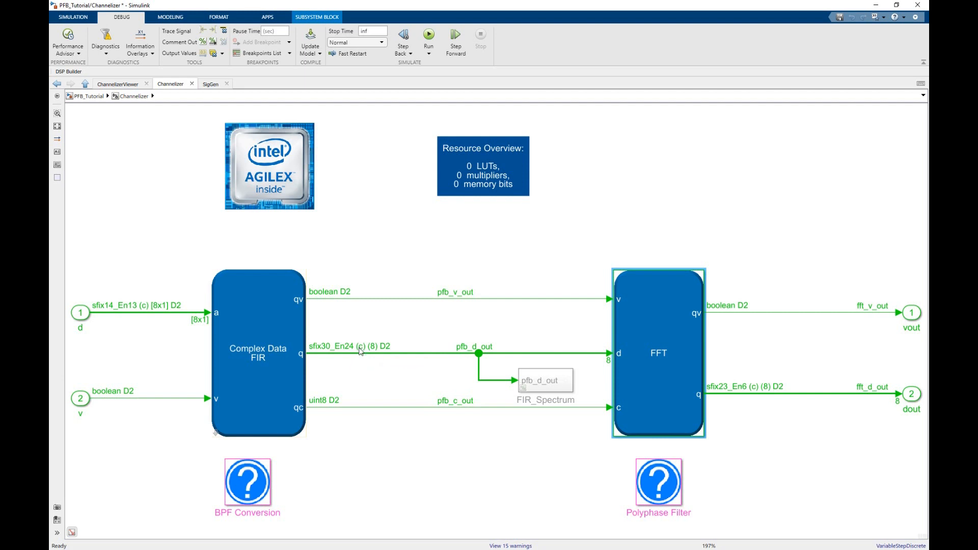
mouse_move(361, 355)
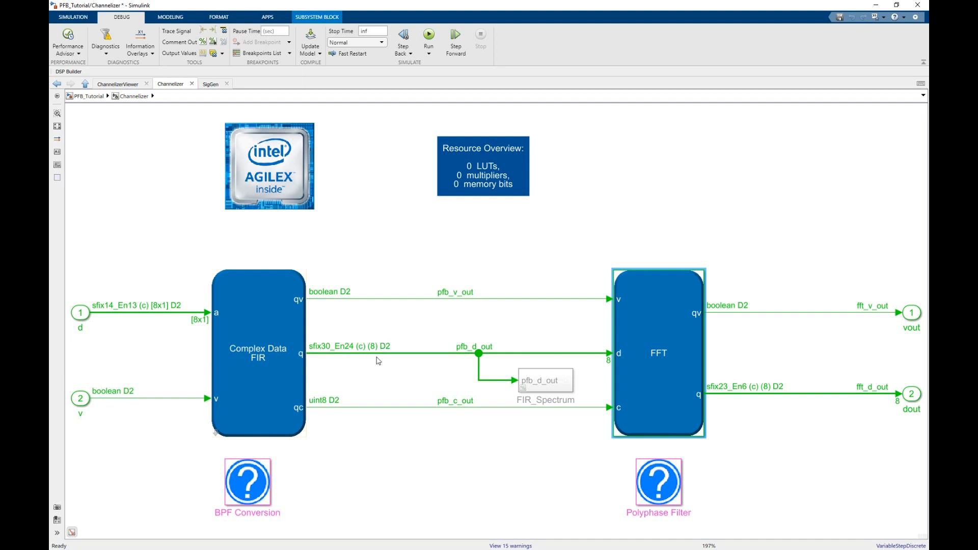
mouse_move(376, 364)
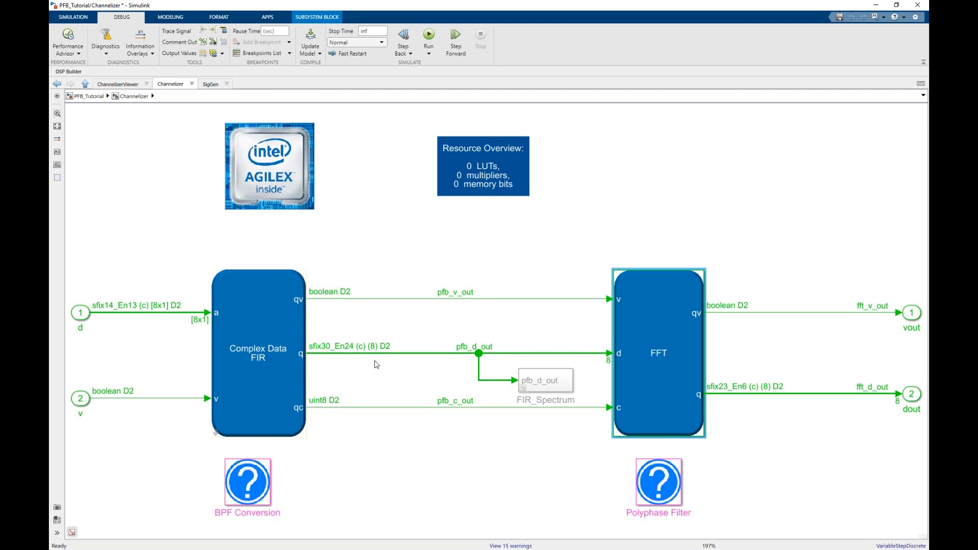
mouse_move(364, 383)
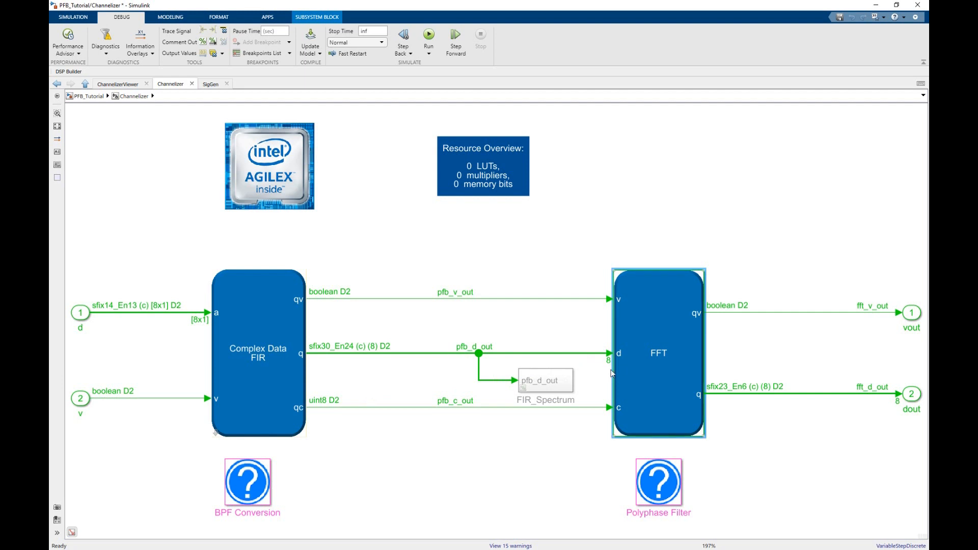
mouse_move(634, 365)
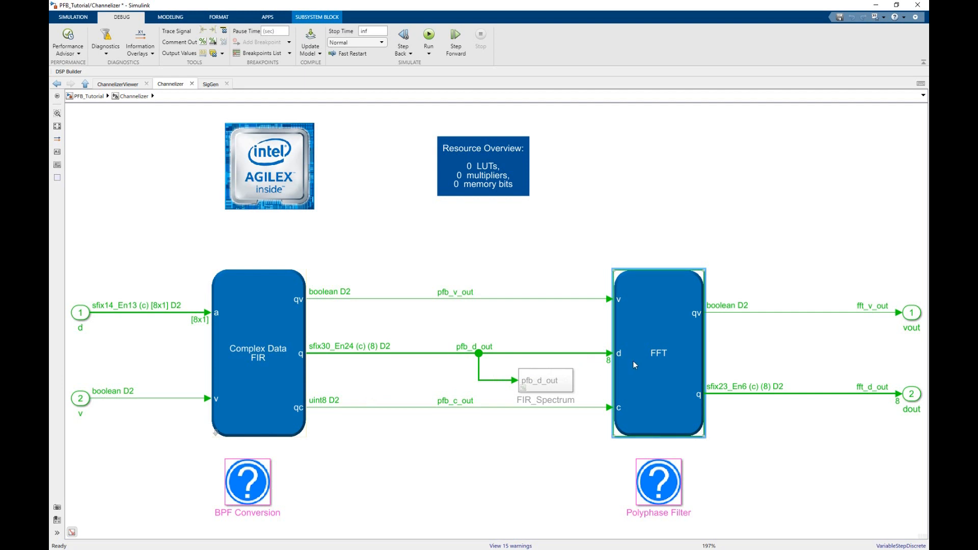
mouse_move(633, 366)
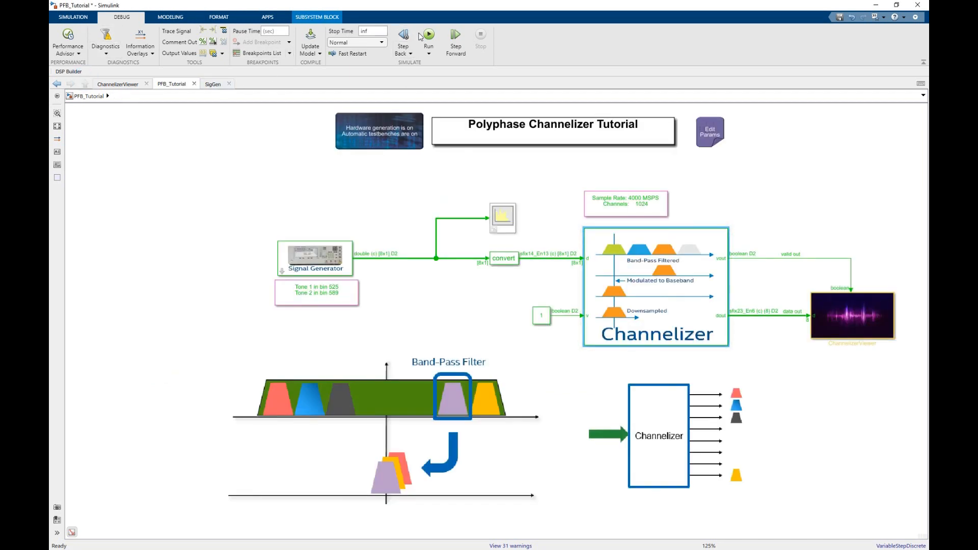
- Simulate the tutorial model to plot two FFT tone peaks, then open the Channelizer subsystem
click(428, 34)
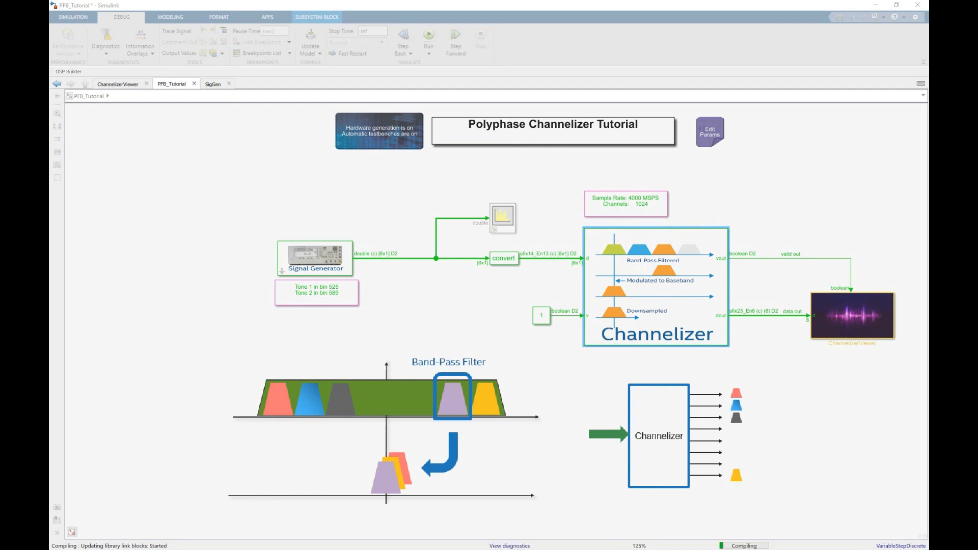
click(429, 34)
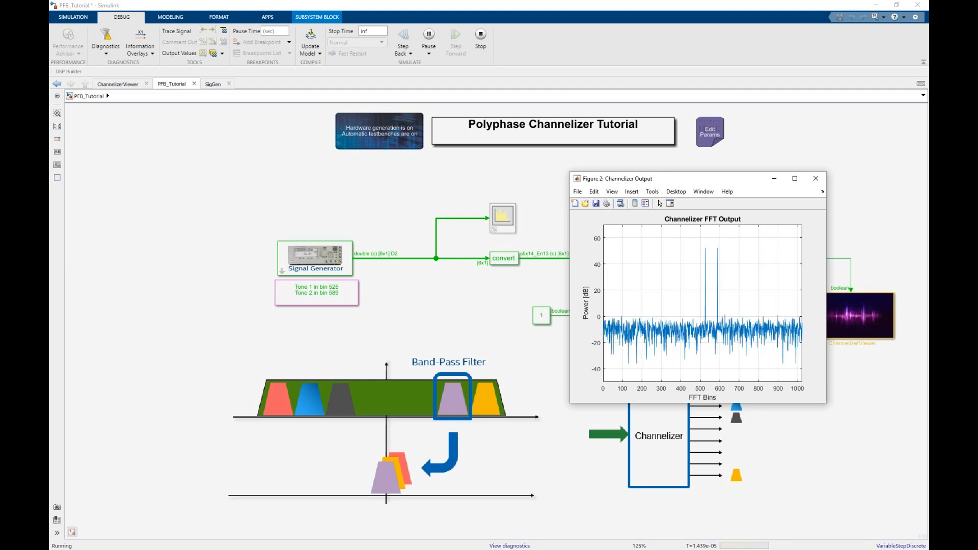
double_click(658, 435)
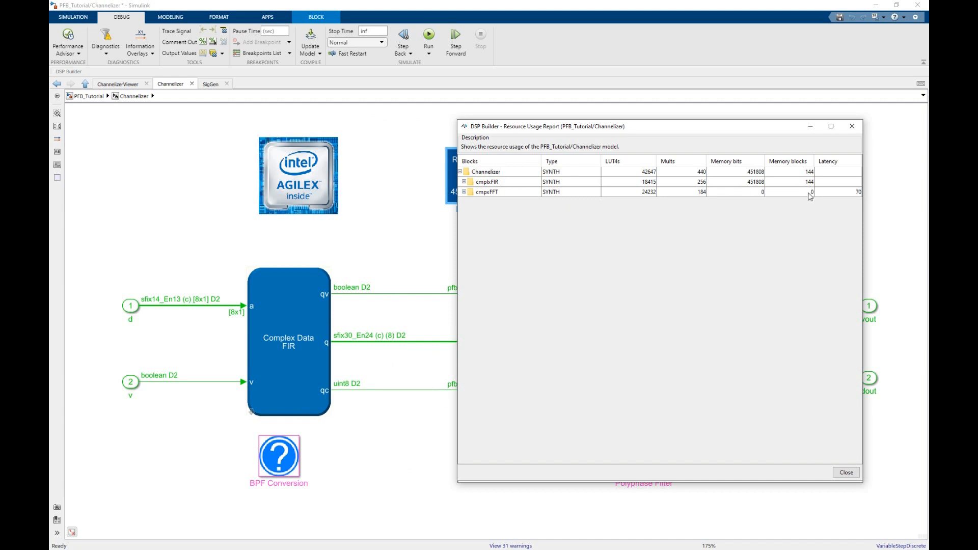
mouse_move(818, 203)
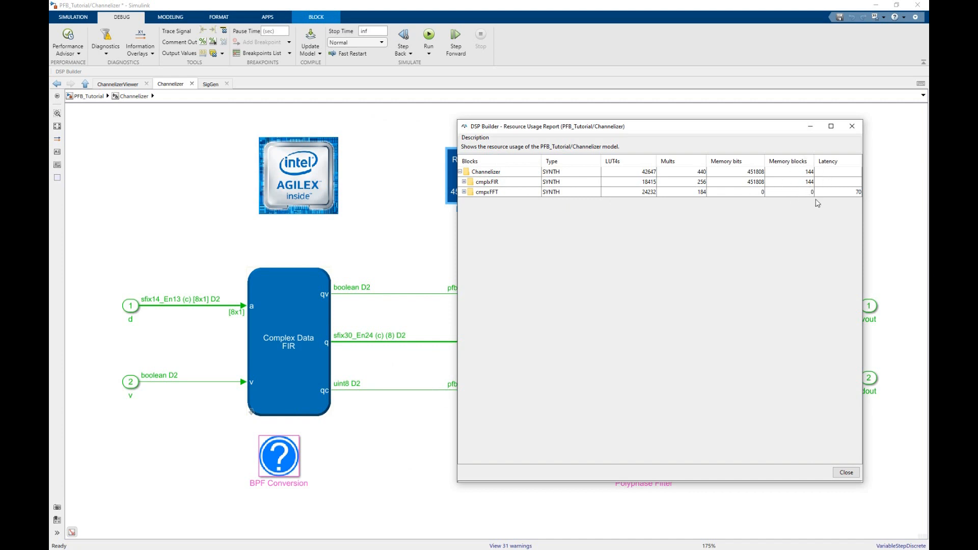
- Close the resource report showing 42647 LUTs, 440 multipliers and 451808 memory bits
click(846, 472)
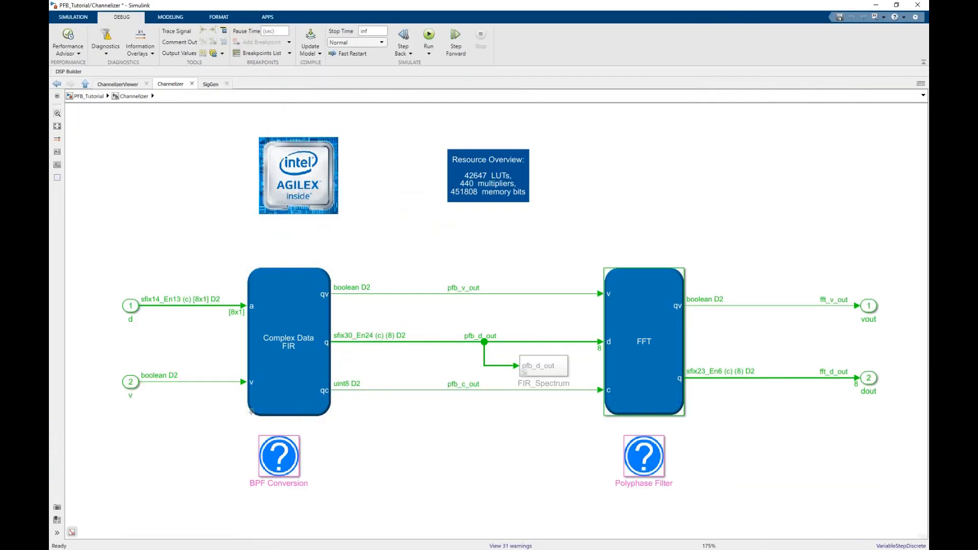
mouse_move(369, 156)
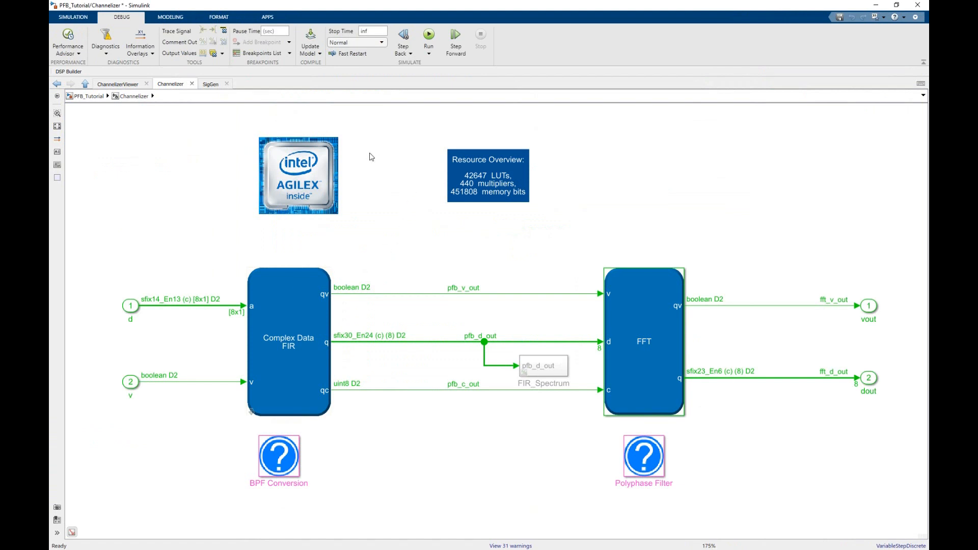
- Re-run the simulation and review the report: 79079 LUTs, 440 multipliers, 0 memory bits
click(428, 35)
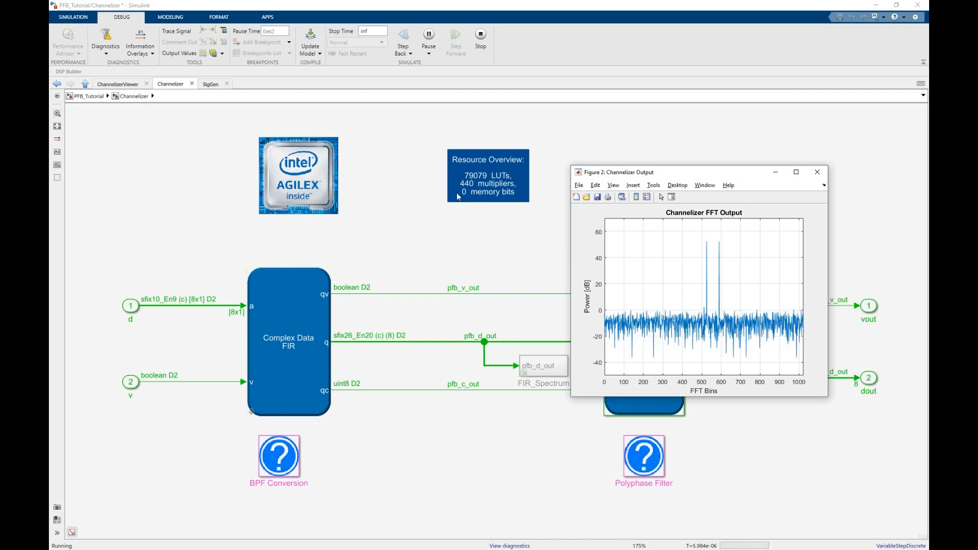
click(817, 173)
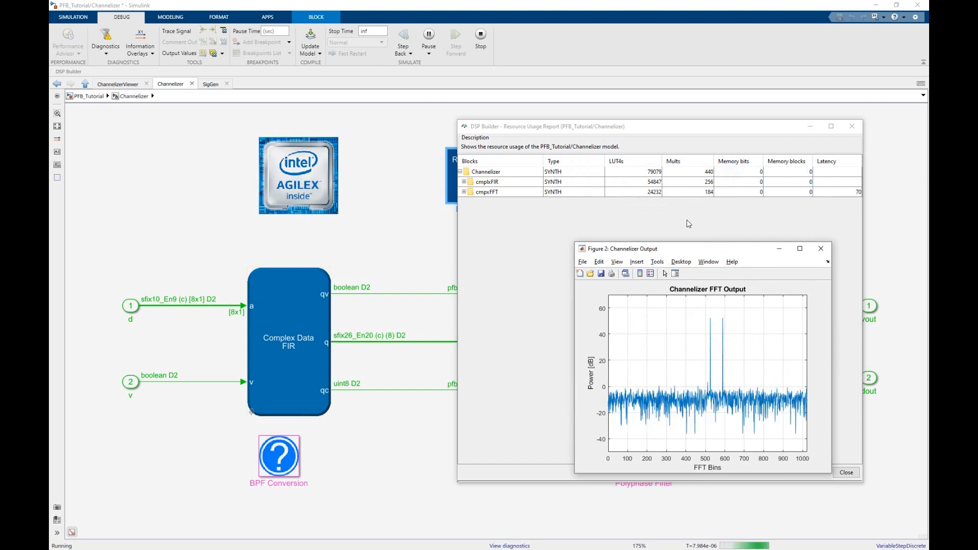
click(480, 36)
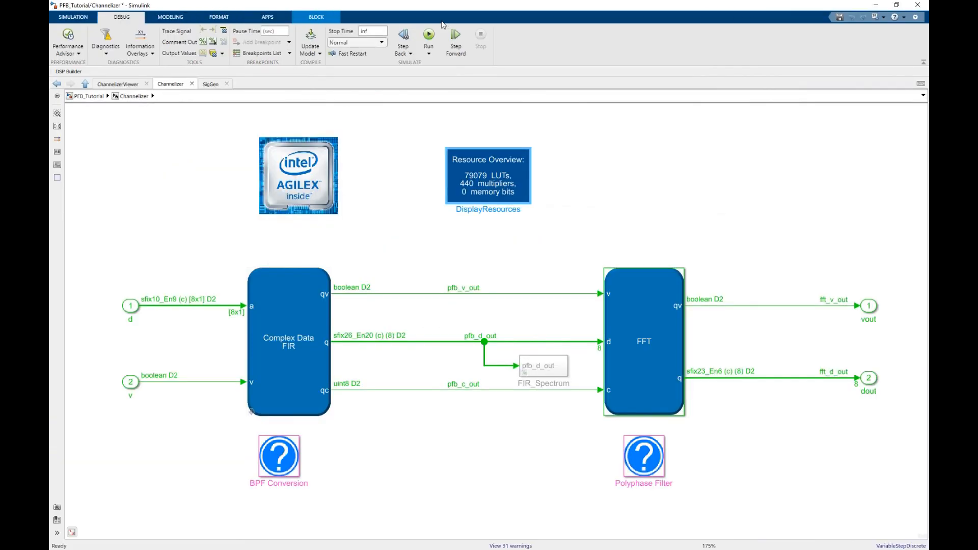
- Run the 16-phase simulation and return to the Channelizer diagram from the FFT plot
click(428, 34)
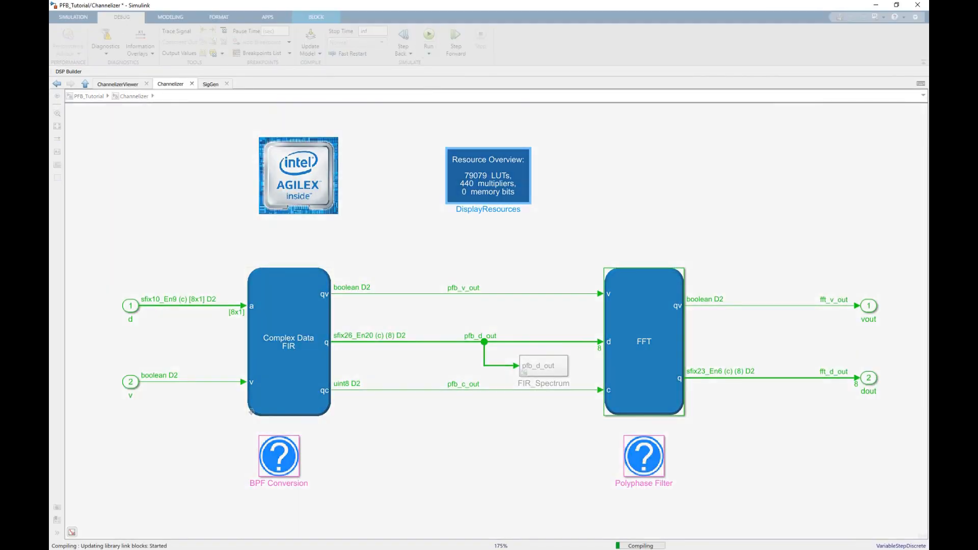
click(428, 34)
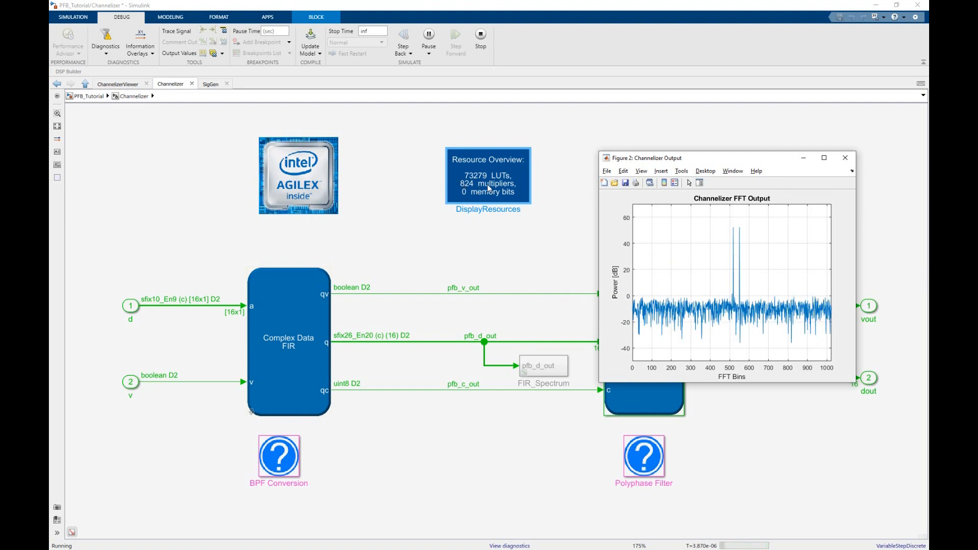
click(489, 175)
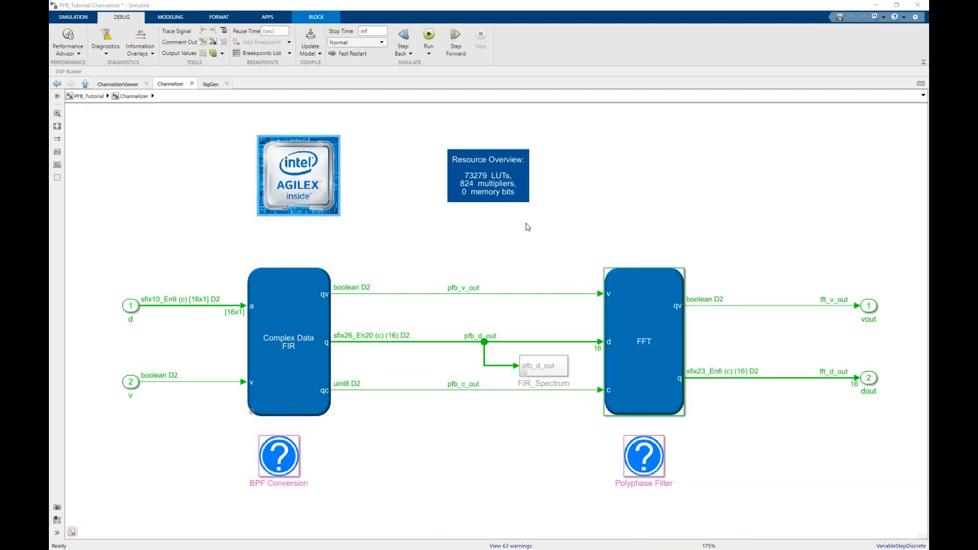
mouse_move(490, 227)
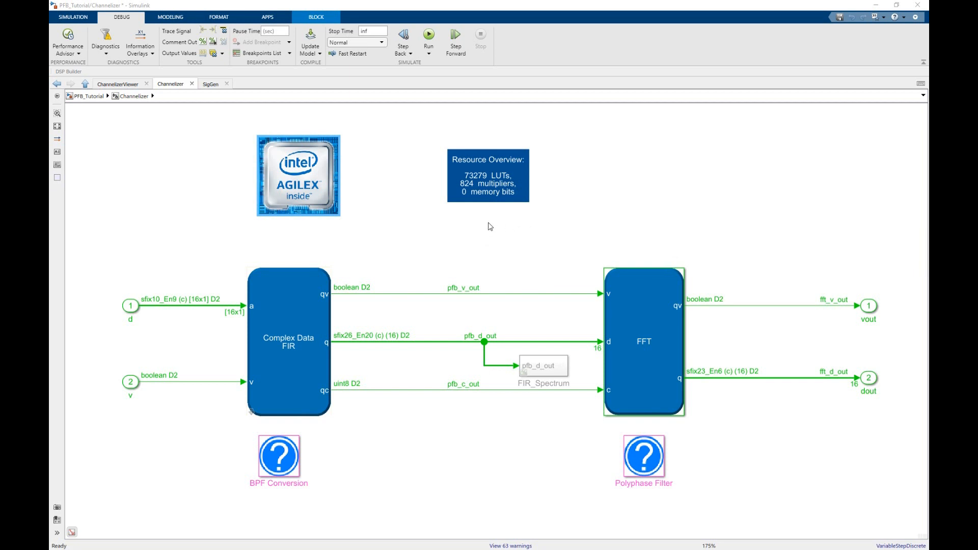
mouse_move(534, 219)
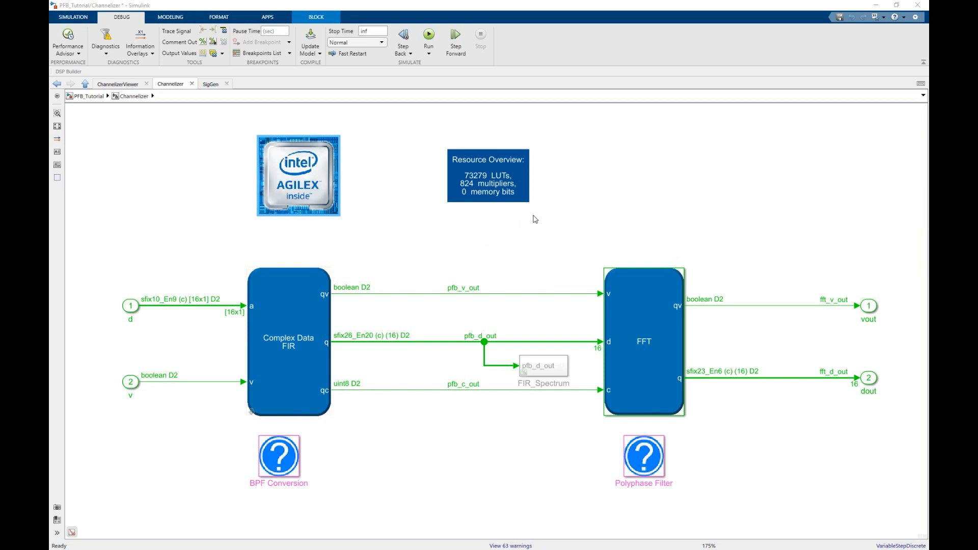
double_click(643, 341)
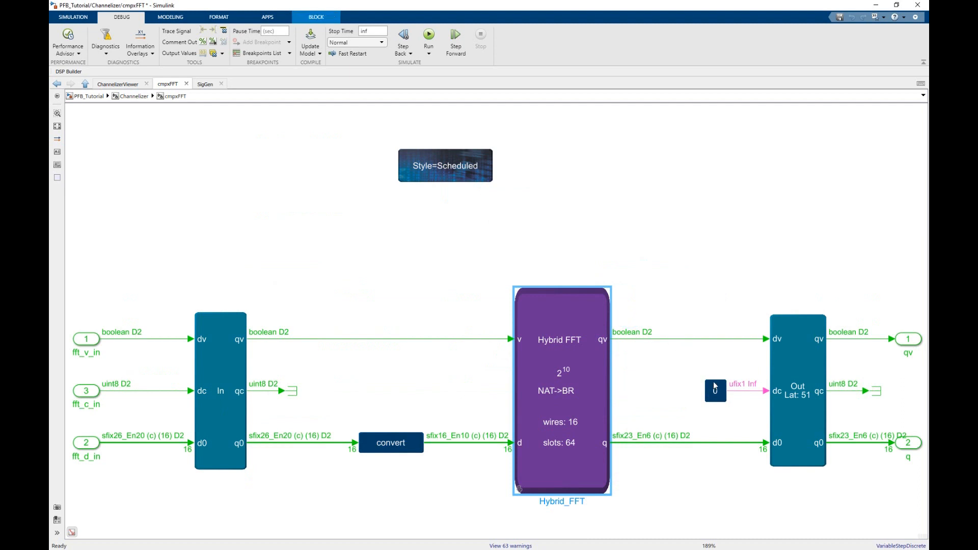
click(797, 391)
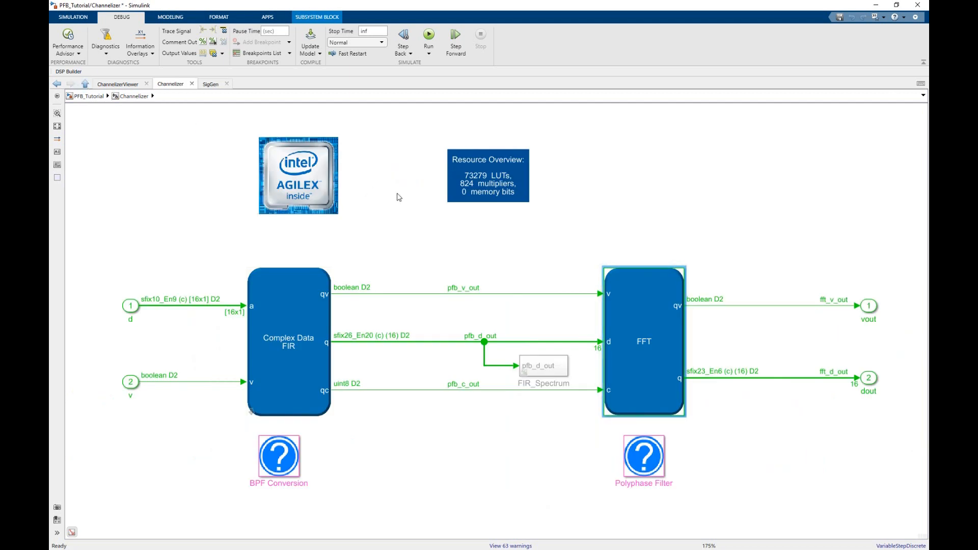
mouse_move(410, 202)
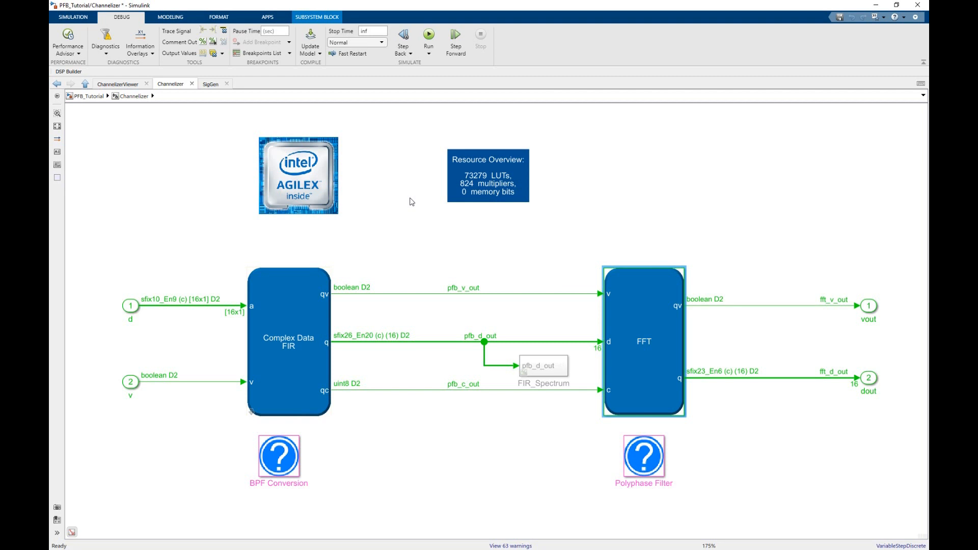
- Change the Agilex speed grade, re-simulate, and confirm FFT latency fell from 51 to 40
double_click(298, 175)
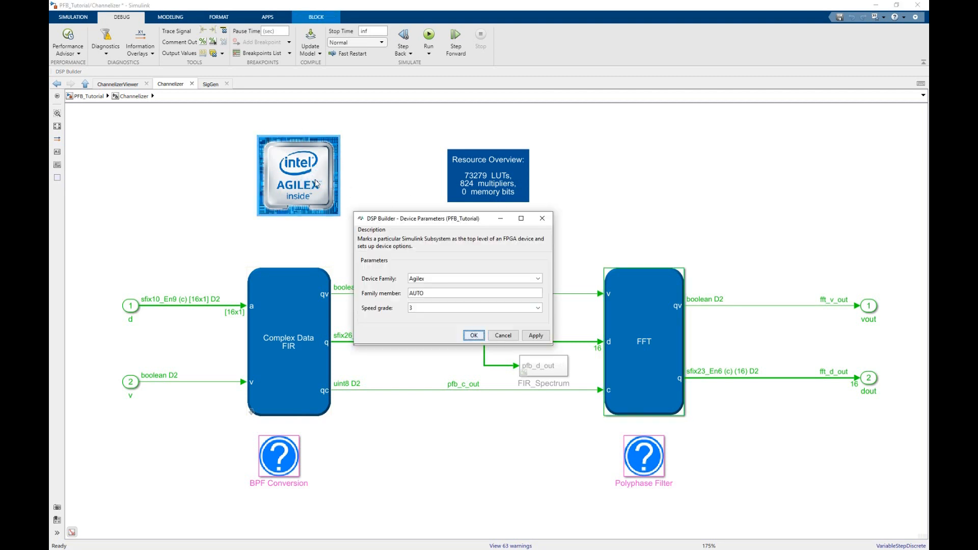
click(535, 308)
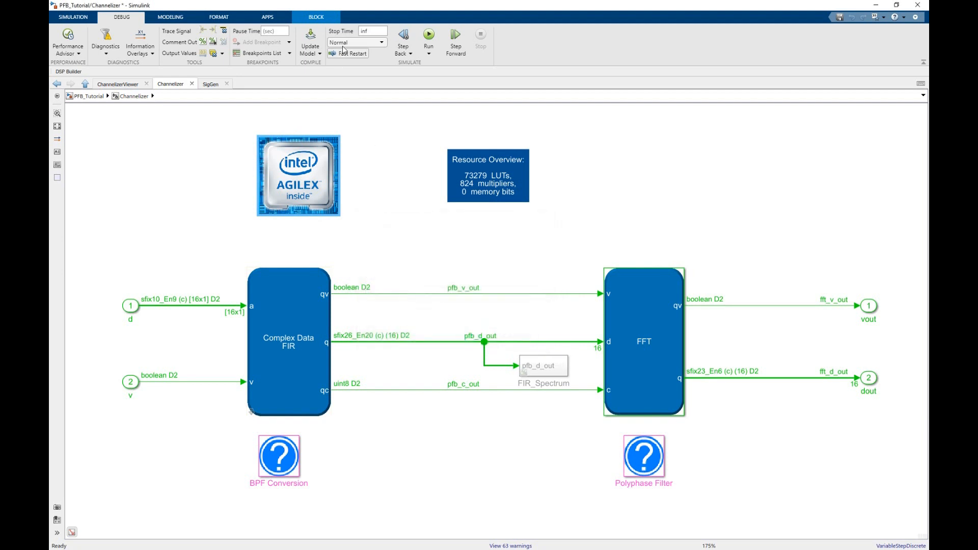
click(429, 35)
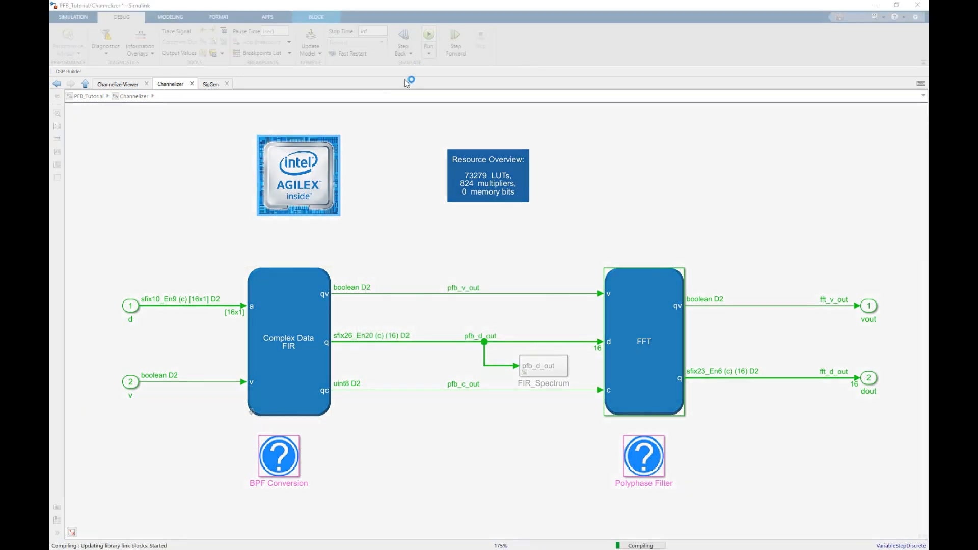
click(429, 38)
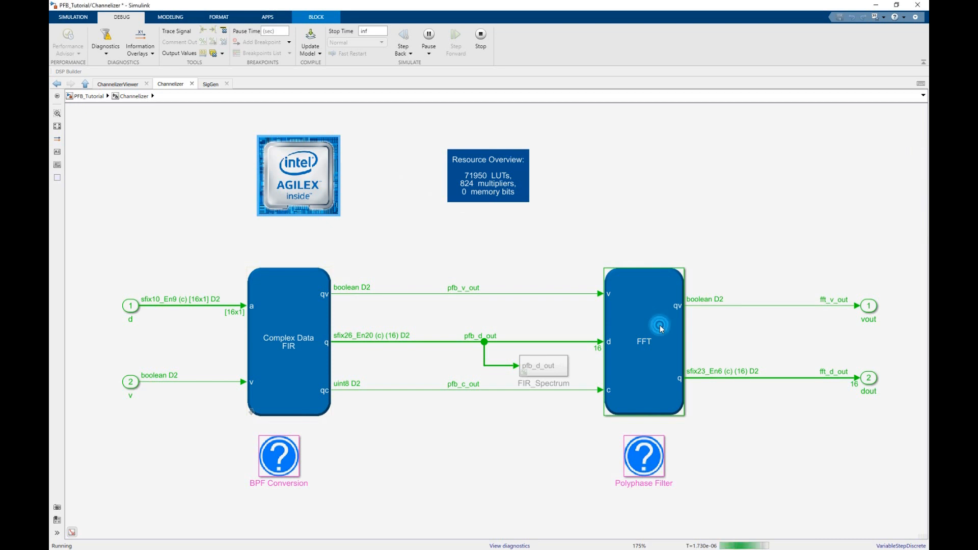
double_click(643, 342)
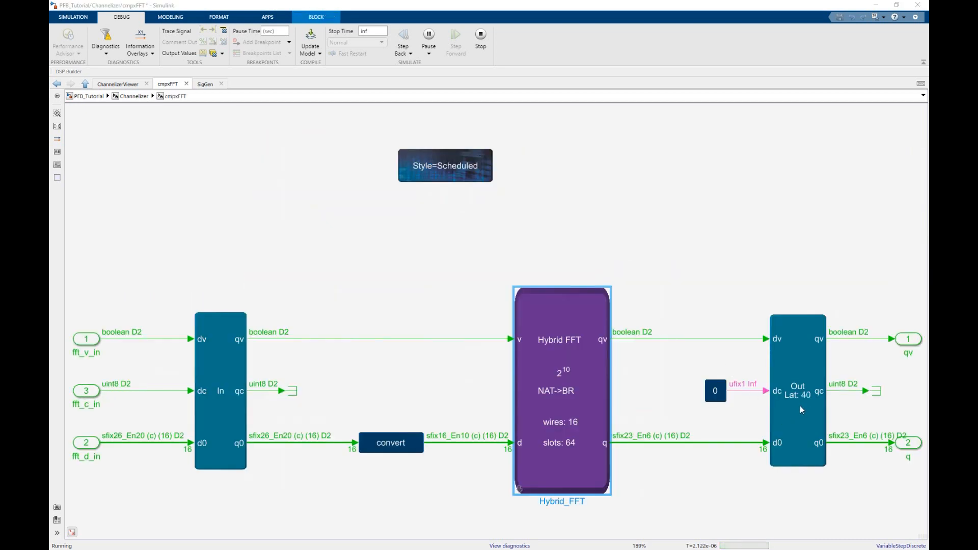
mouse_move(786, 406)
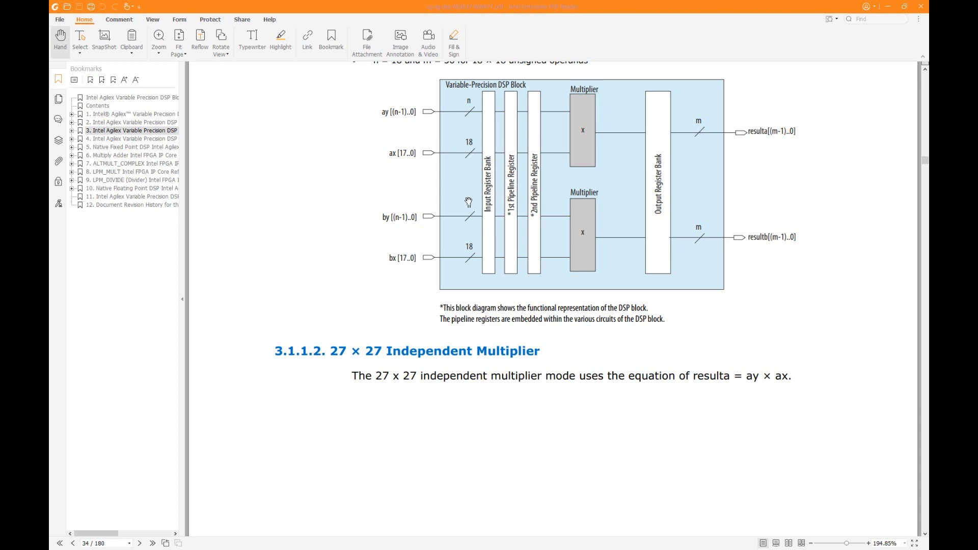
- Scroll through pages 36–40 to the Systolic FIR mode mapping figure
scroll(down, 3)
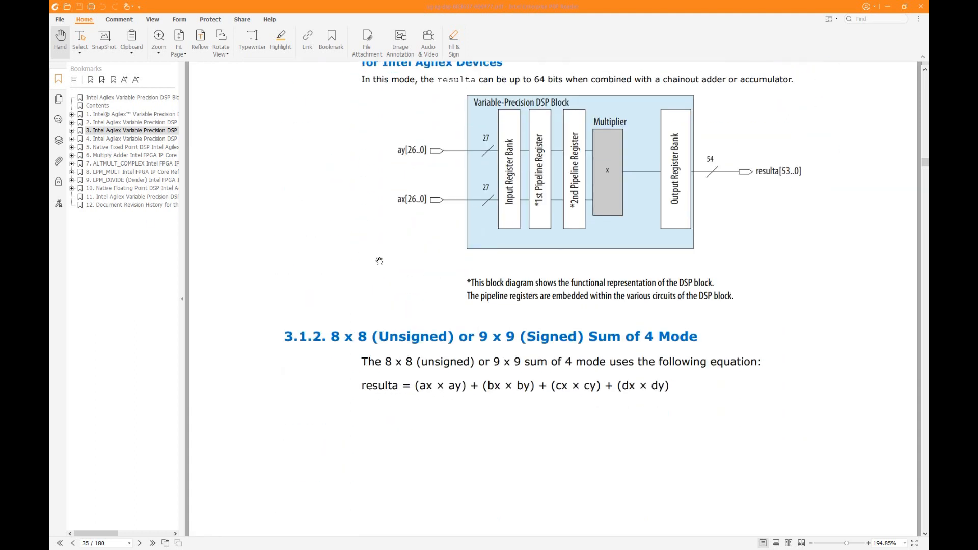
scroll(down, 3)
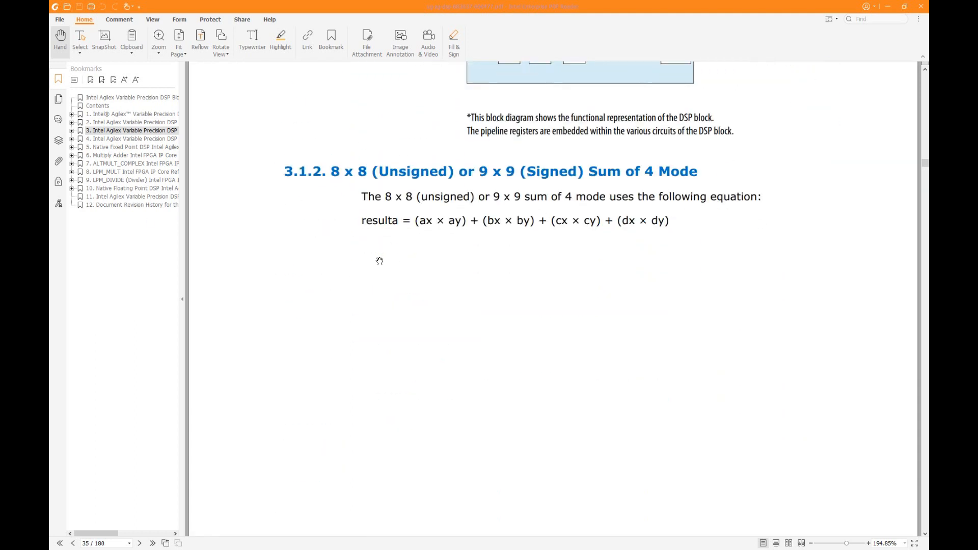
scroll(down, 3)
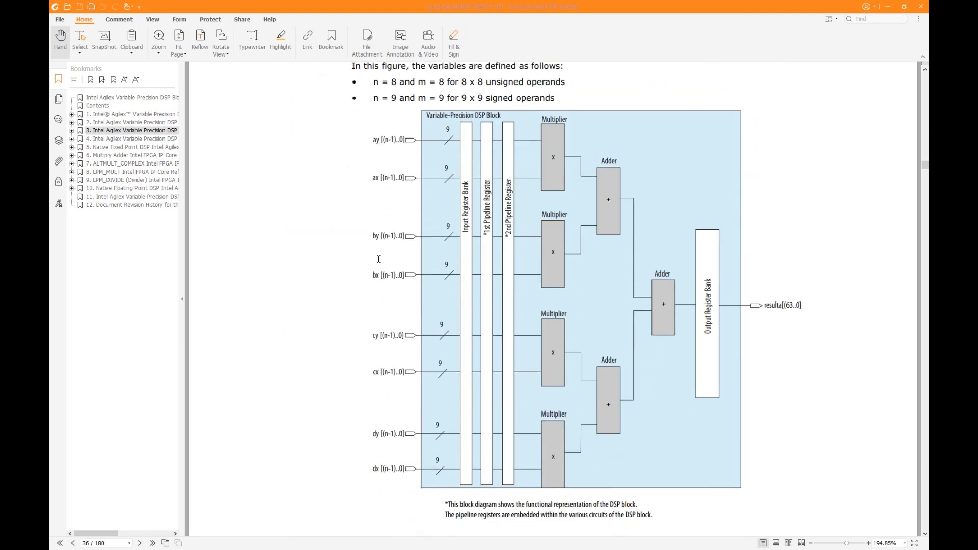
scroll(down, 3)
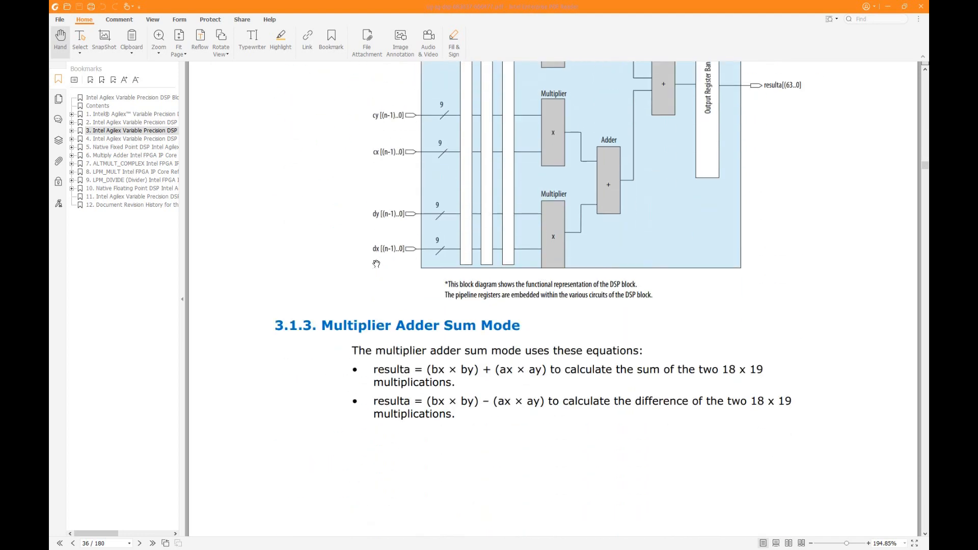
scroll(down, 3)
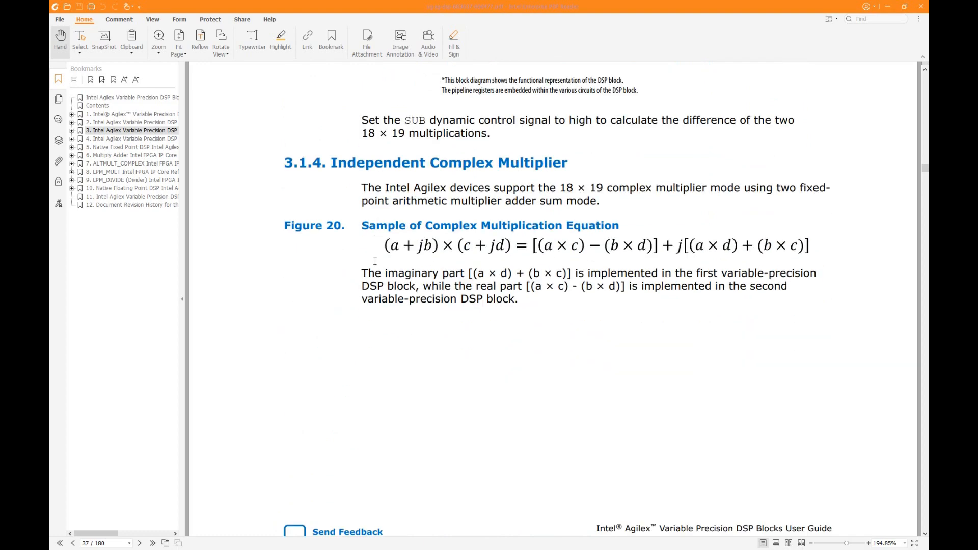
scroll(down, 3)
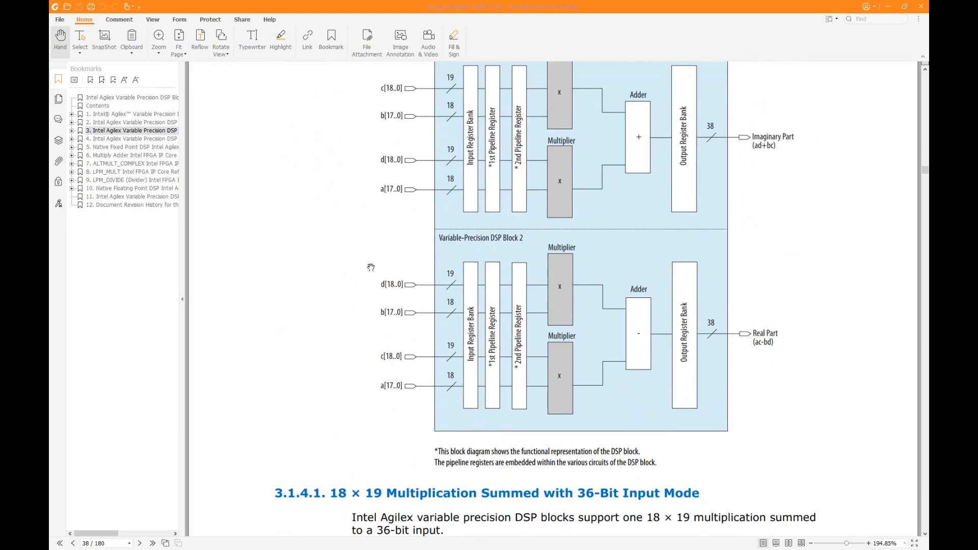
scroll(down, 3)
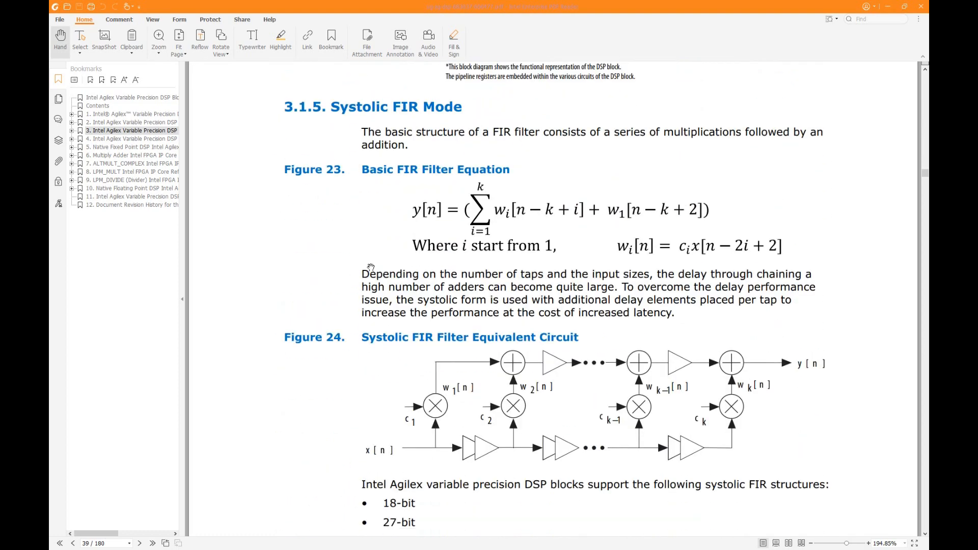
scroll(down, 3)
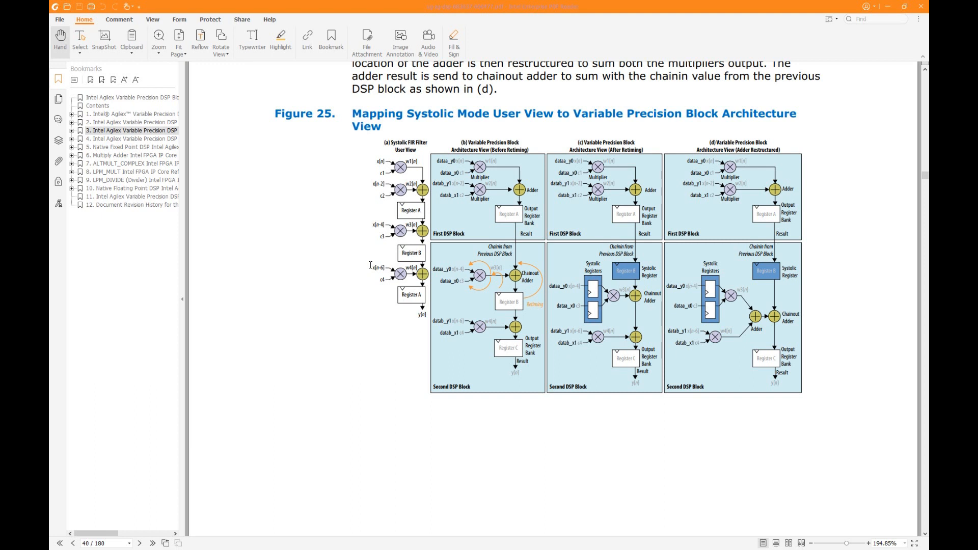
mouse_move(370, 264)
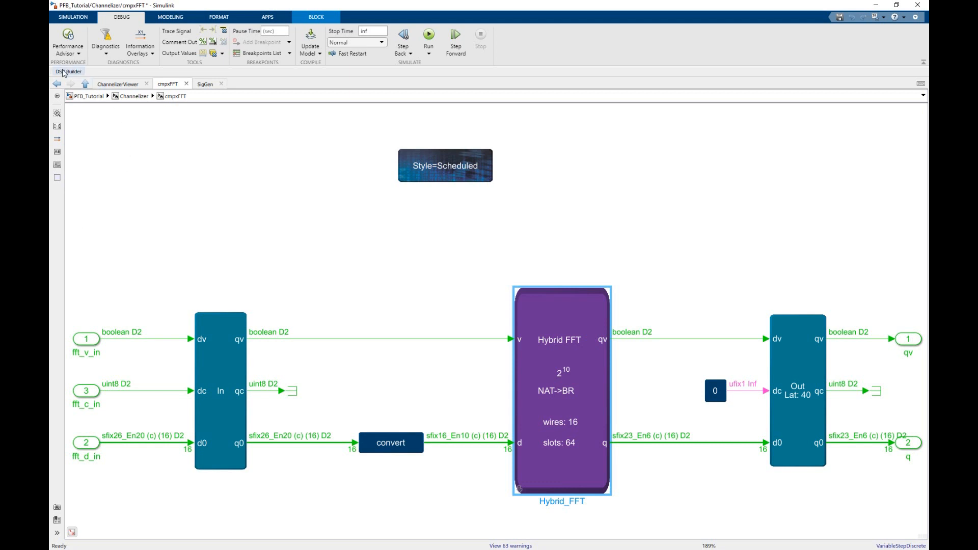
- Run Report Fmax Summary, showing 536.19 MHz for clock clk
click(68, 71)
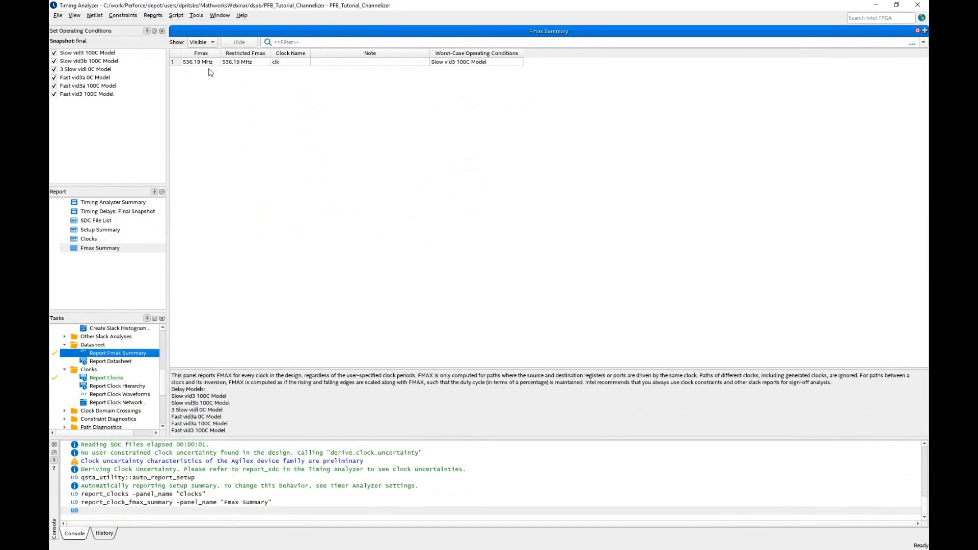
mouse_move(252, 73)
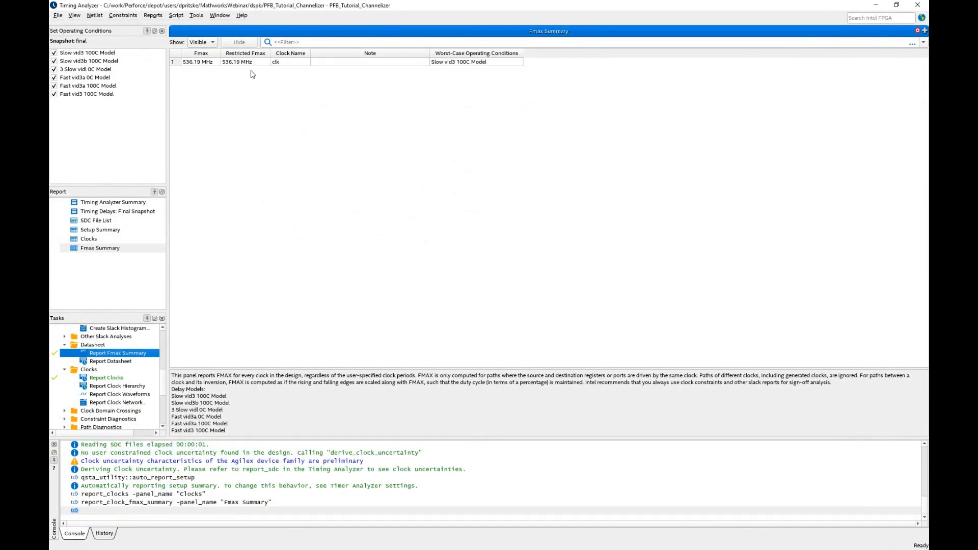
mouse_move(200, 84)
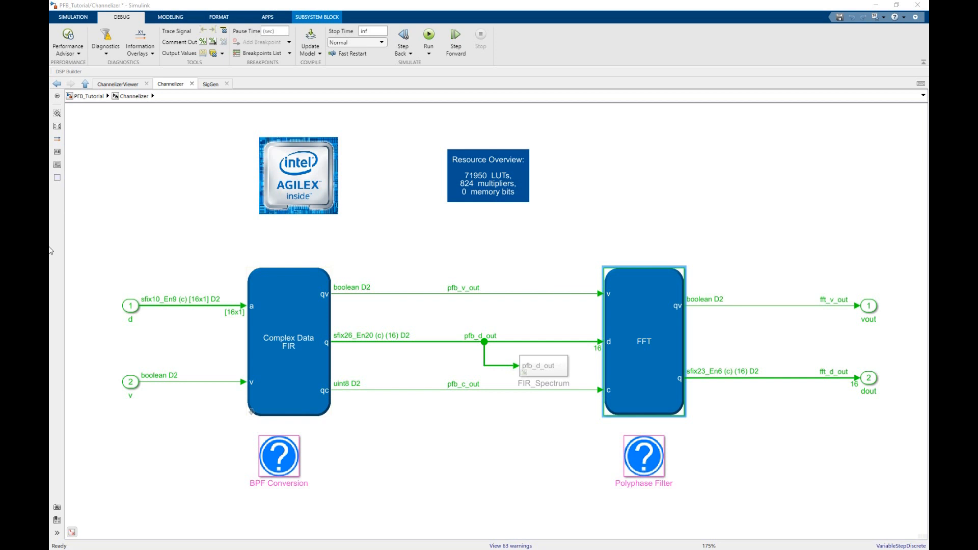
- Open the Agilex Device Parameters dialog and expand the device family list
double_click(298, 175)
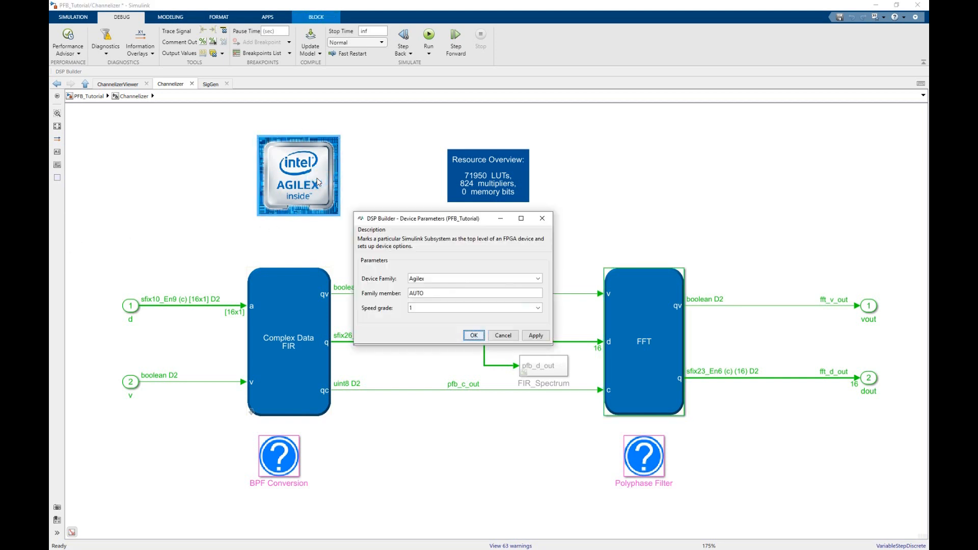
mouse_move(533, 306)
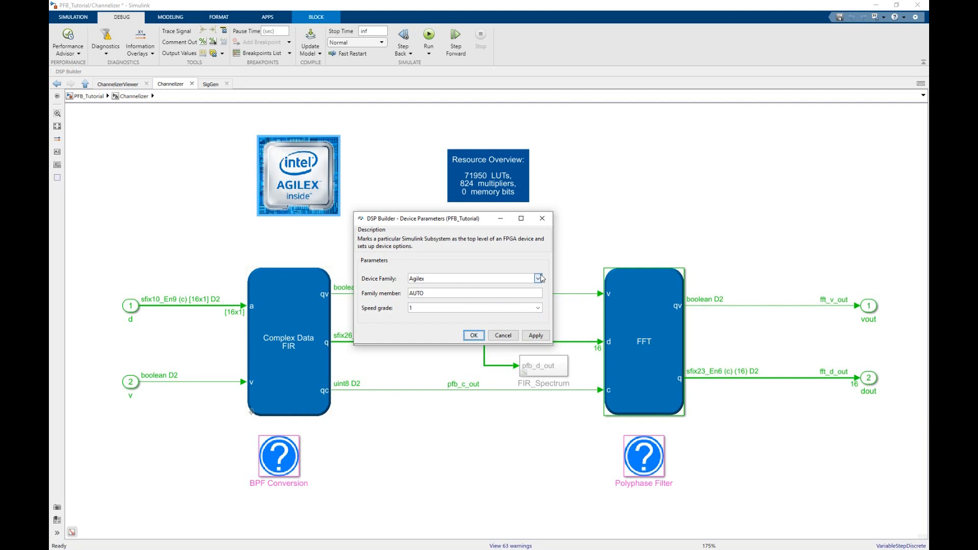
click(536, 278)
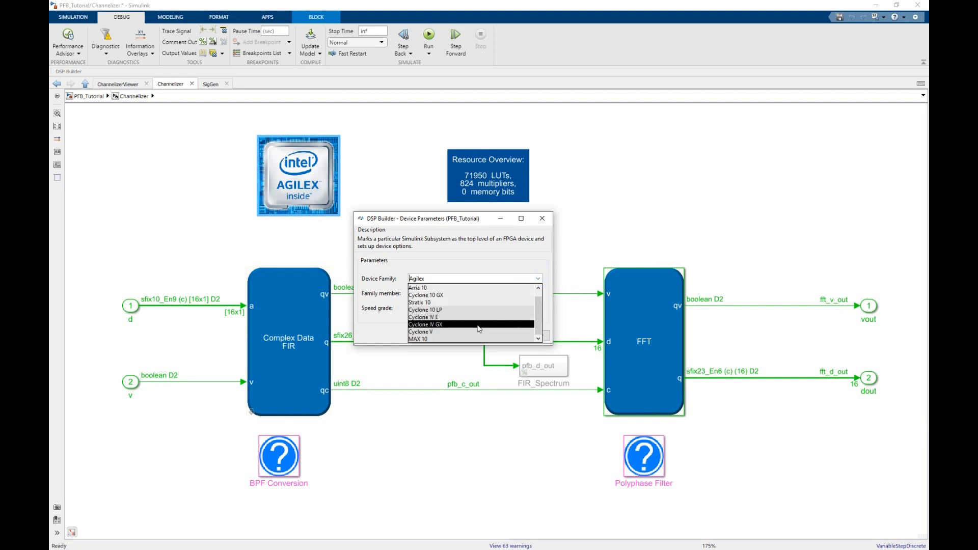
mouse_move(465, 310)
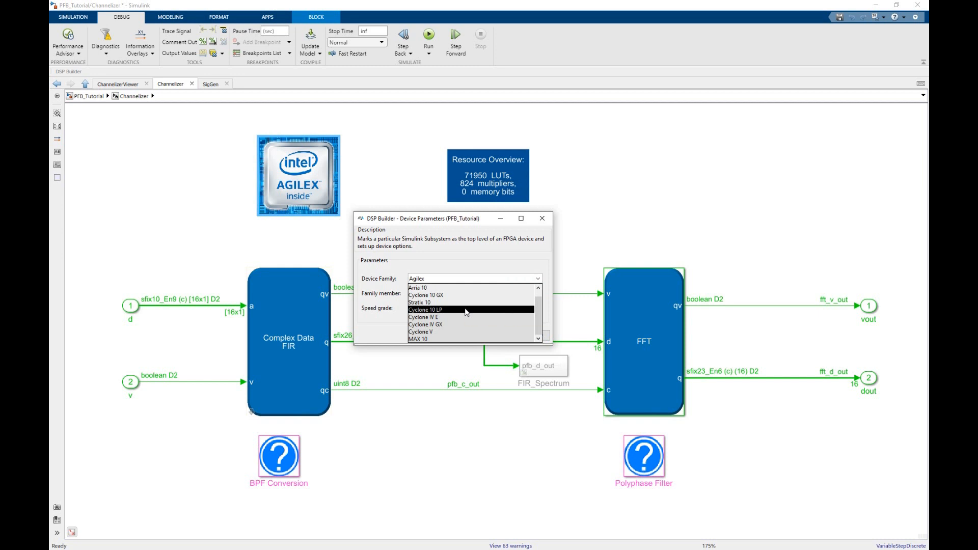
mouse_move(465, 310)
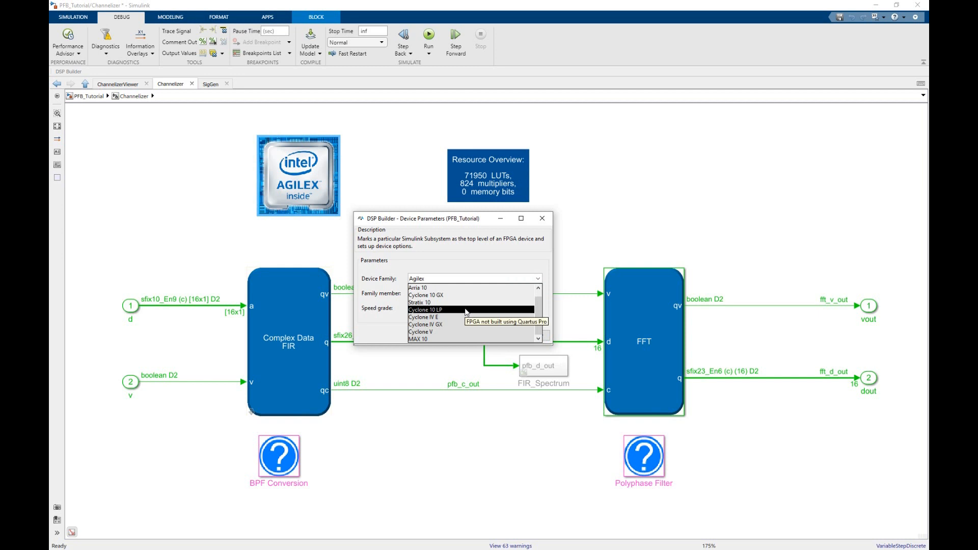
mouse_move(463, 295)
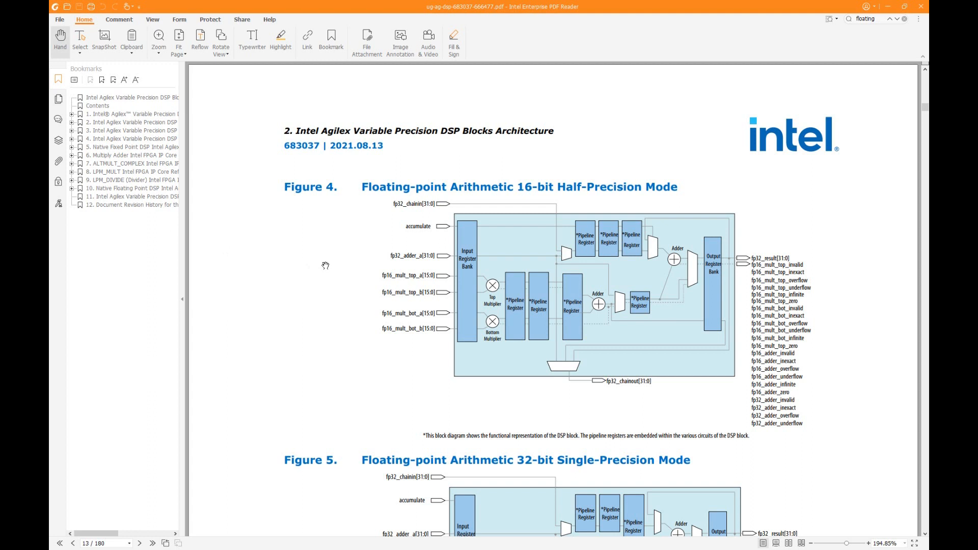
- Scroll to Figures 4 and 5 on page 13, the half- and single-precision modes
scroll(down, 3)
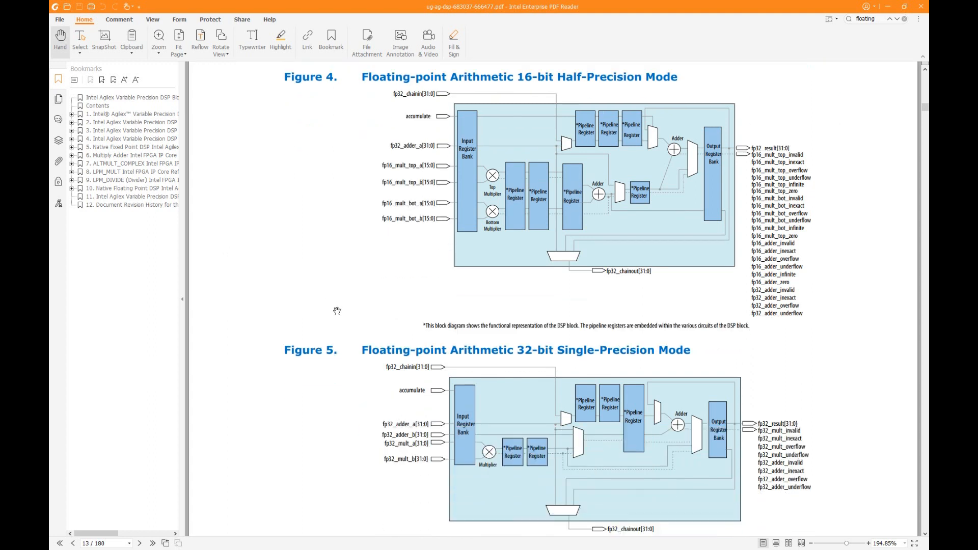
mouse_move(361, 77)
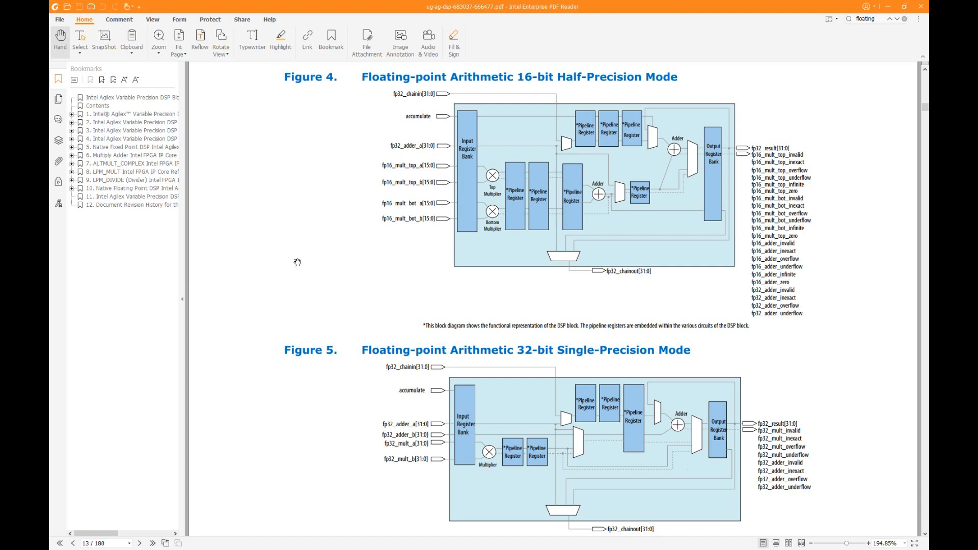
mouse_move(355, 345)
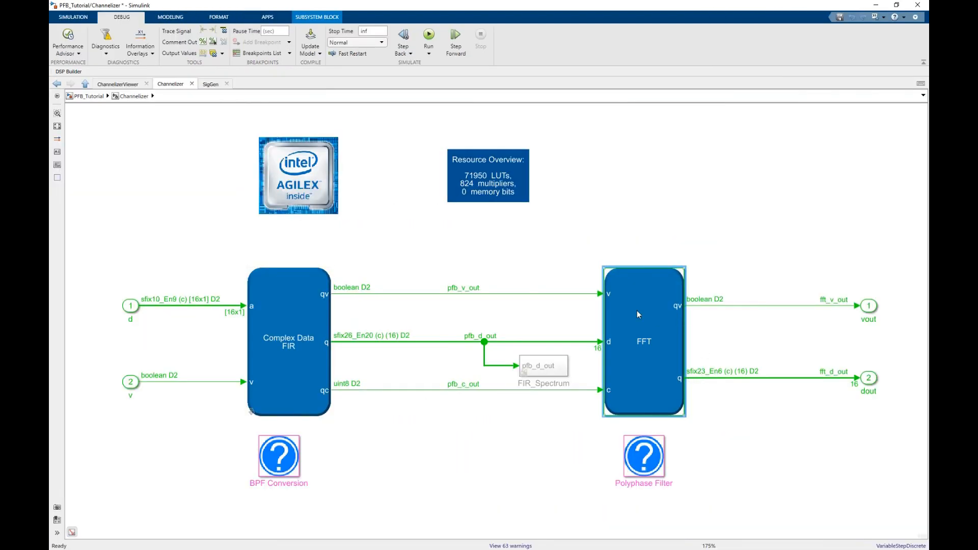
- Set the FFT Convert block's output data type to single and run the channelizer simulation
double_click(643, 341)
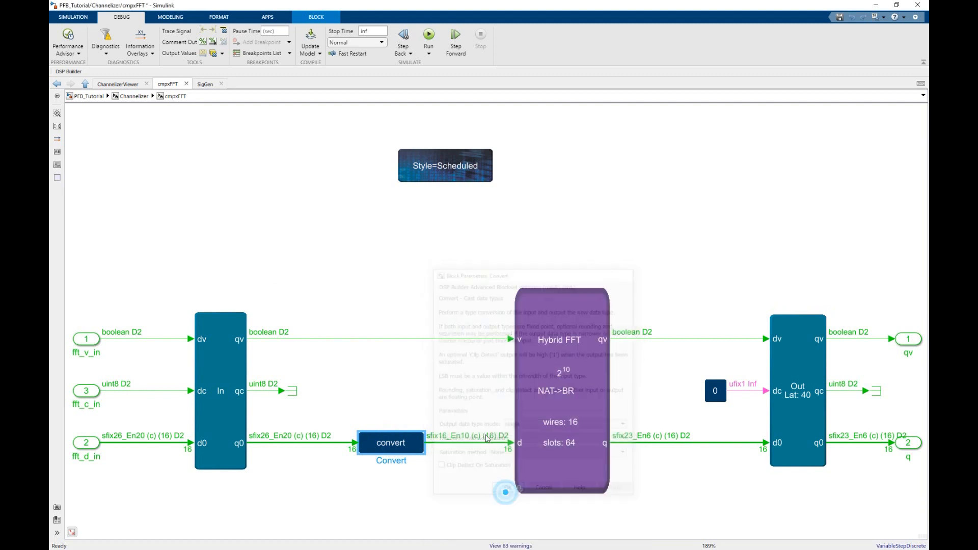
click(429, 34)
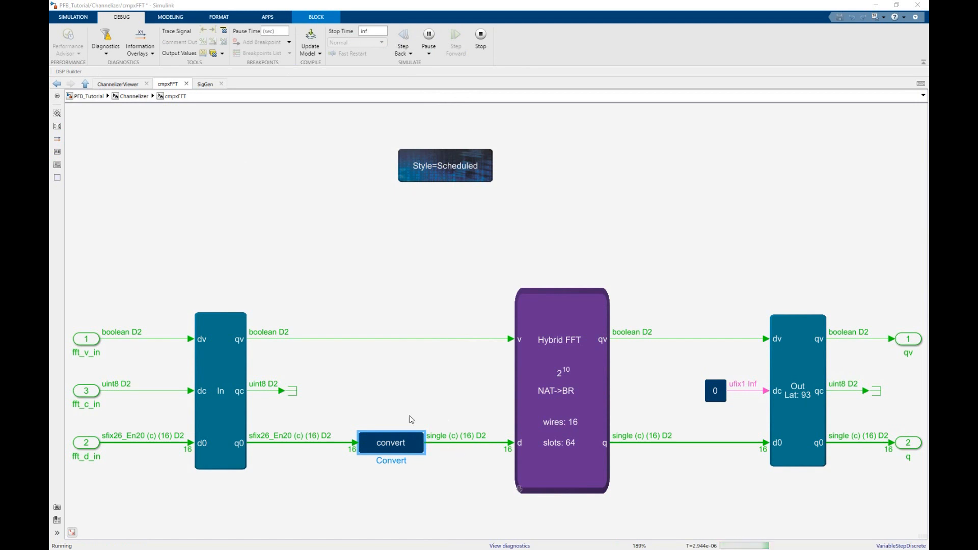
click(86, 83)
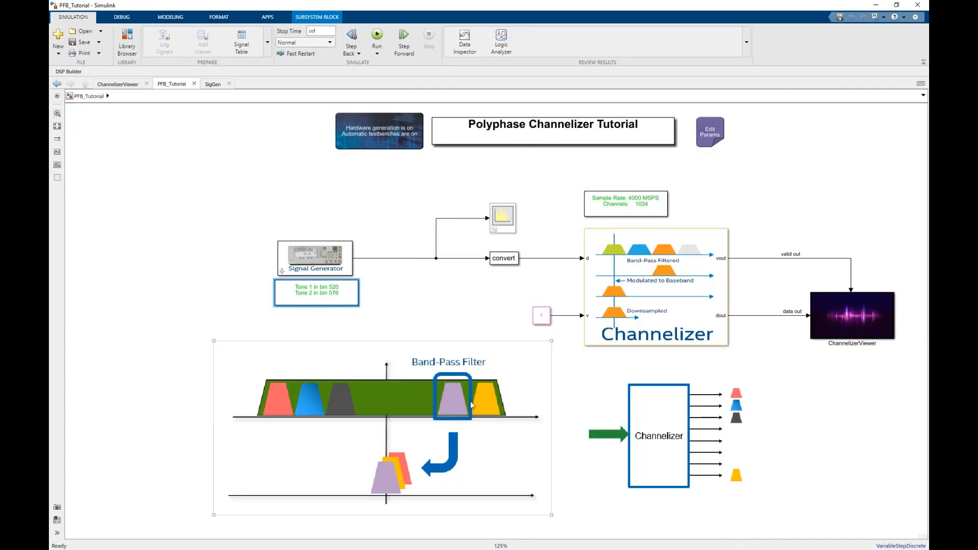
mouse_move(452, 400)
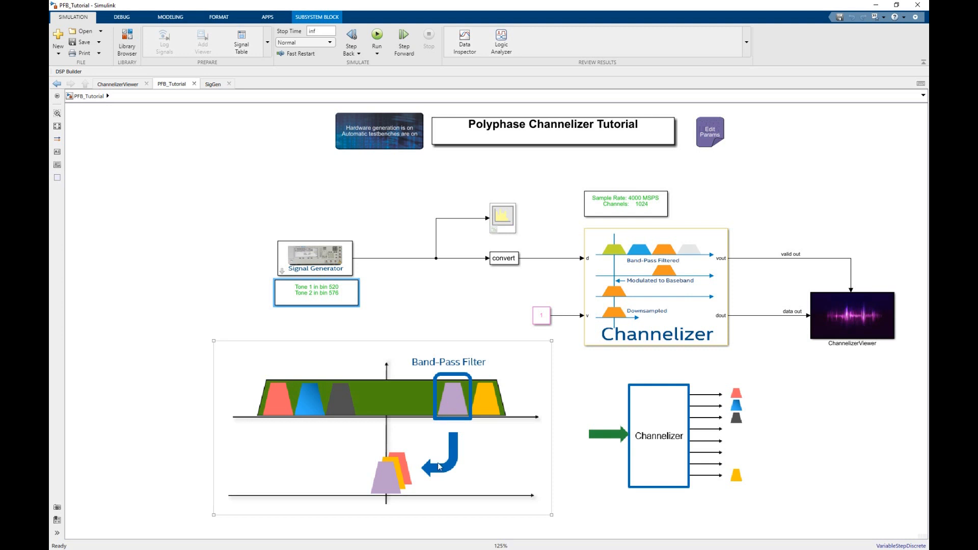
mouse_move(384, 494)
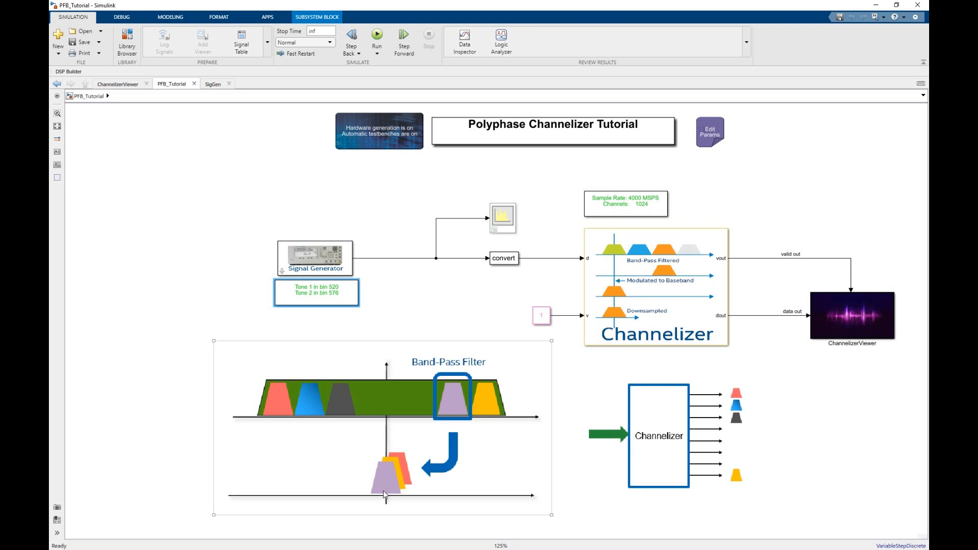
mouse_move(381, 493)
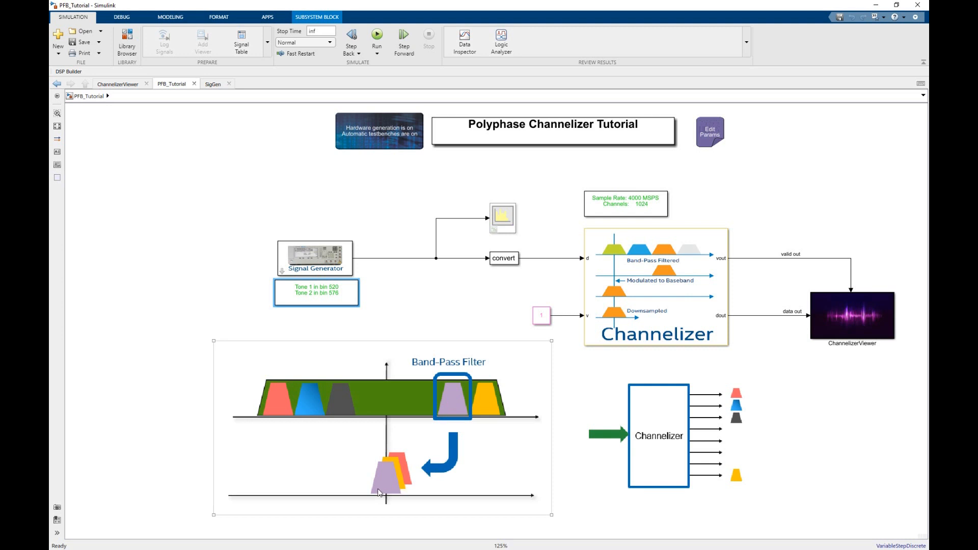